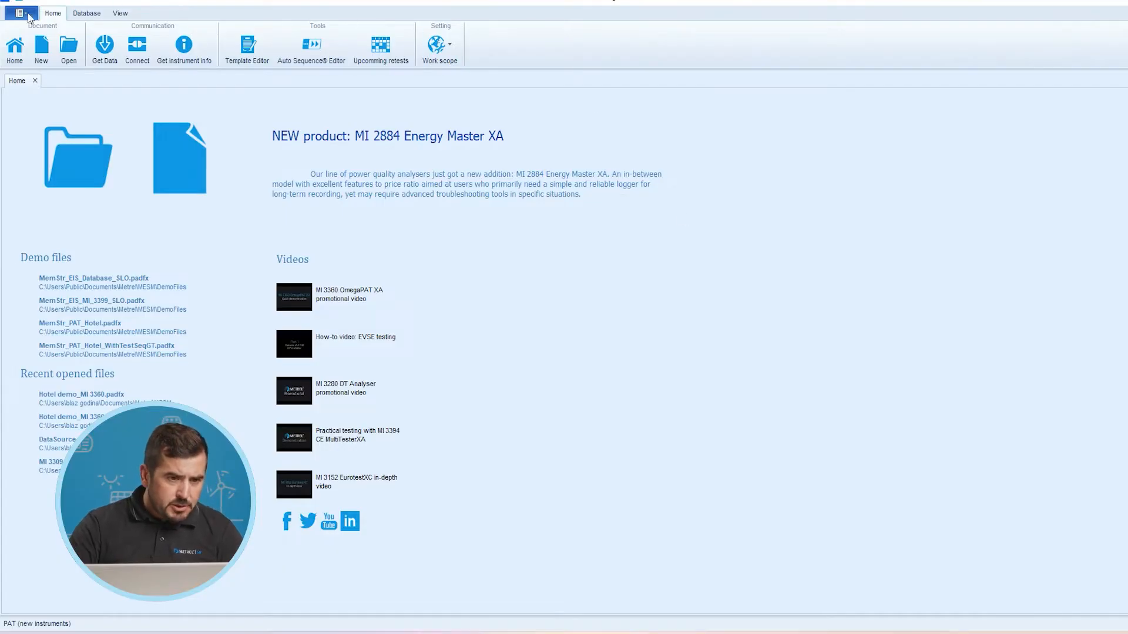
Synchronize license keys for instrument serial 17240081 in program settings, then close settings
click(21, 13)
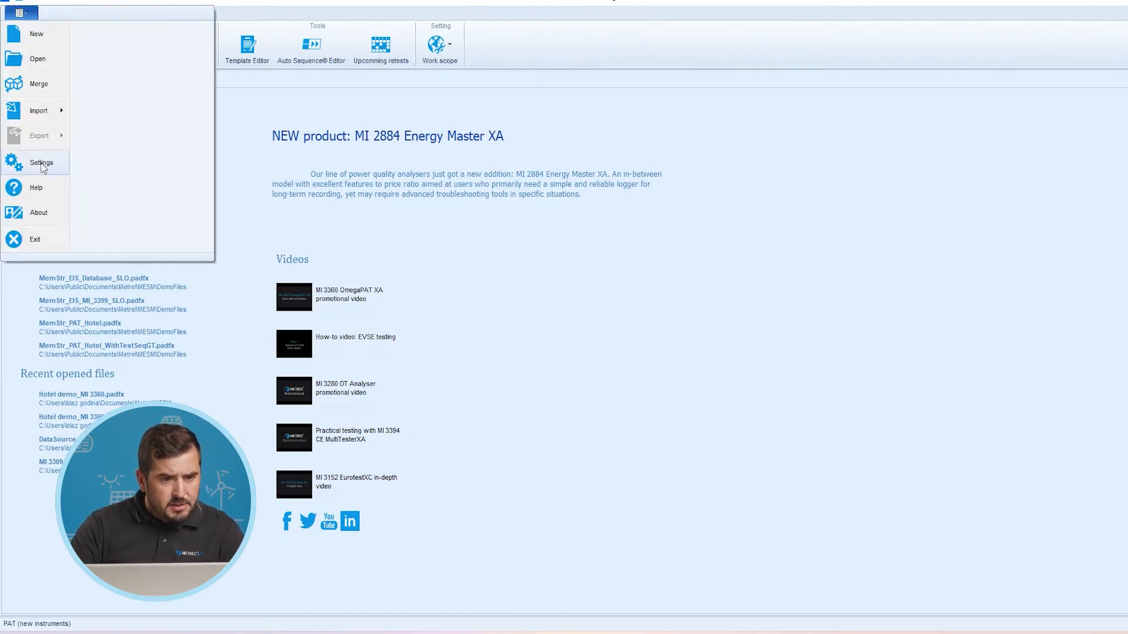
click(41, 163)
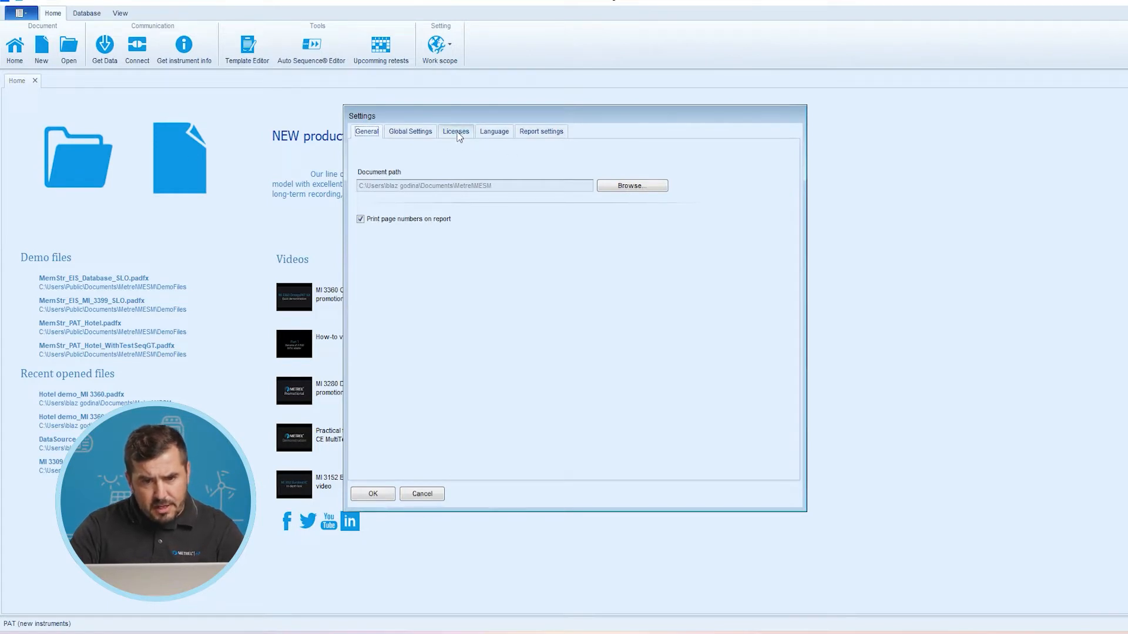
click(455, 131)
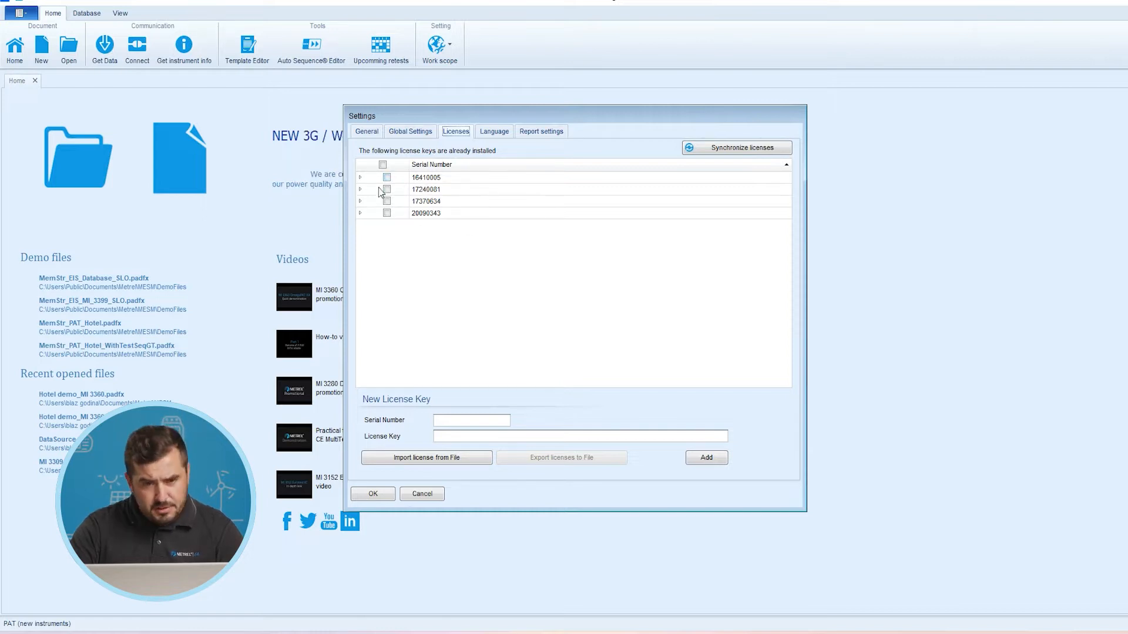
mouse_move(361, 199)
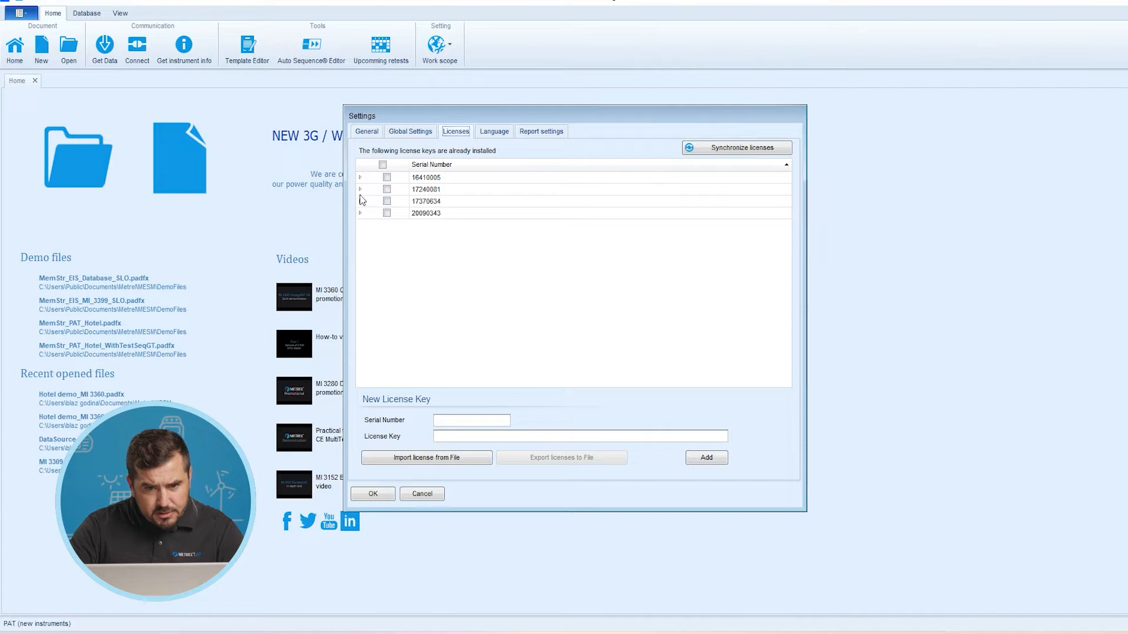
click(360, 189)
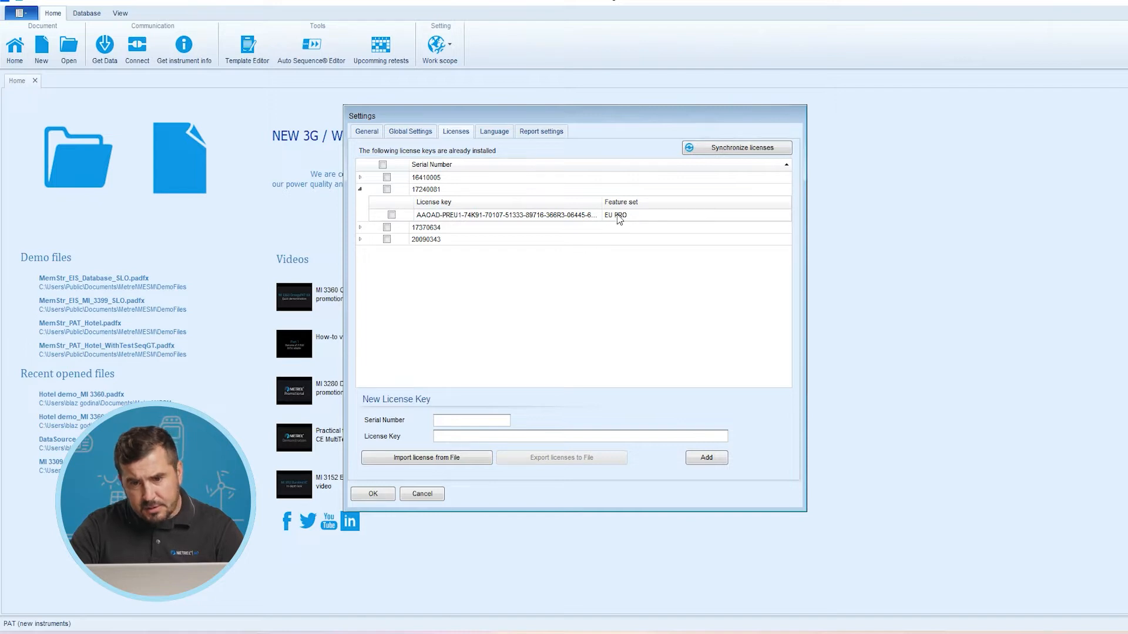
mouse_move(616, 219)
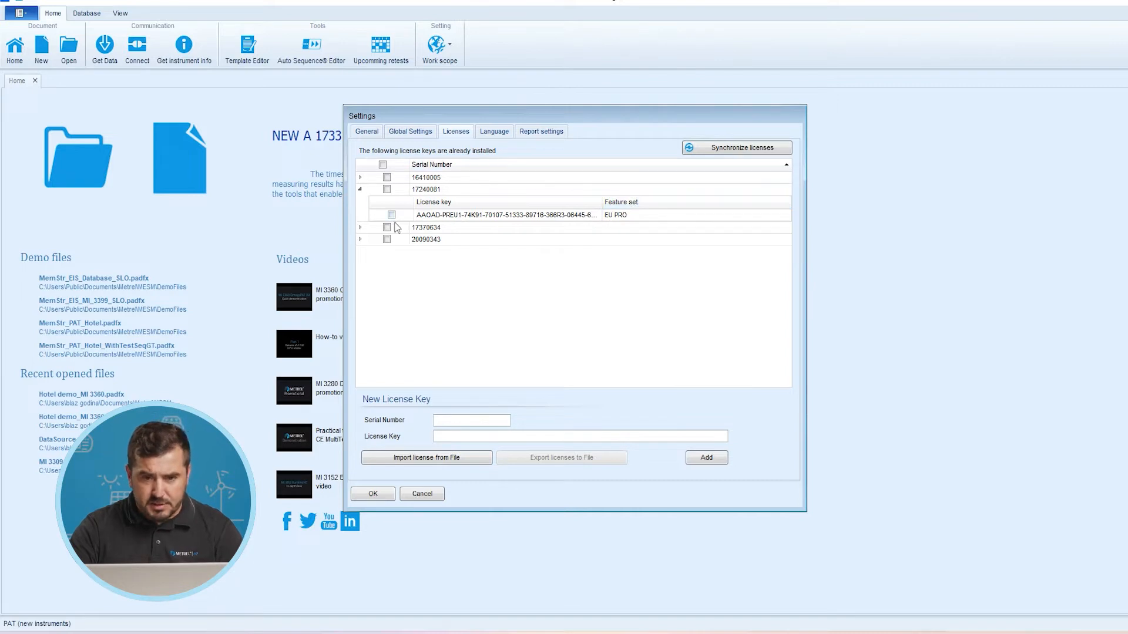
mouse_move(600, 221)
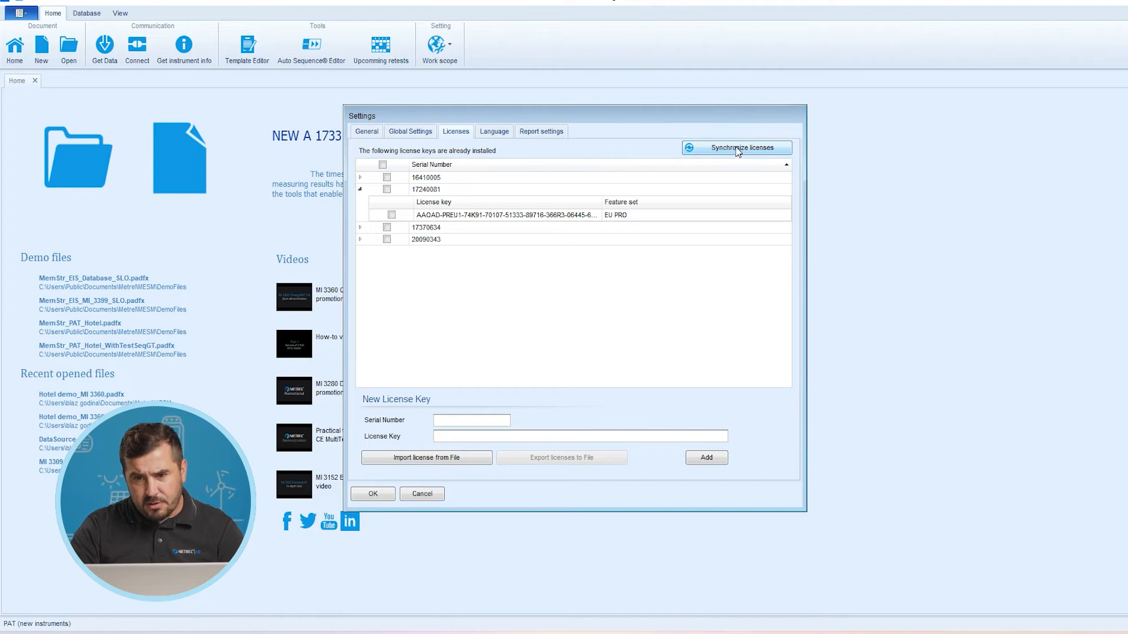
click(736, 147)
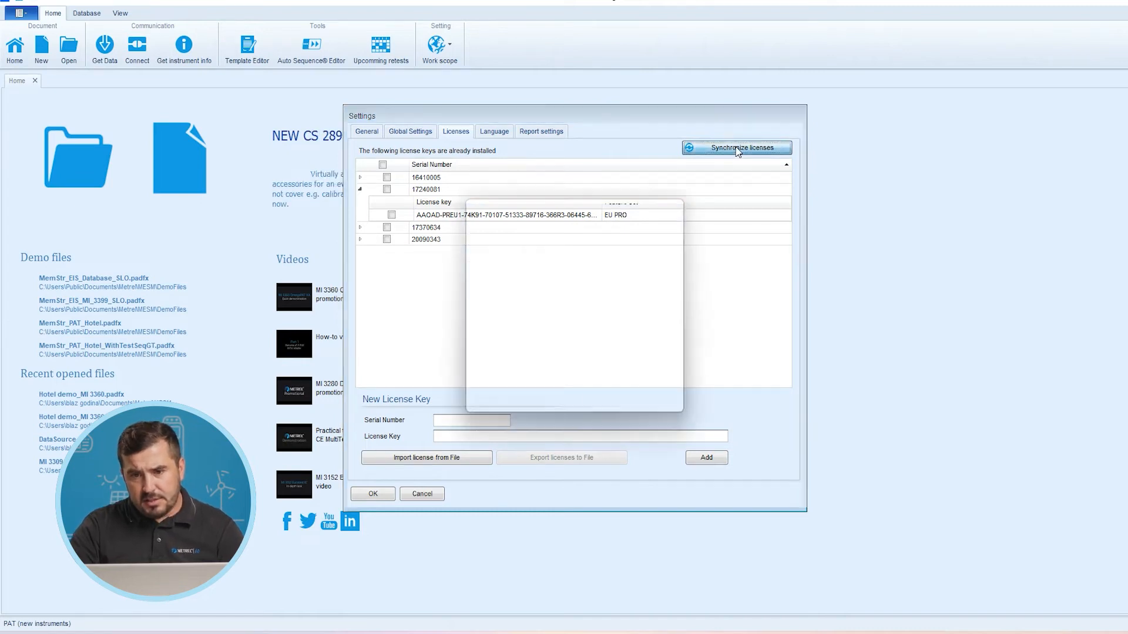
click(735, 148)
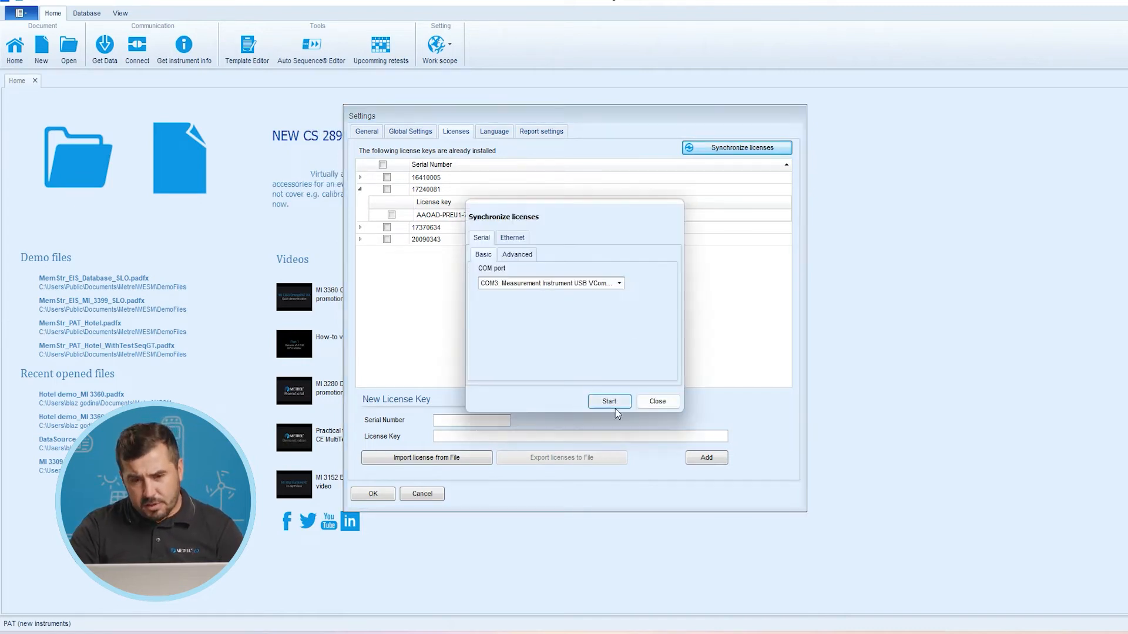
click(608, 401)
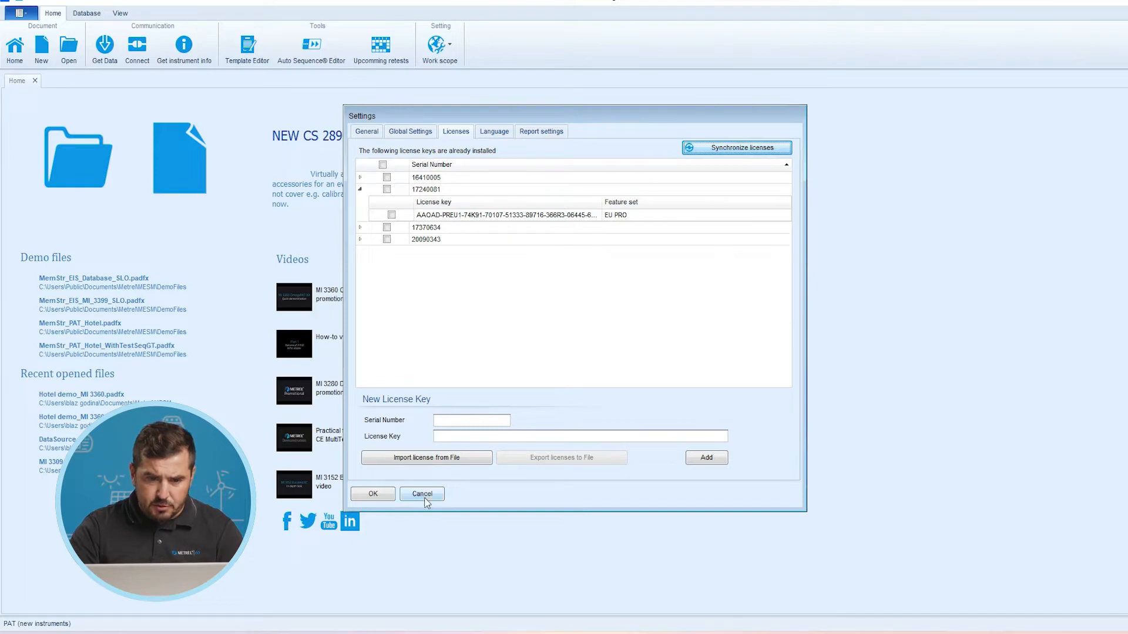
click(421, 494)
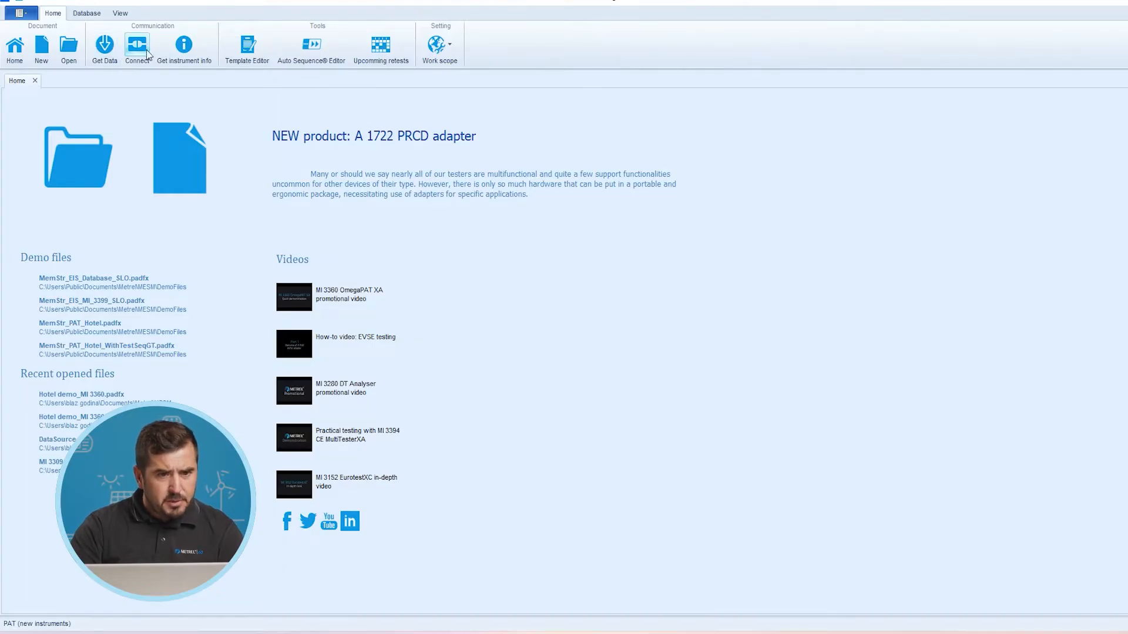
mouse_move(104, 45)
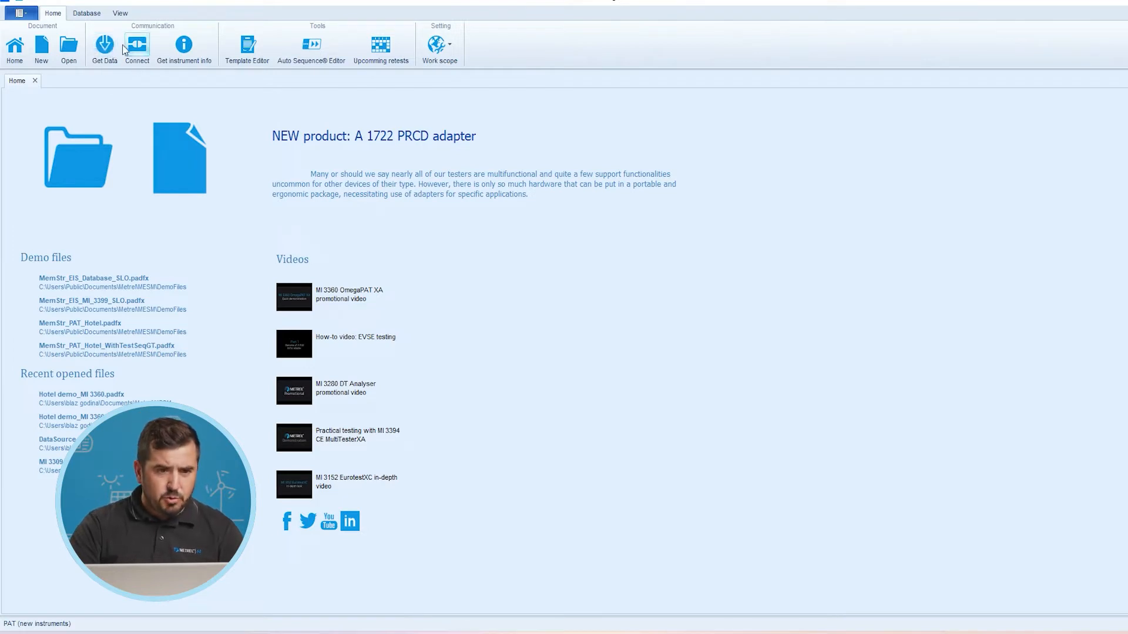
mouse_move(104, 45)
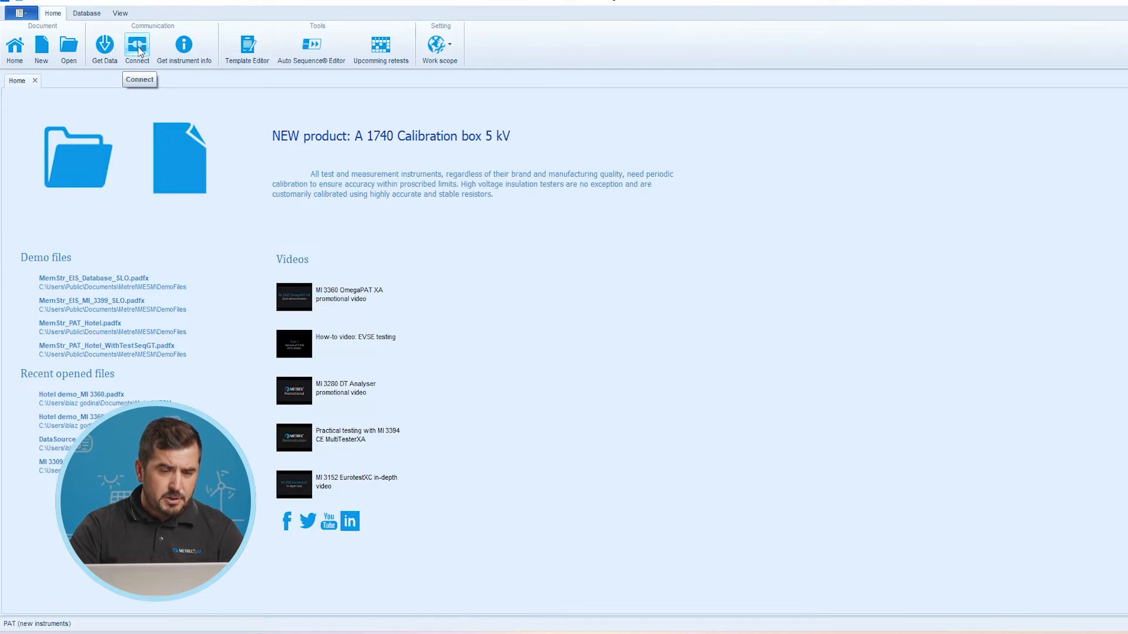
mouse_move(105, 44)
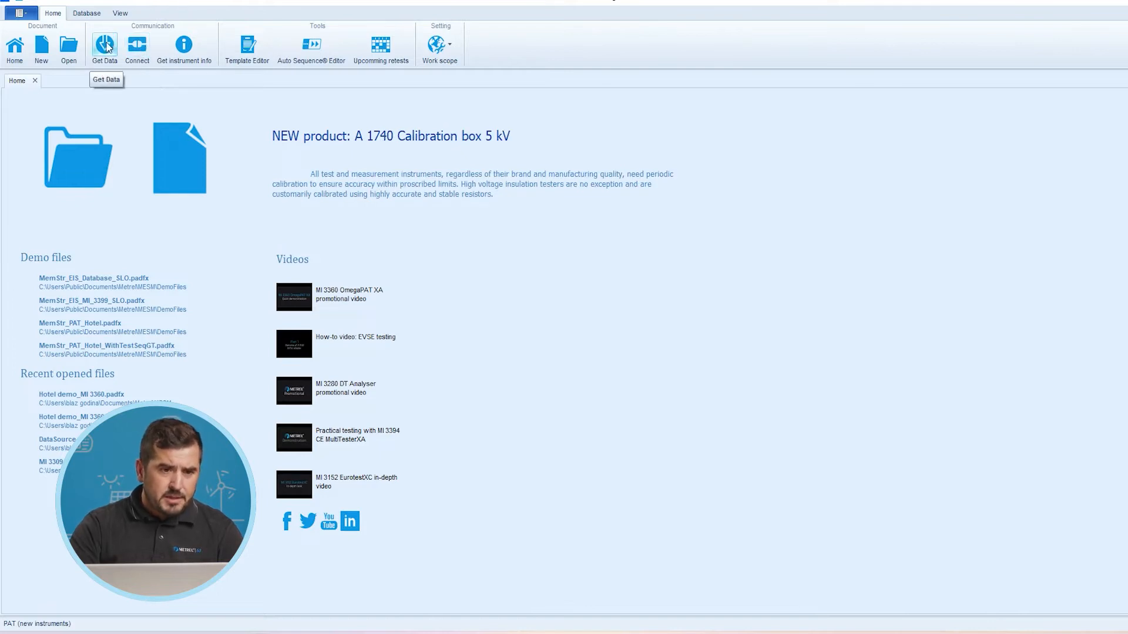
Download the Hotel demo_MI 3360 data from the instrument over COM3
click(104, 45)
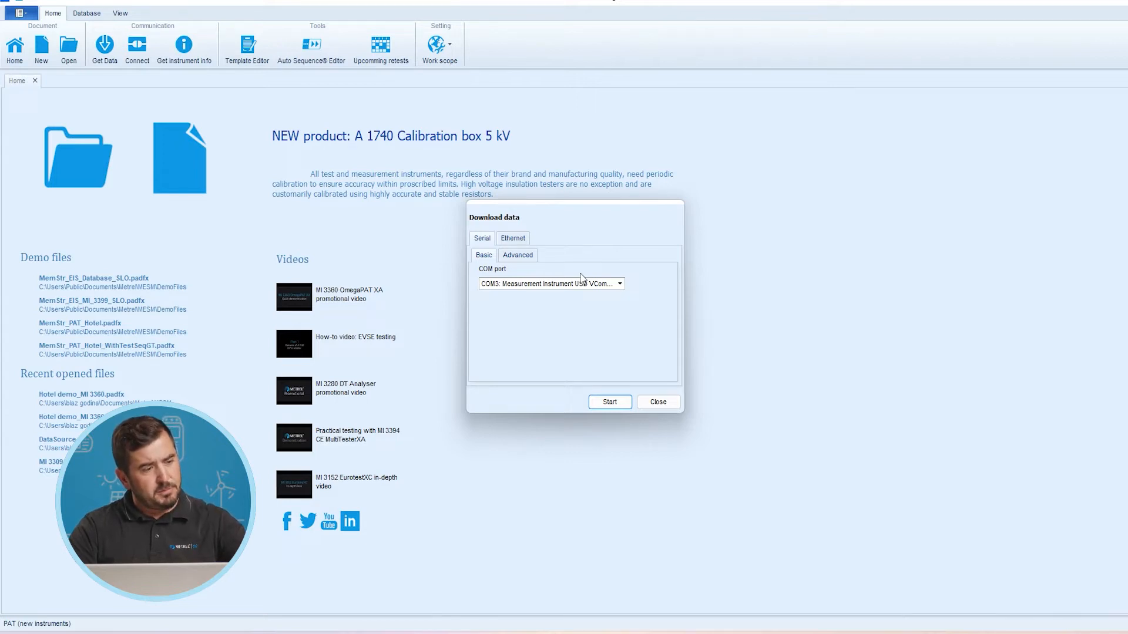
mouse_move(607, 301)
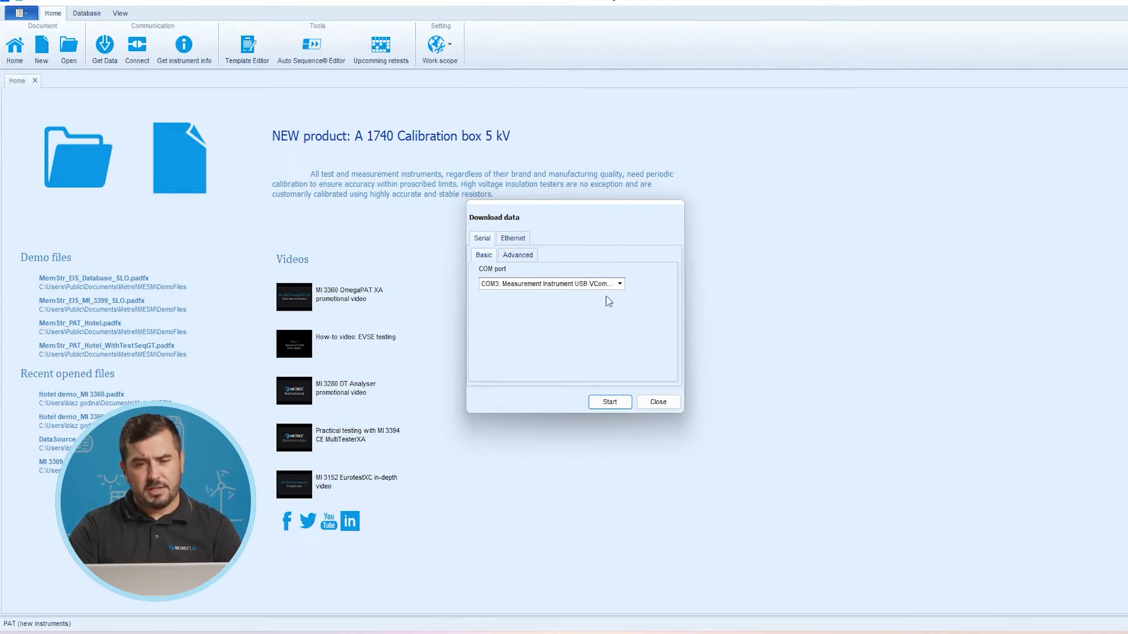
click(656, 401)
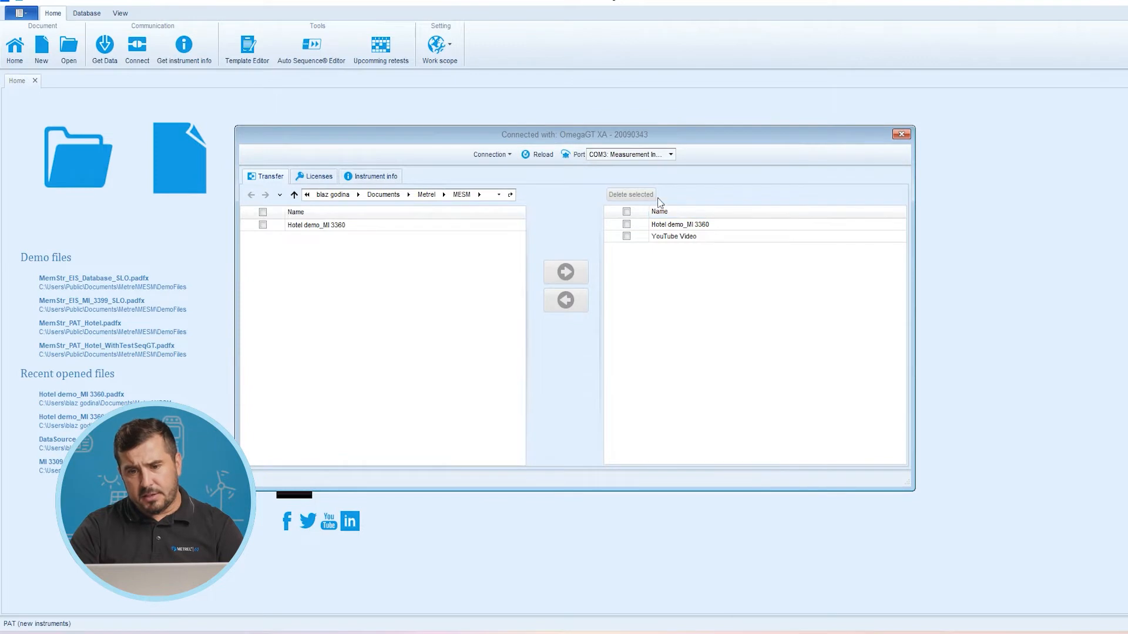
mouse_move(729, 272)
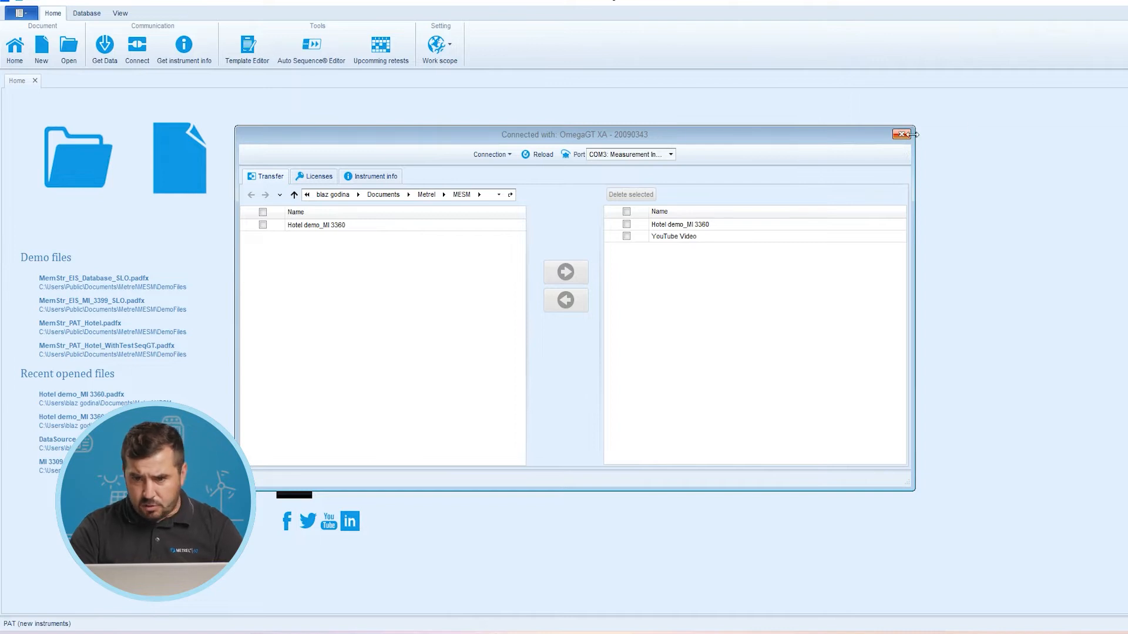
click(901, 135)
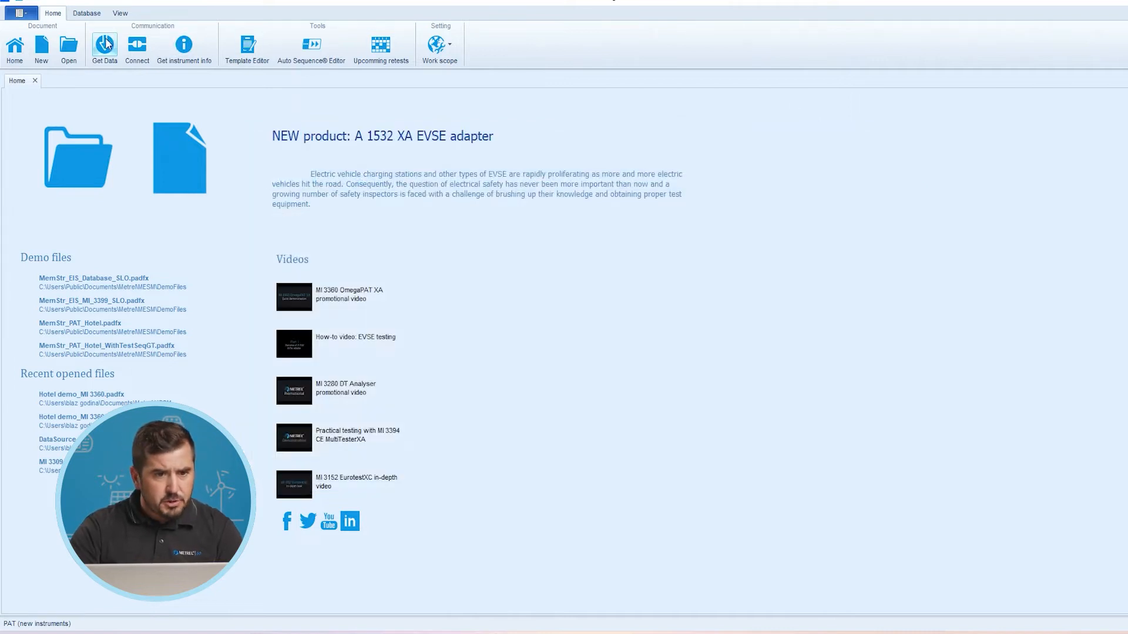
click(103, 45)
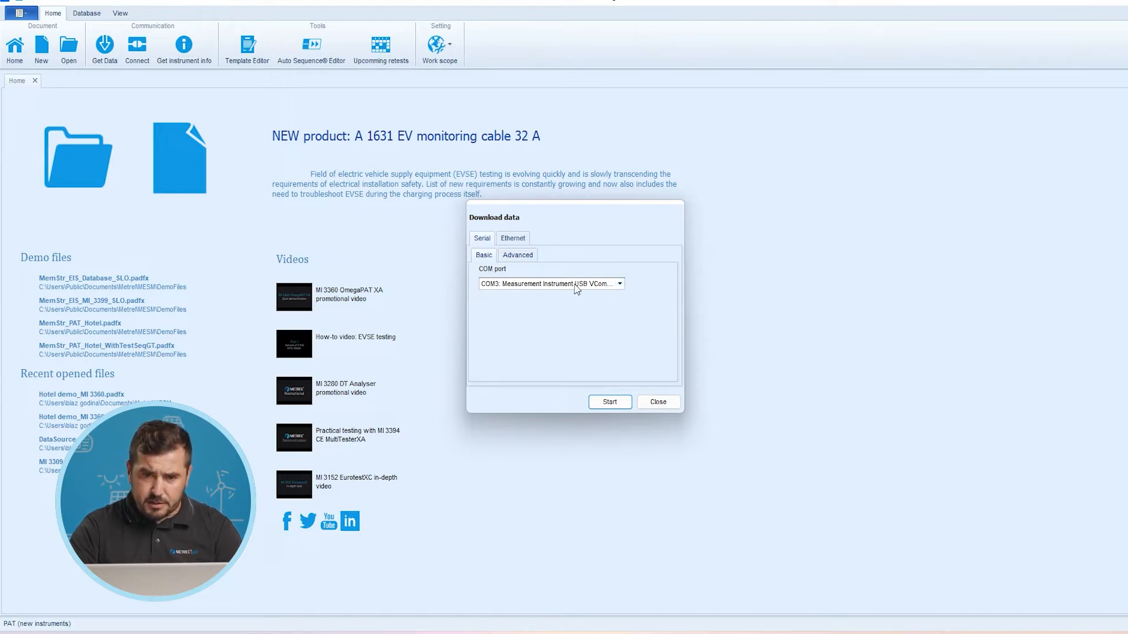
mouse_move(595, 291)
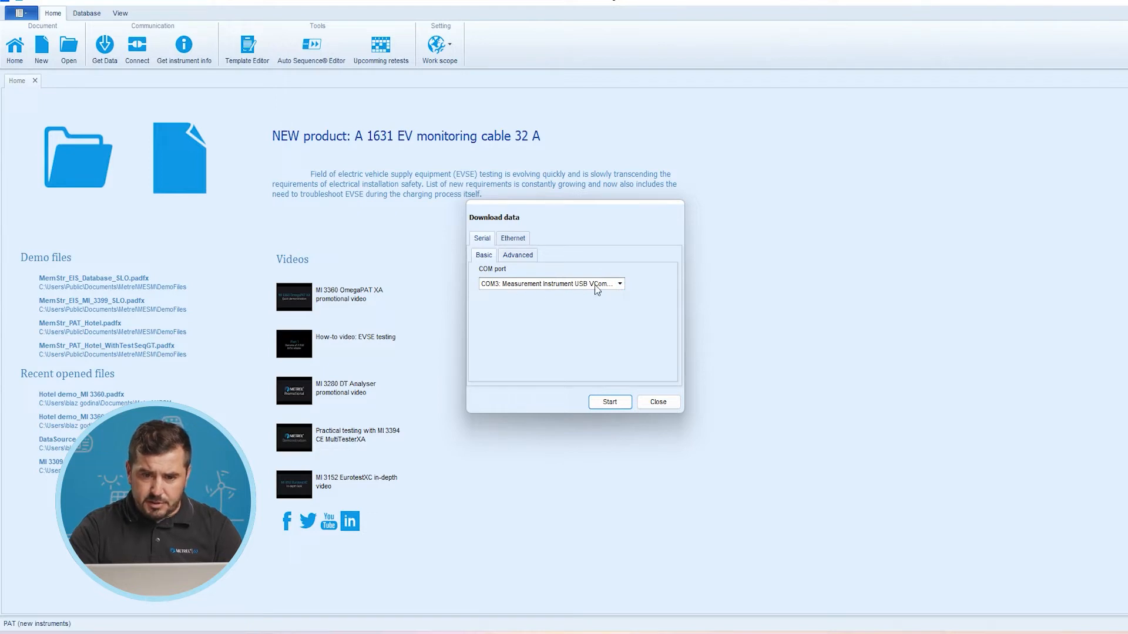
click(609, 401)
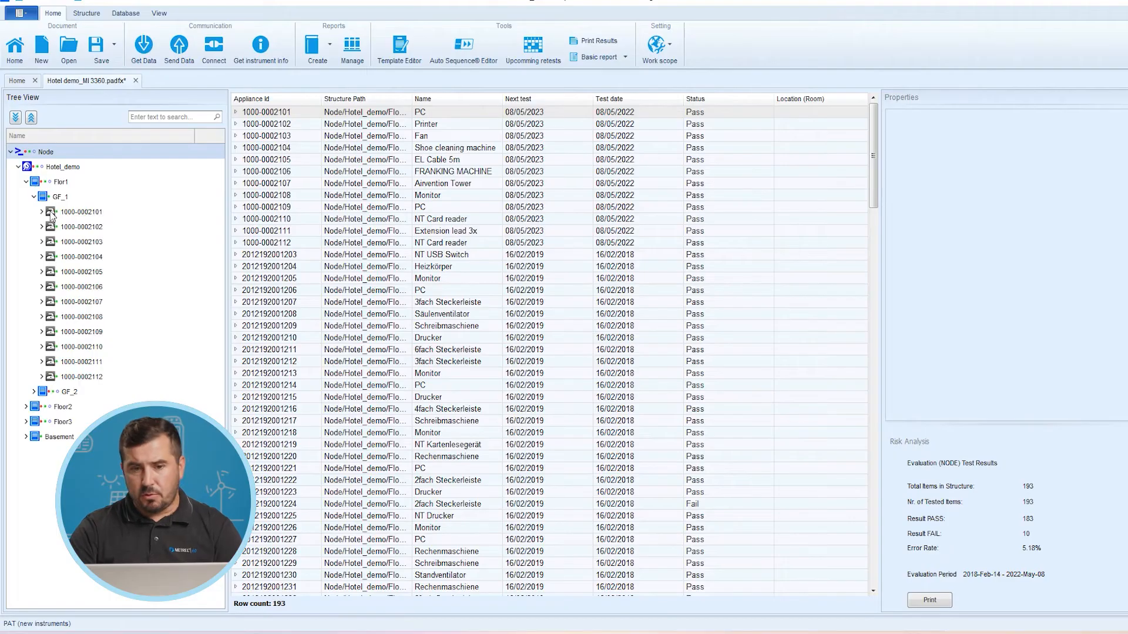
click(60, 197)
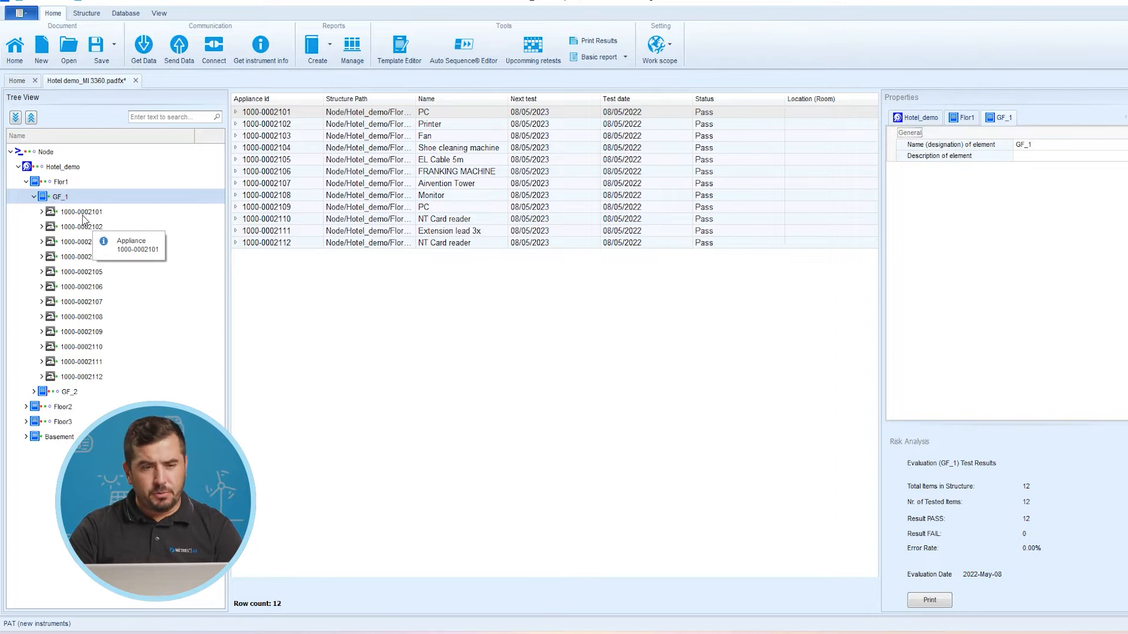
click(80, 212)
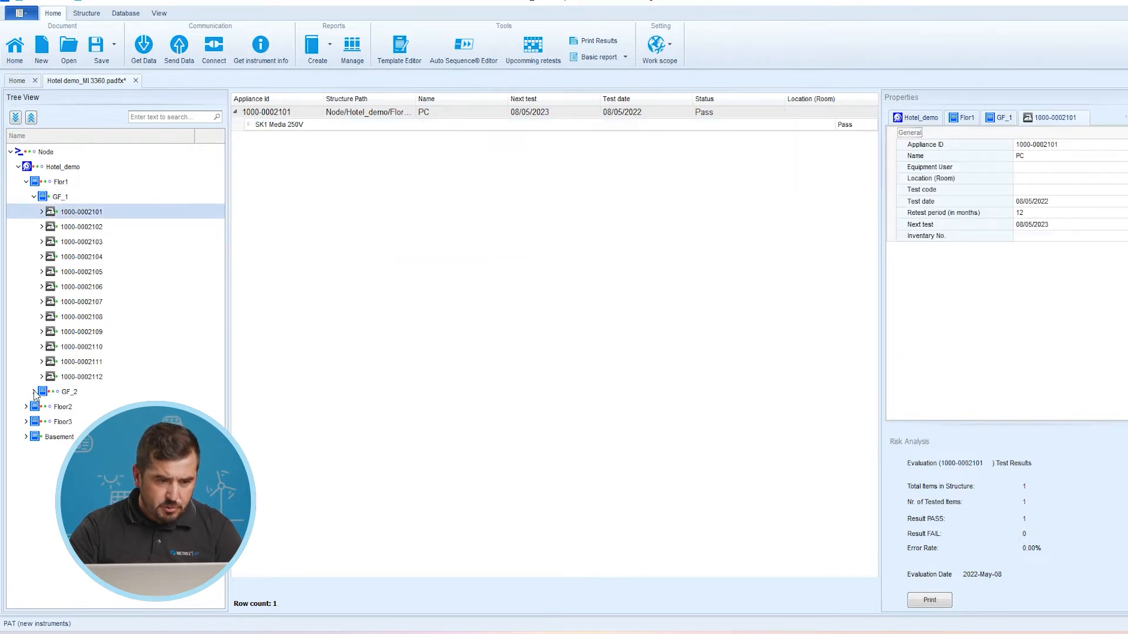
click(81, 272)
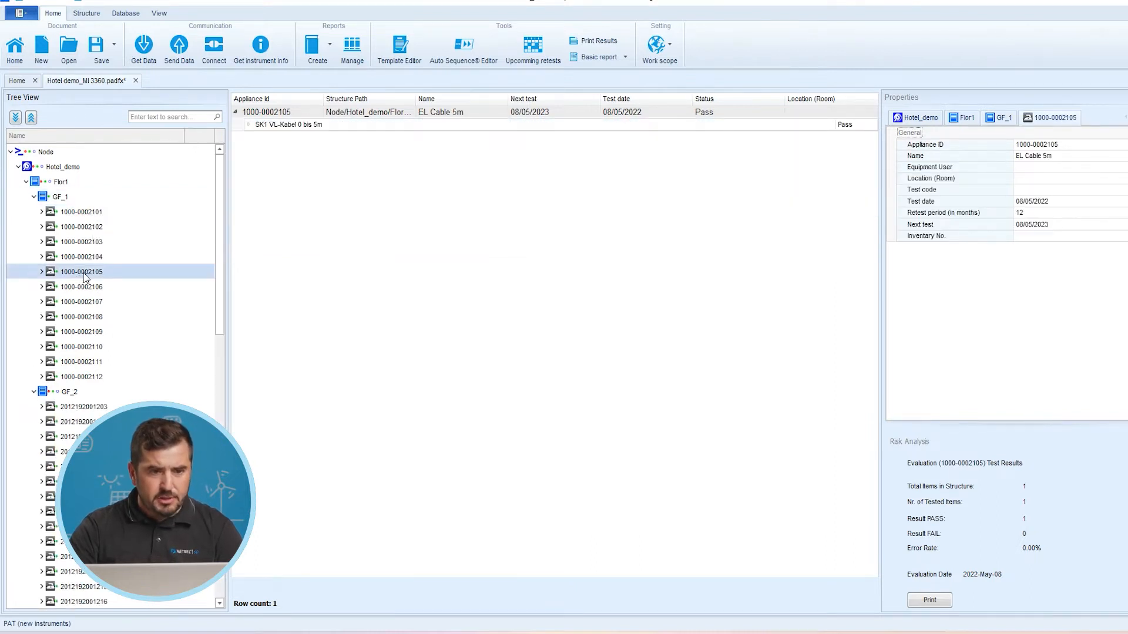
mouse_move(82, 279)
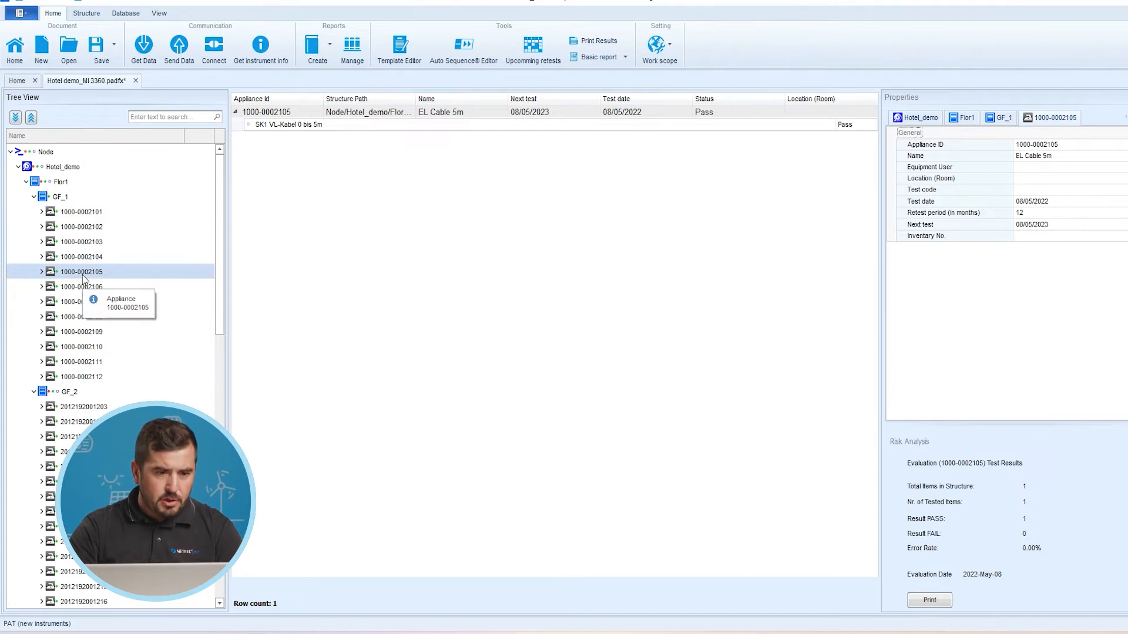
right_click(81, 271)
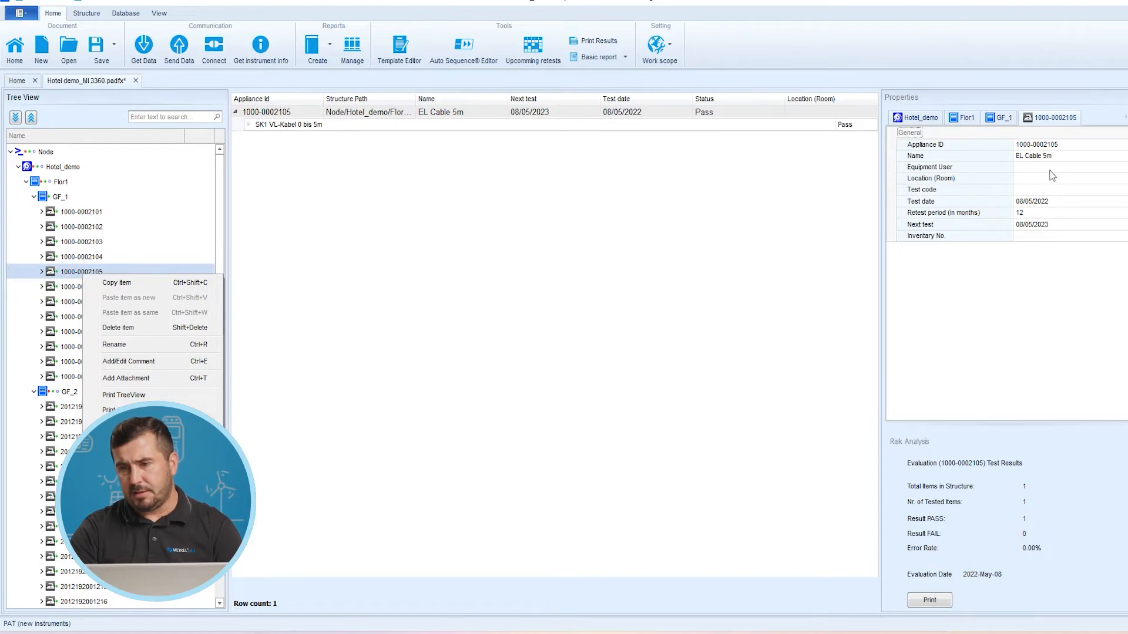
mouse_move(269, 310)
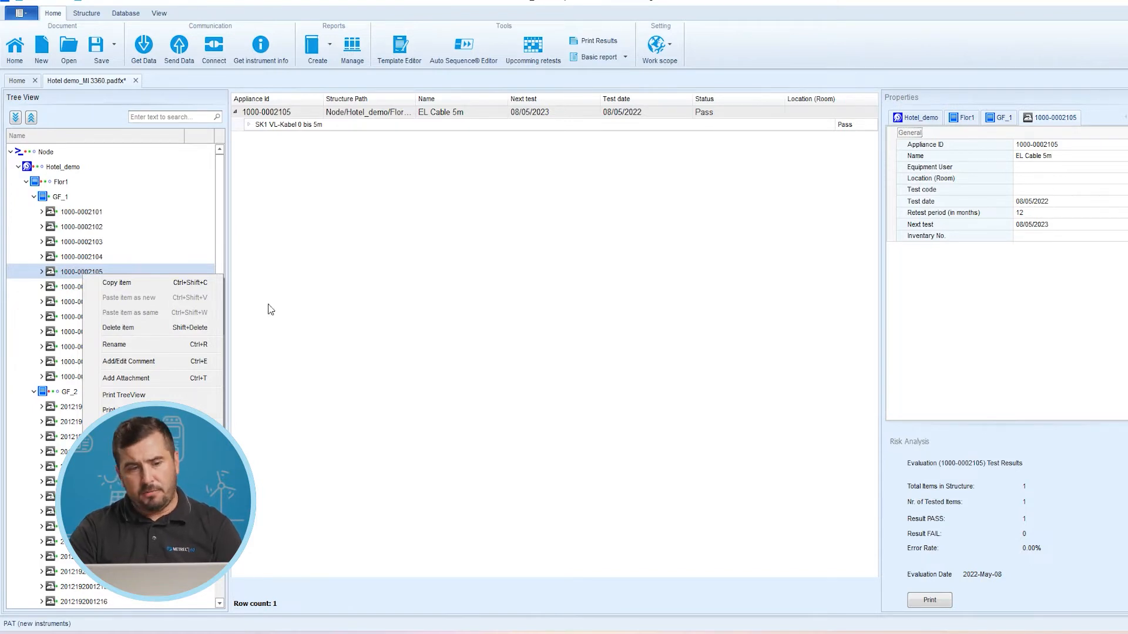
click(82, 241)
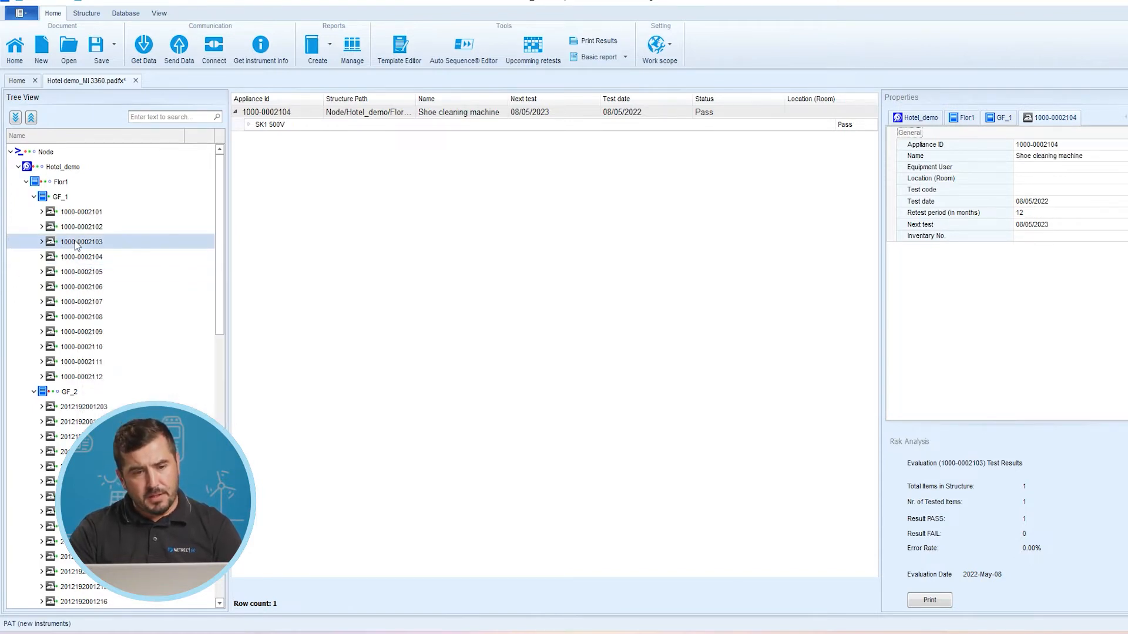
click(81, 212)
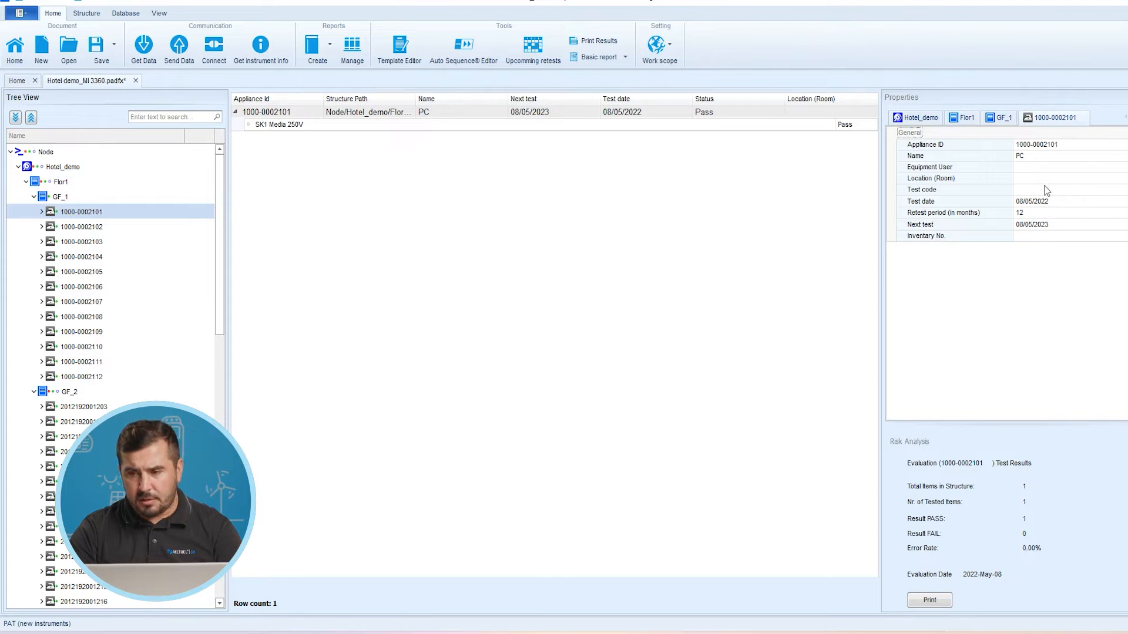
mouse_move(1068, 178)
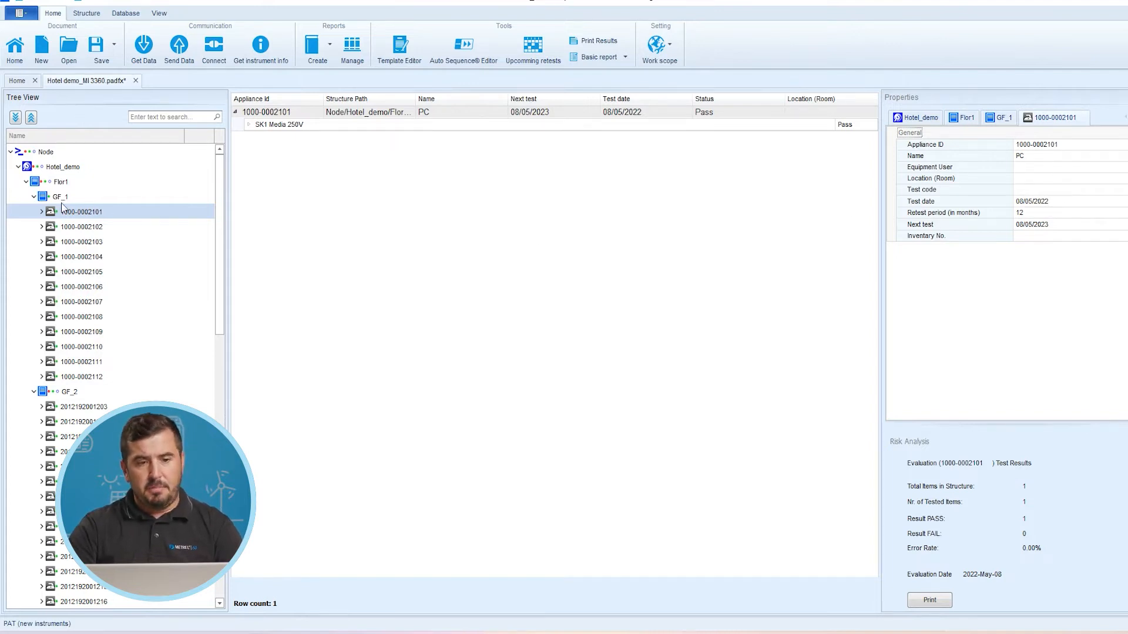
click(60, 196)
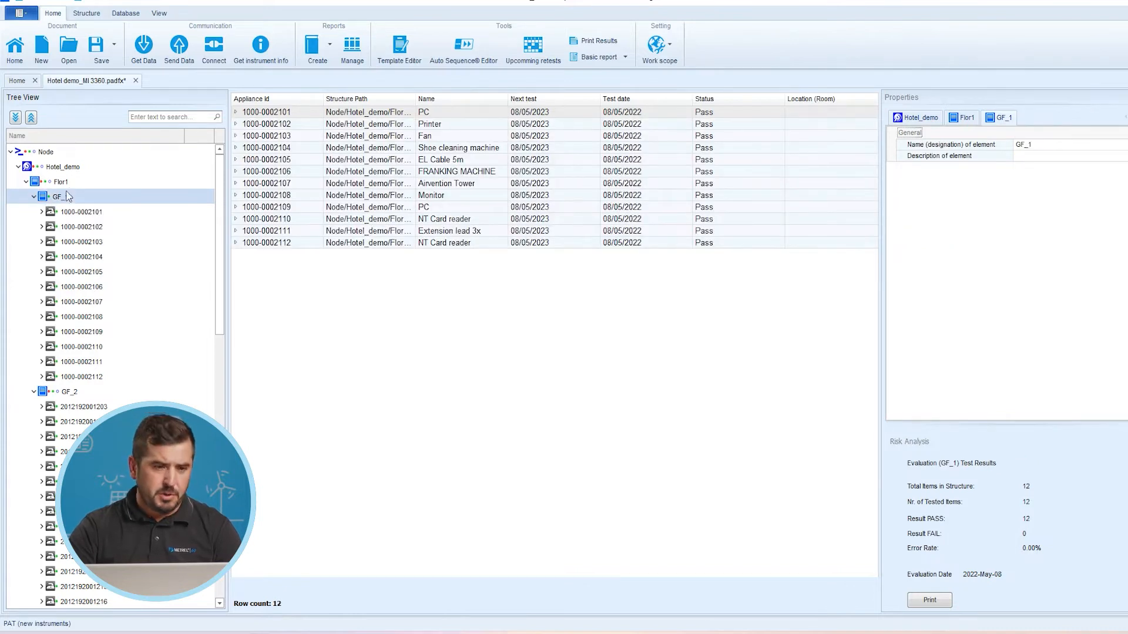
mouse_move(101, 48)
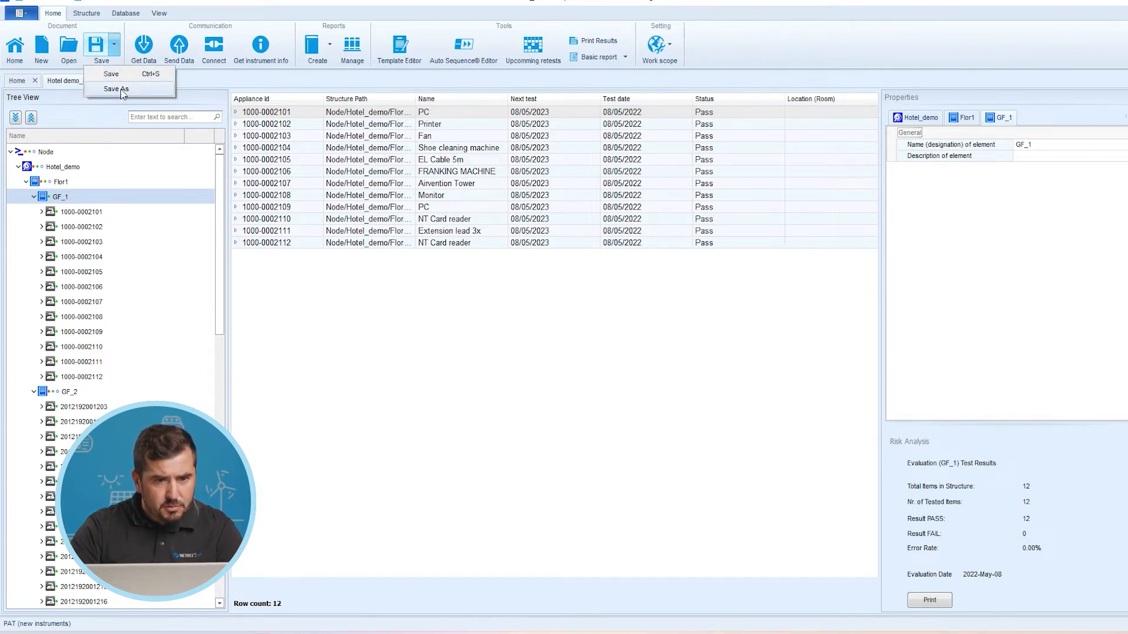
Save As over Hotel demo_MI 3360.padfx and confirm replacing it
click(116, 88)
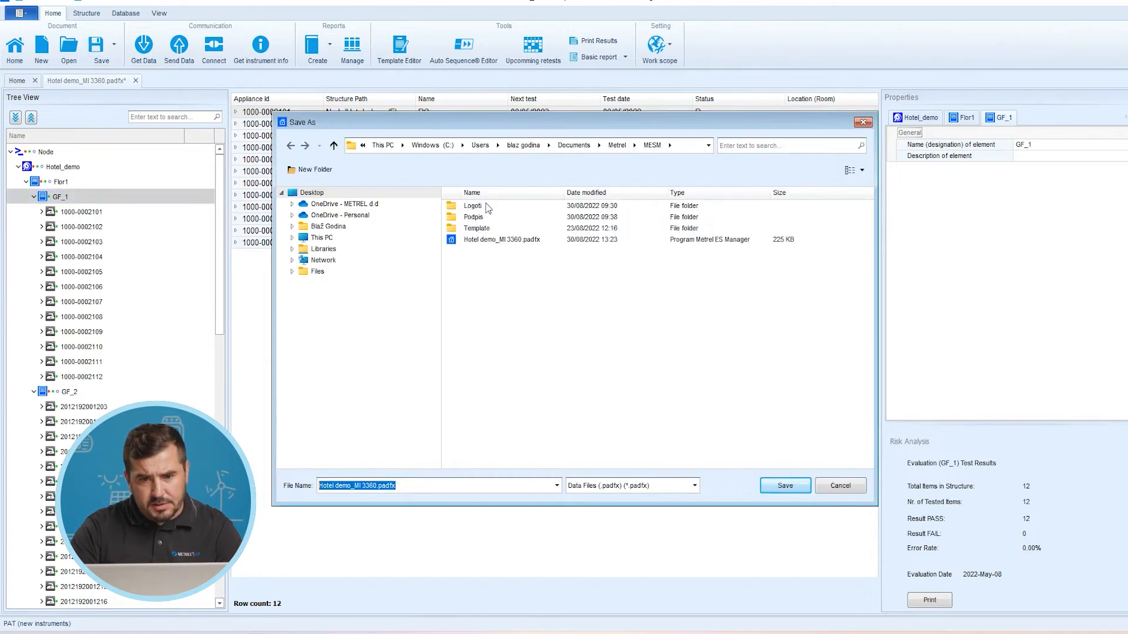
click(502, 239)
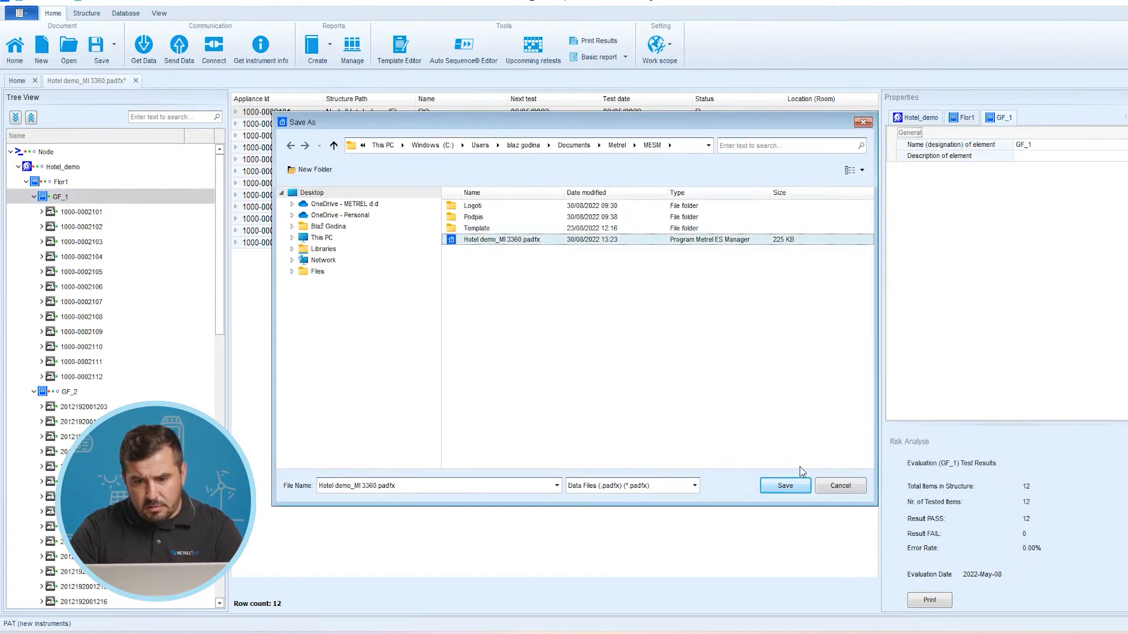
click(784, 485)
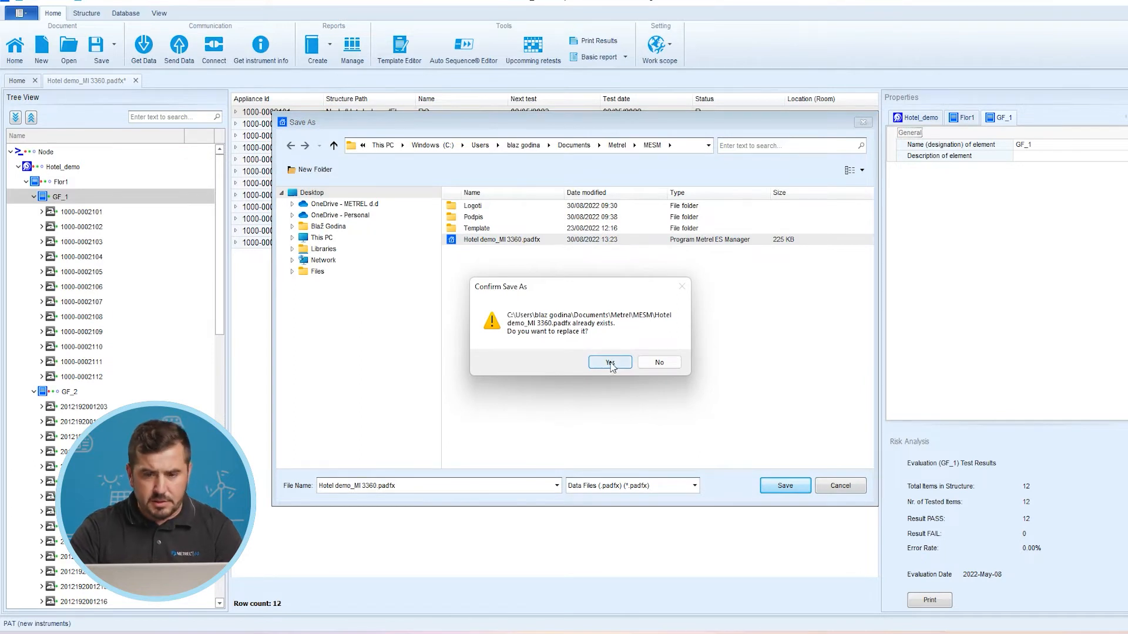
click(609, 362)
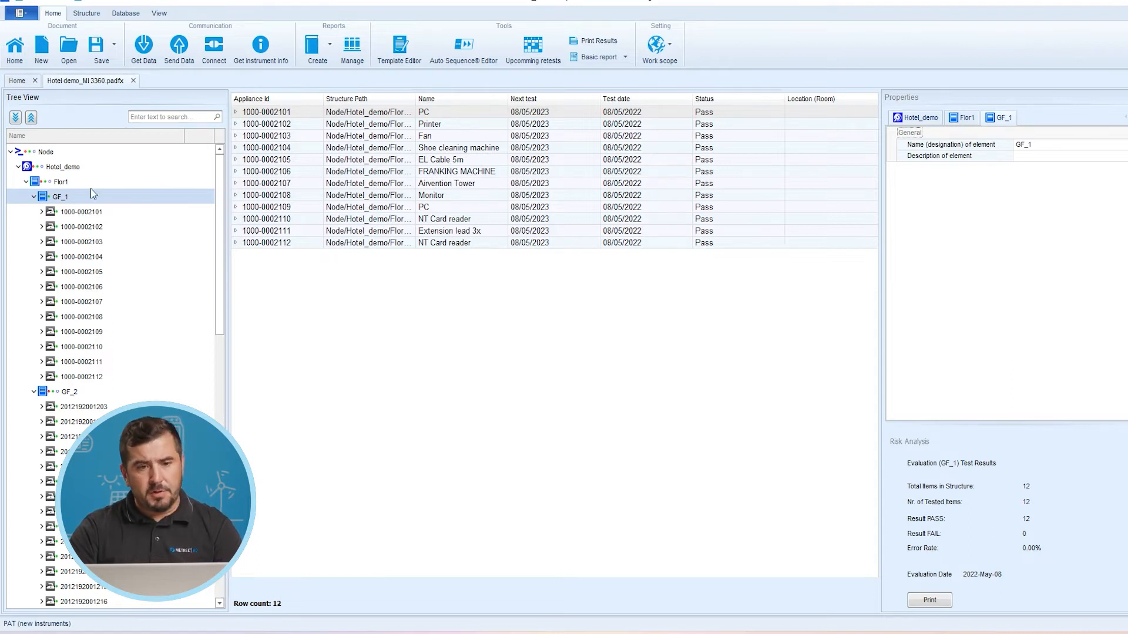
mouse_move(108, 182)
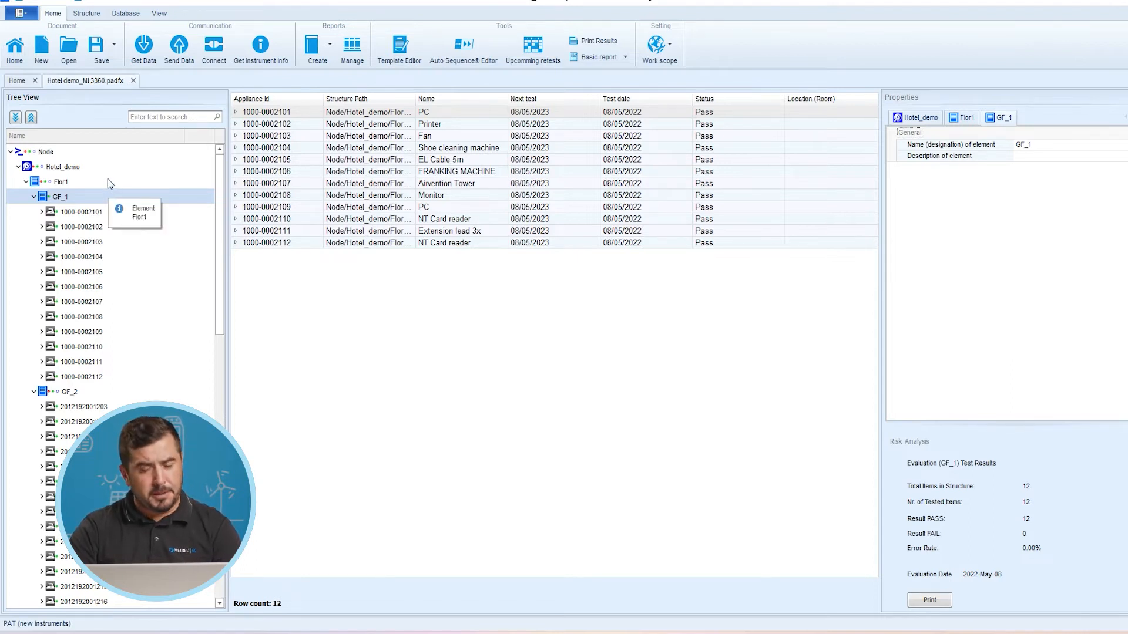
mouse_move(302, 64)
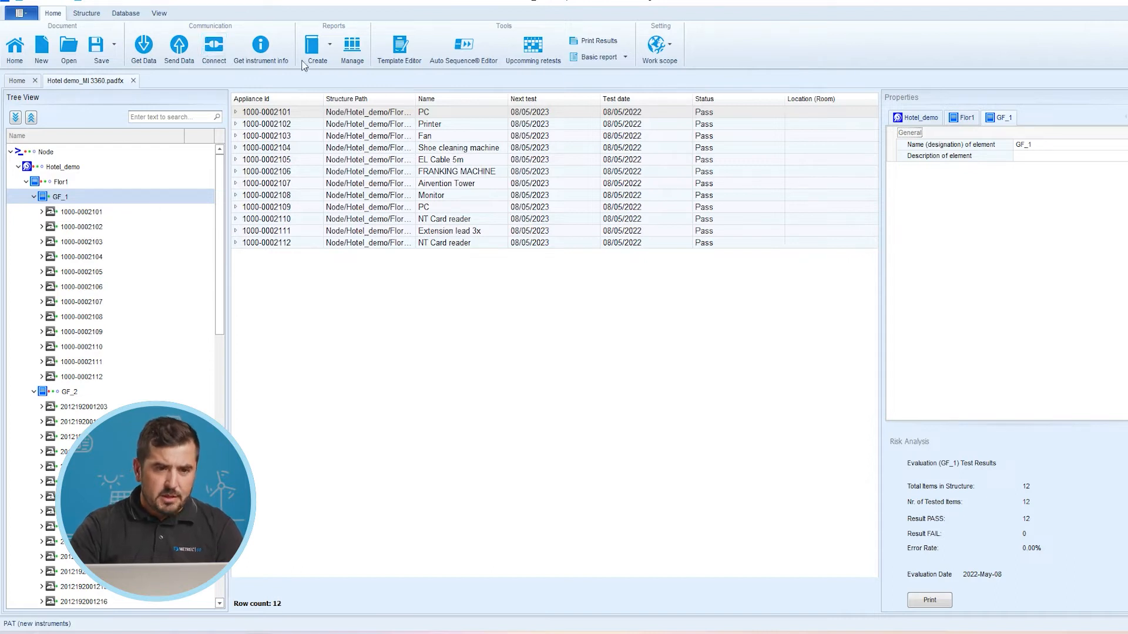
Create a report for GF_1 from the EETR_PRO ENG form
click(329, 48)
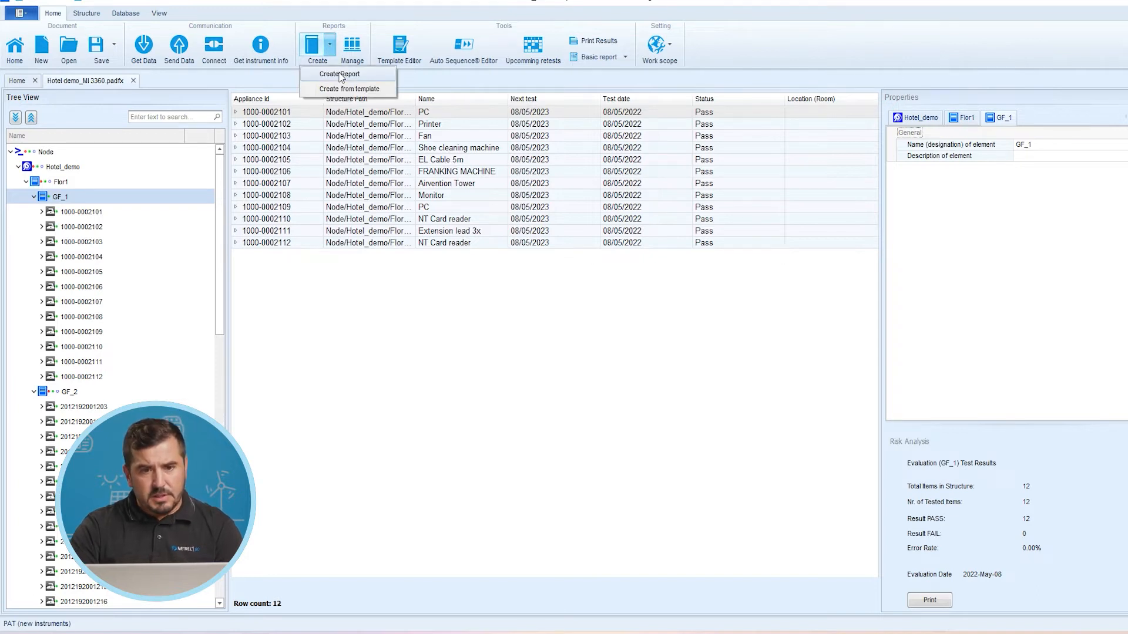
click(339, 74)
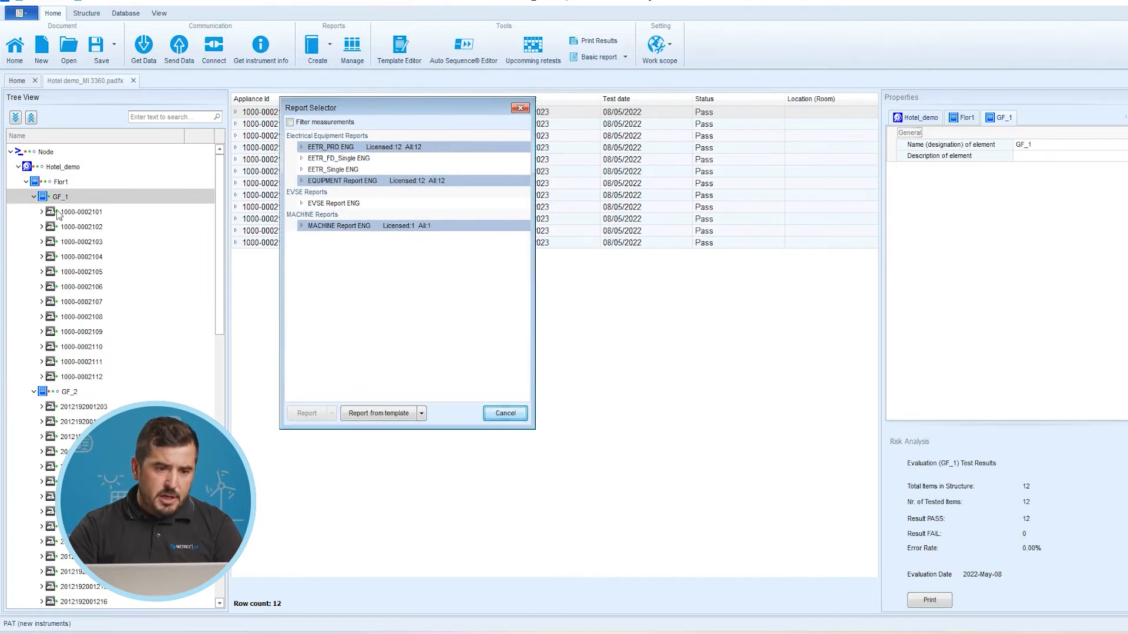
mouse_move(58, 203)
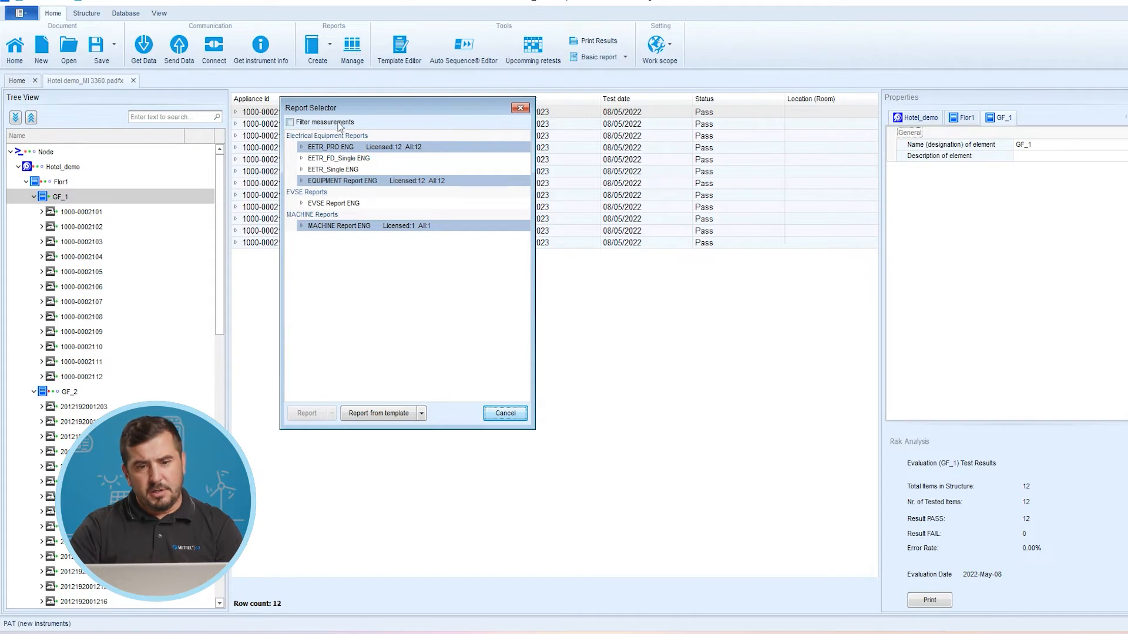
mouse_move(337, 151)
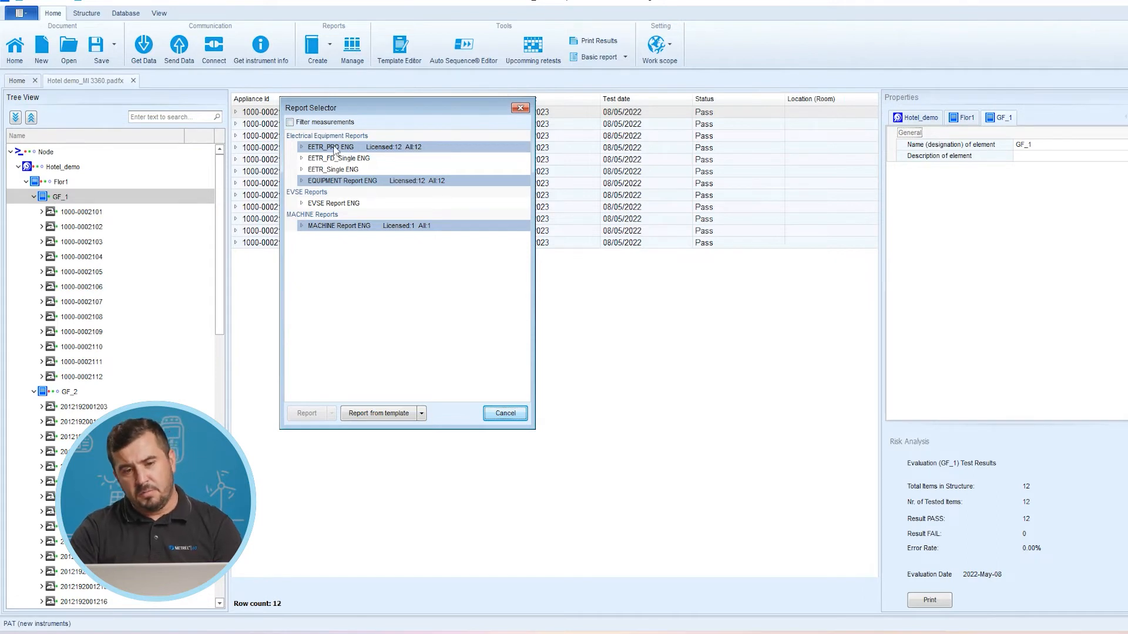
mouse_move(134, 199)
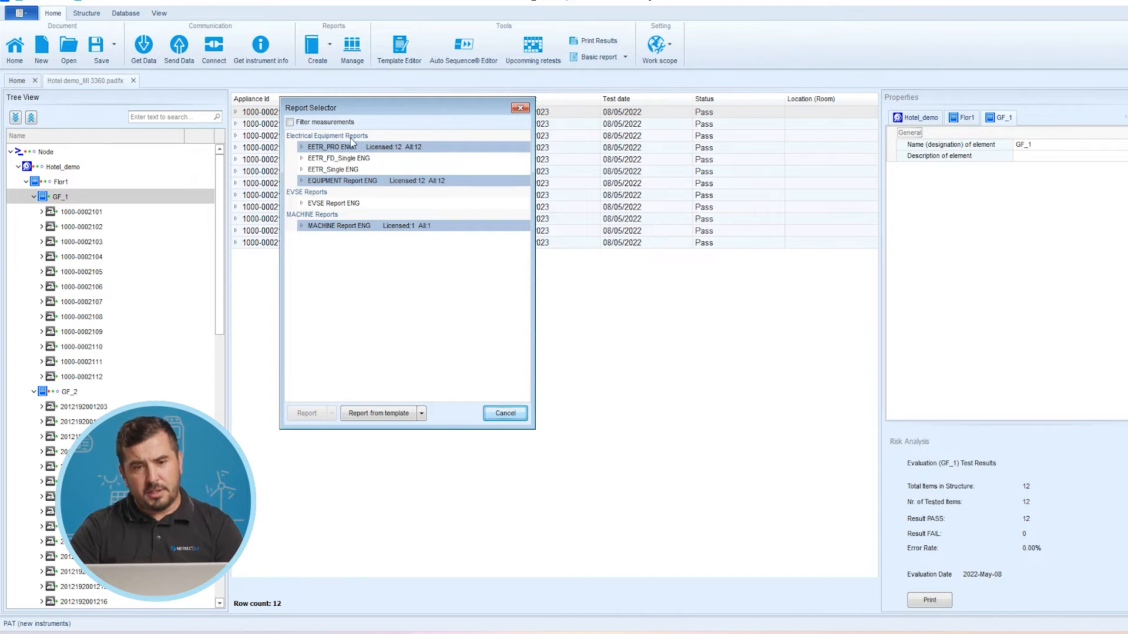
mouse_move(325, 153)
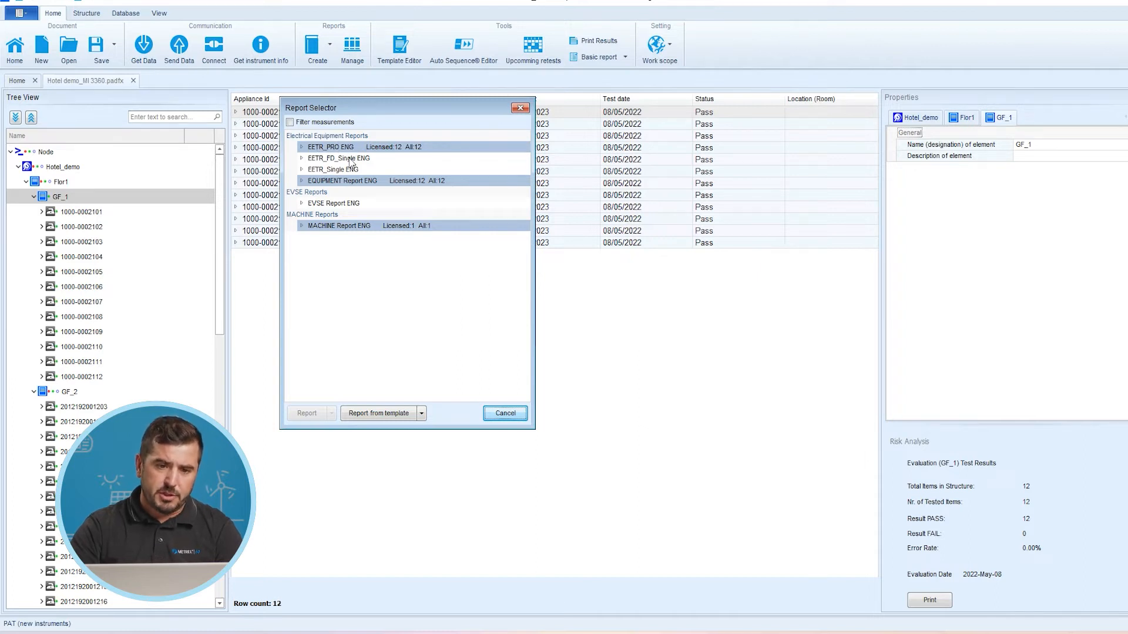
mouse_move(403, 151)
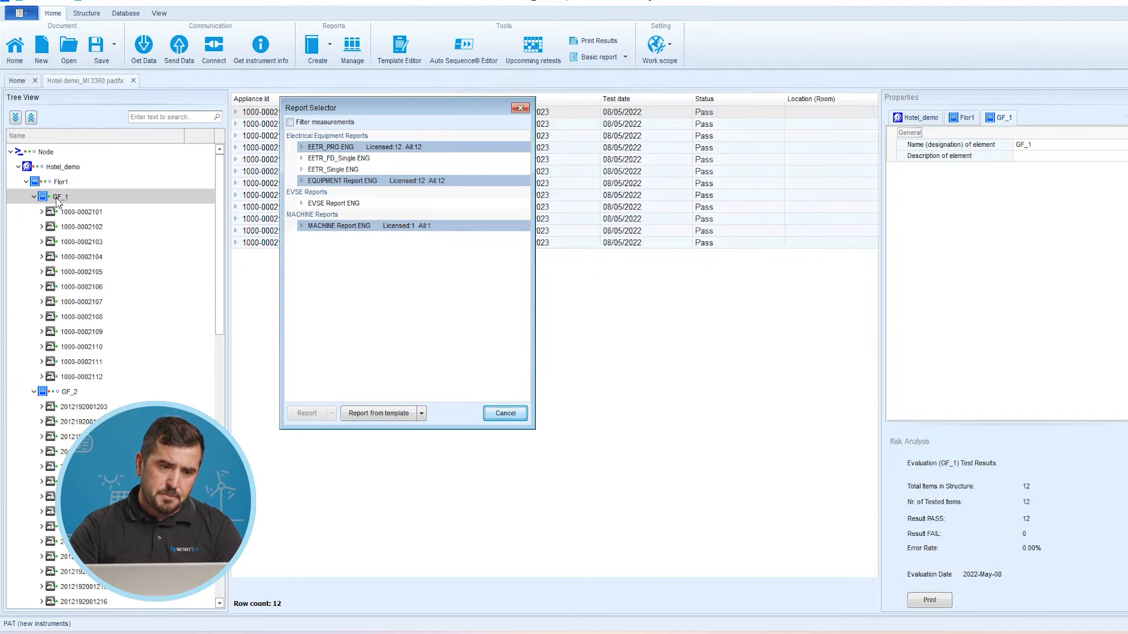
mouse_move(54, 308)
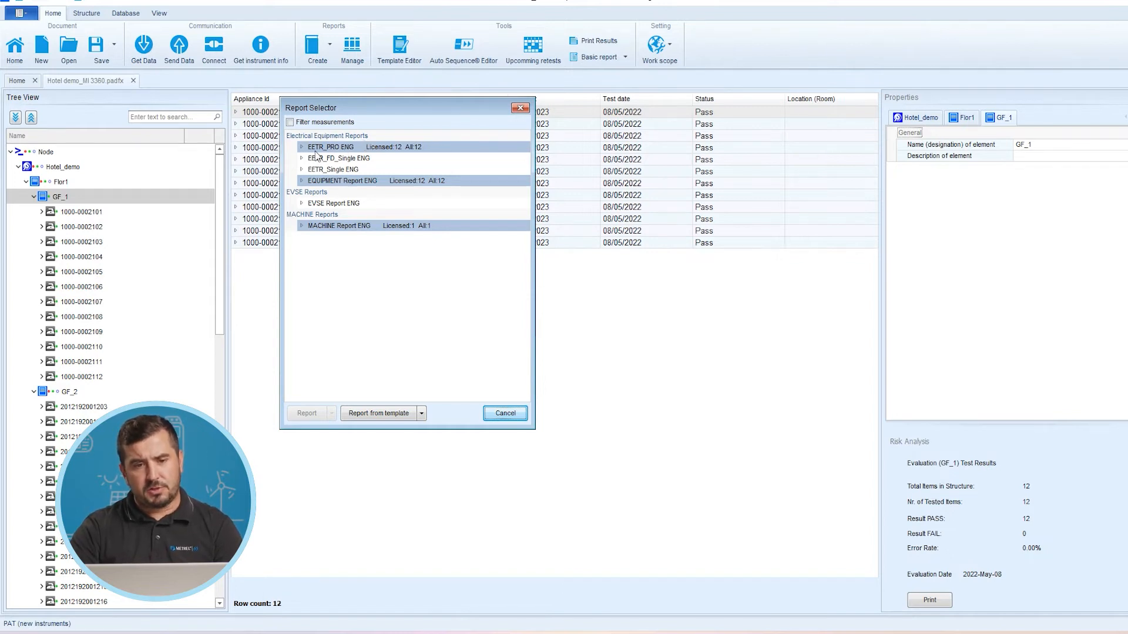
click(302, 147)
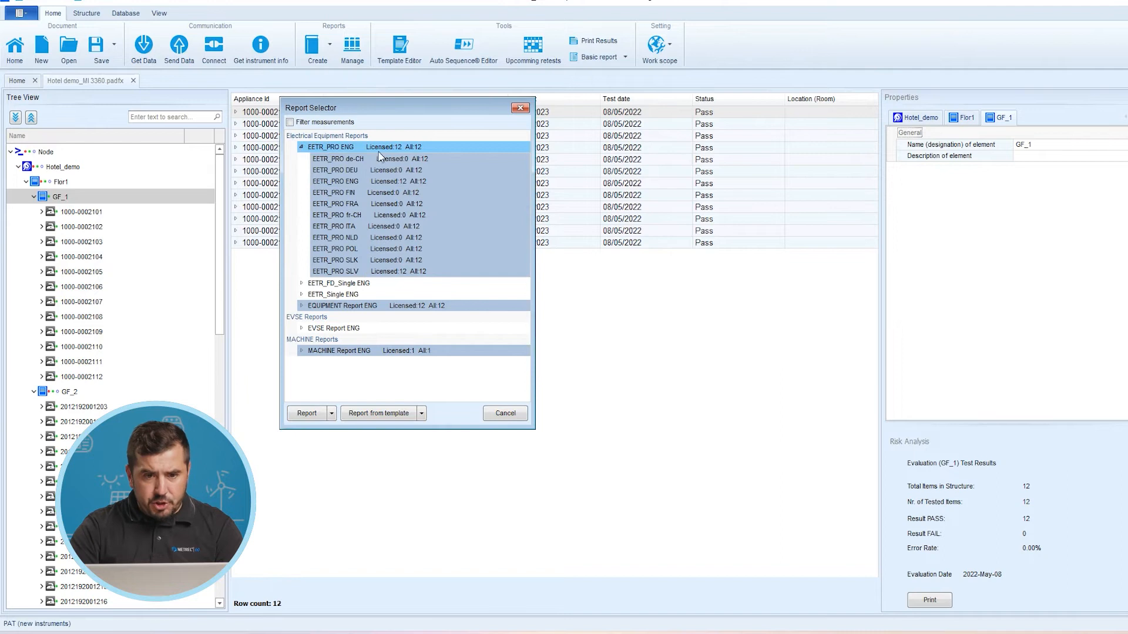
mouse_move(399, 207)
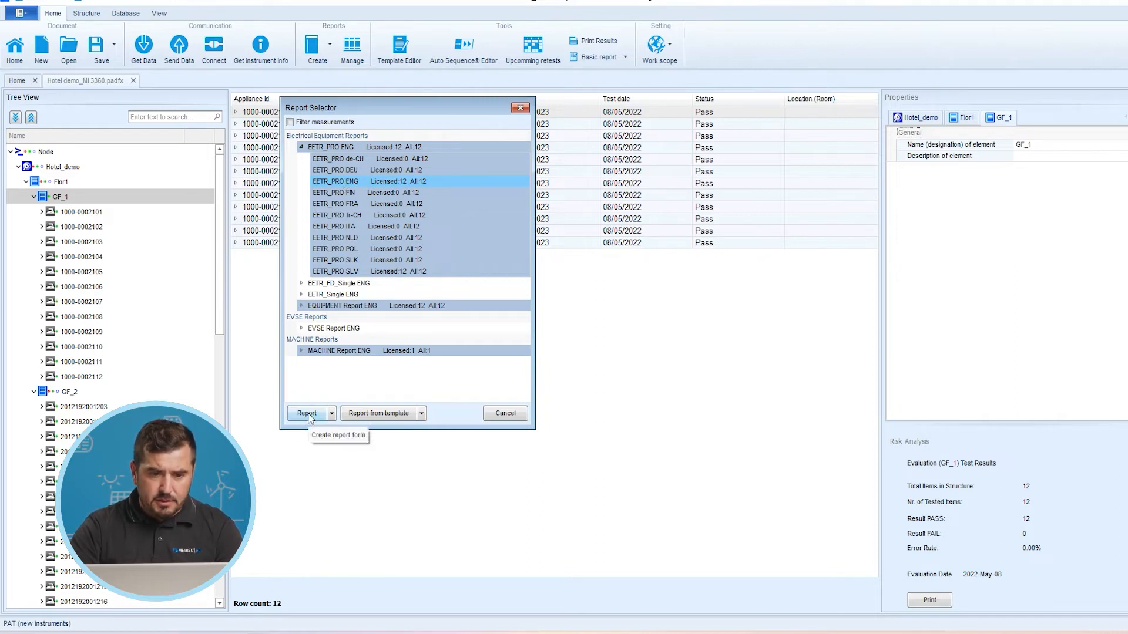
click(305, 413)
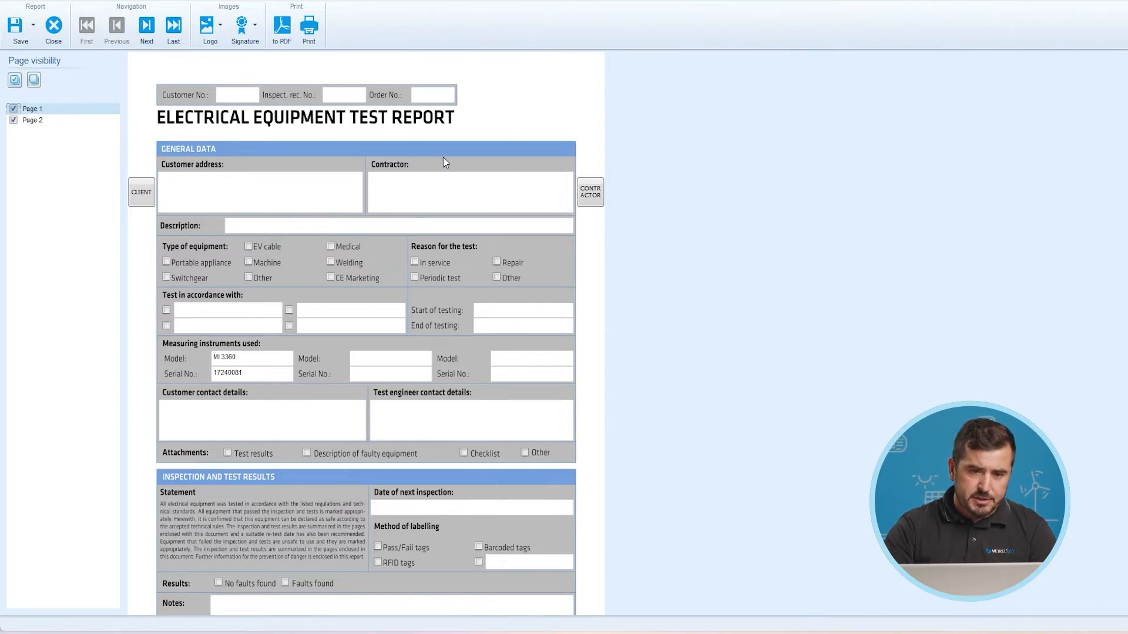
Scroll through page 2's GF_1 appliance results and back to page 1
scroll(down, 3)
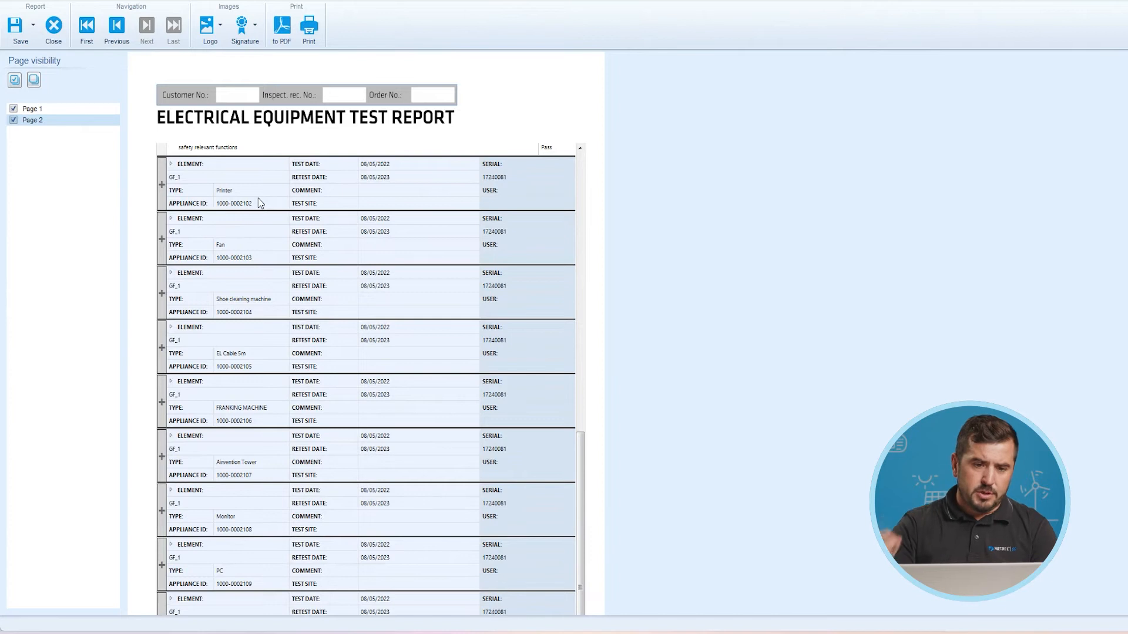
mouse_move(420, 218)
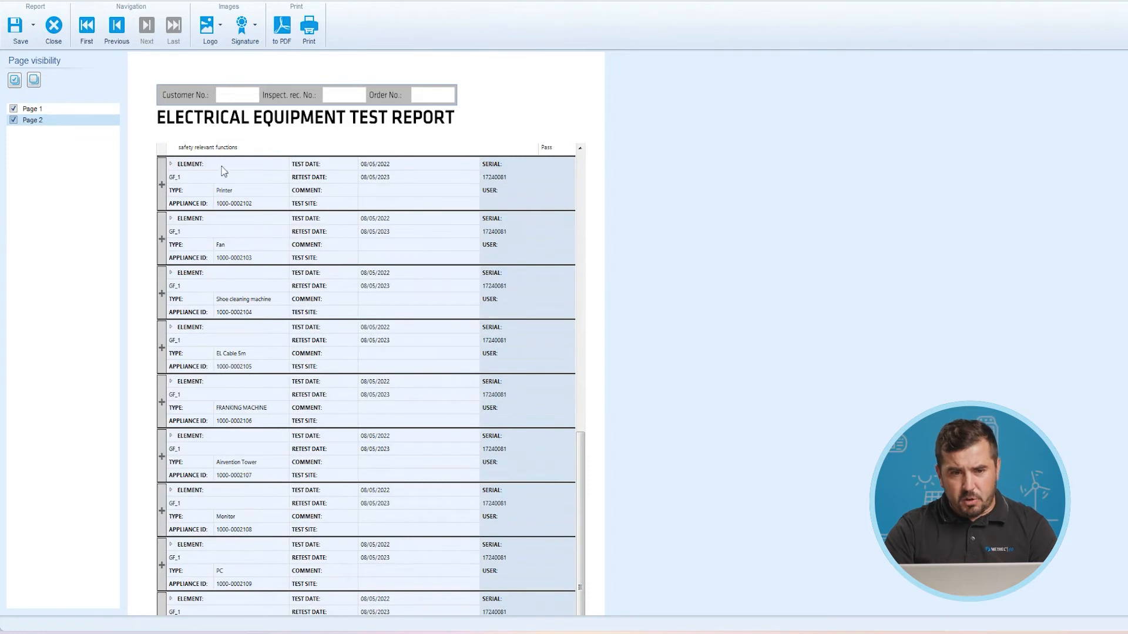
mouse_move(250, 194)
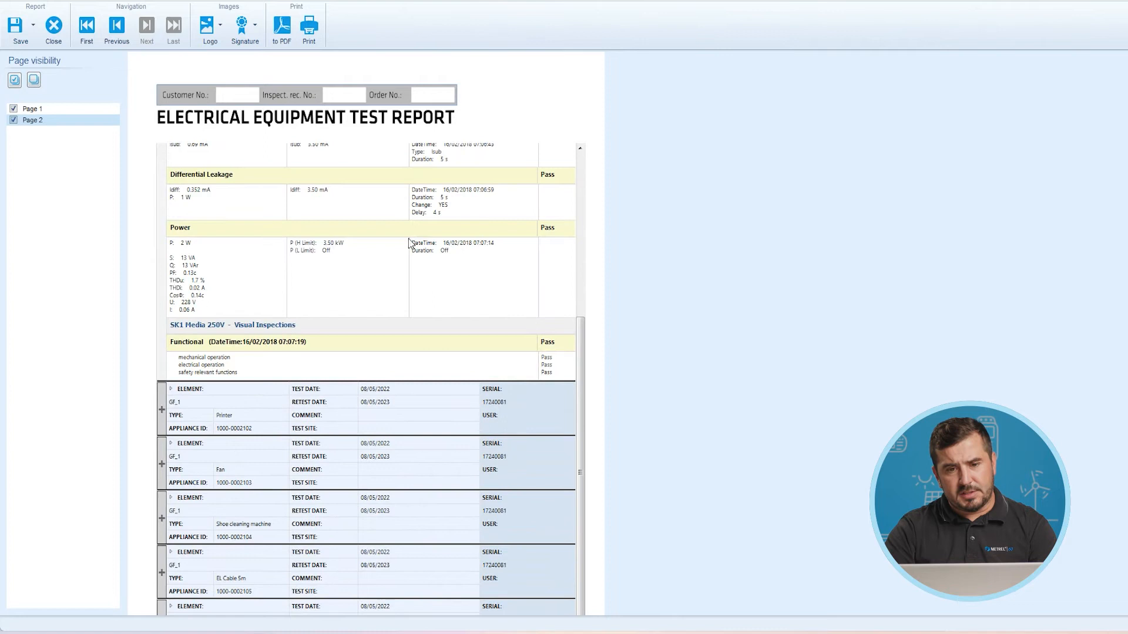
scroll(down, 3)
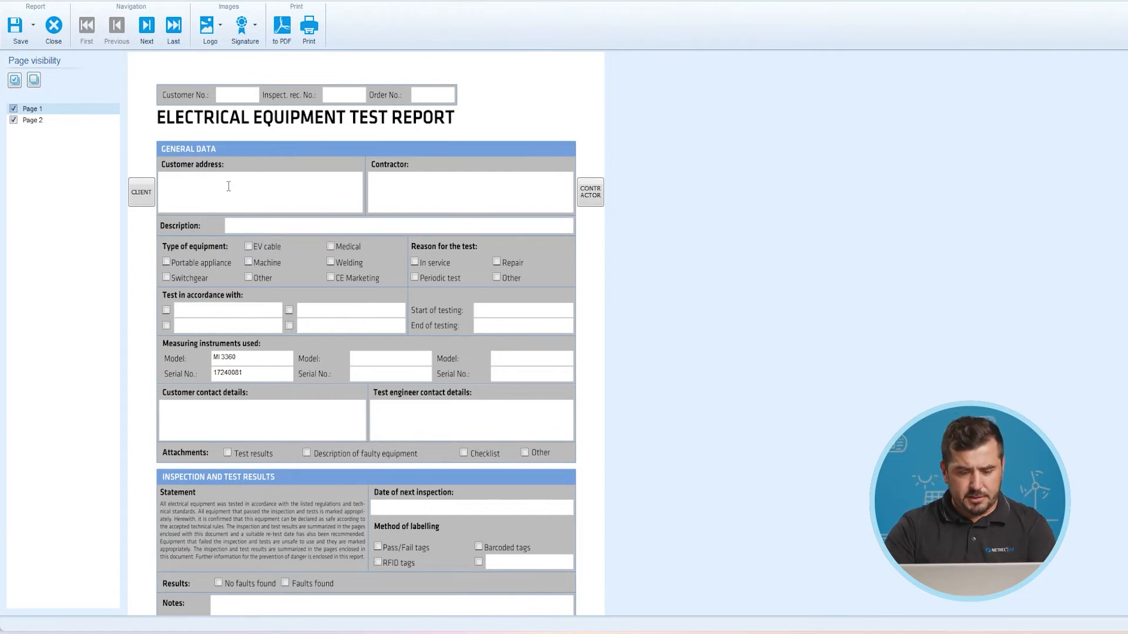
text(Demo hotel)
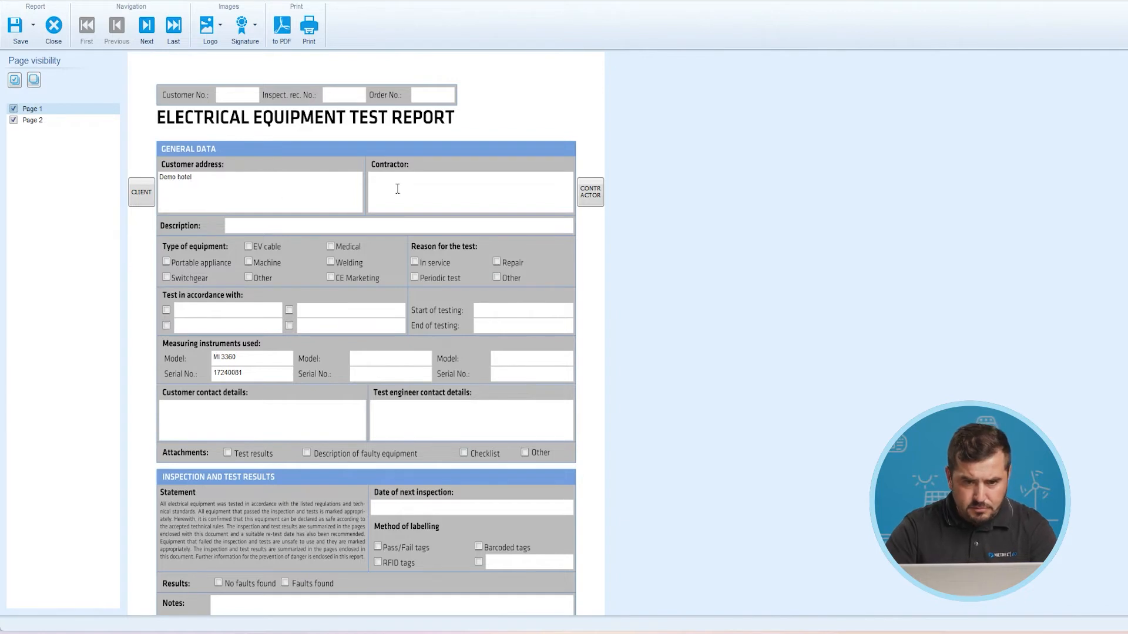
text(Blaz)
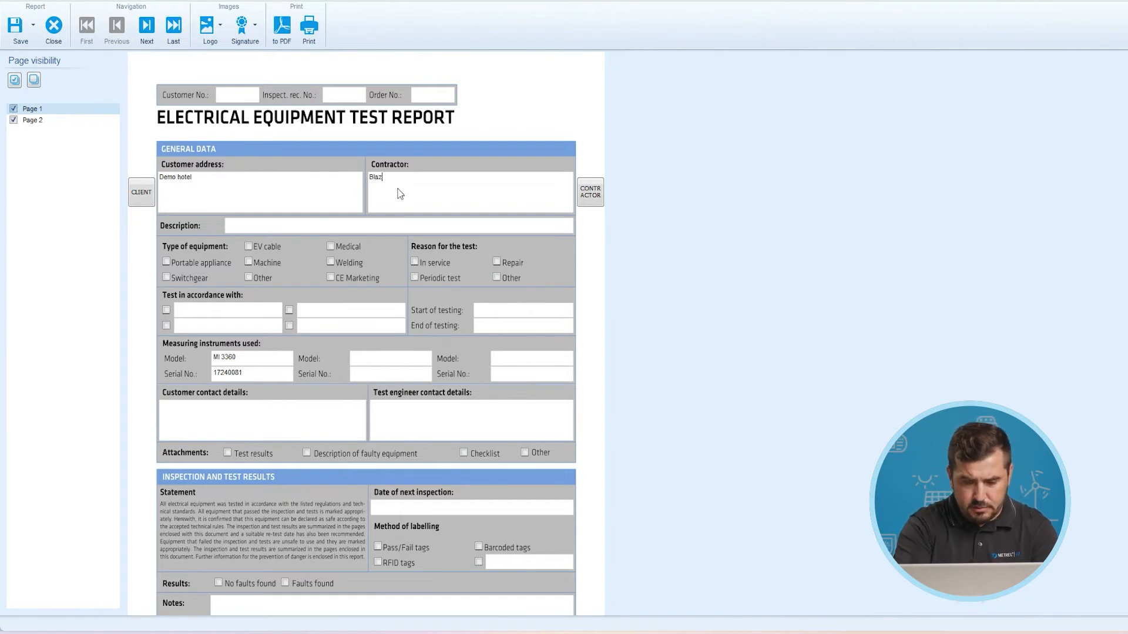
text(Godina)
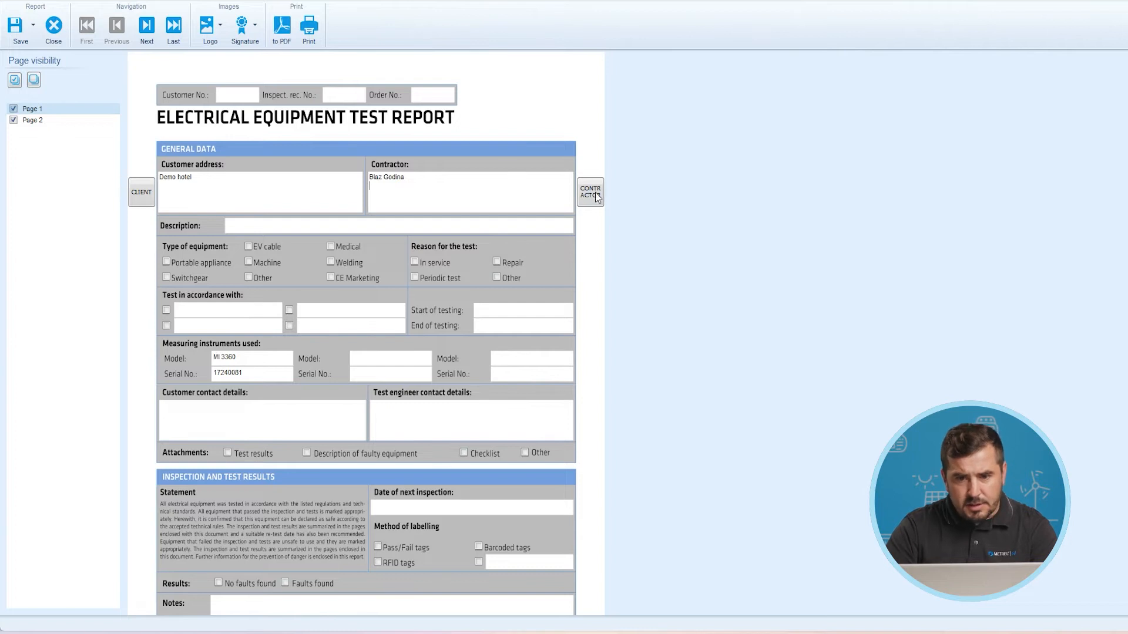
click(141, 192)
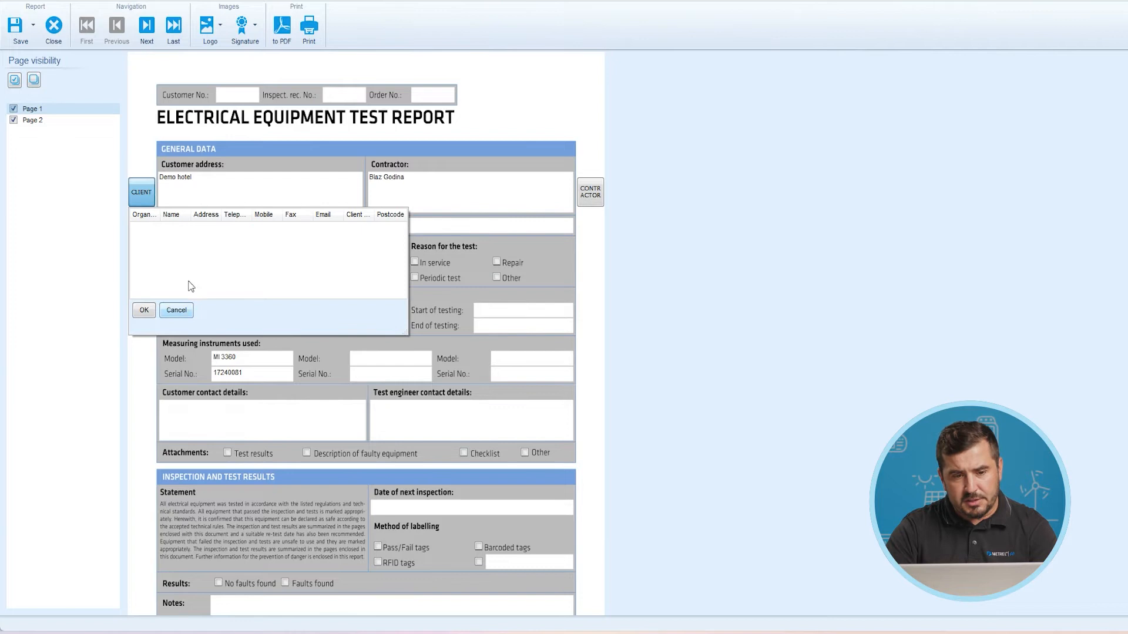
click(175, 310)
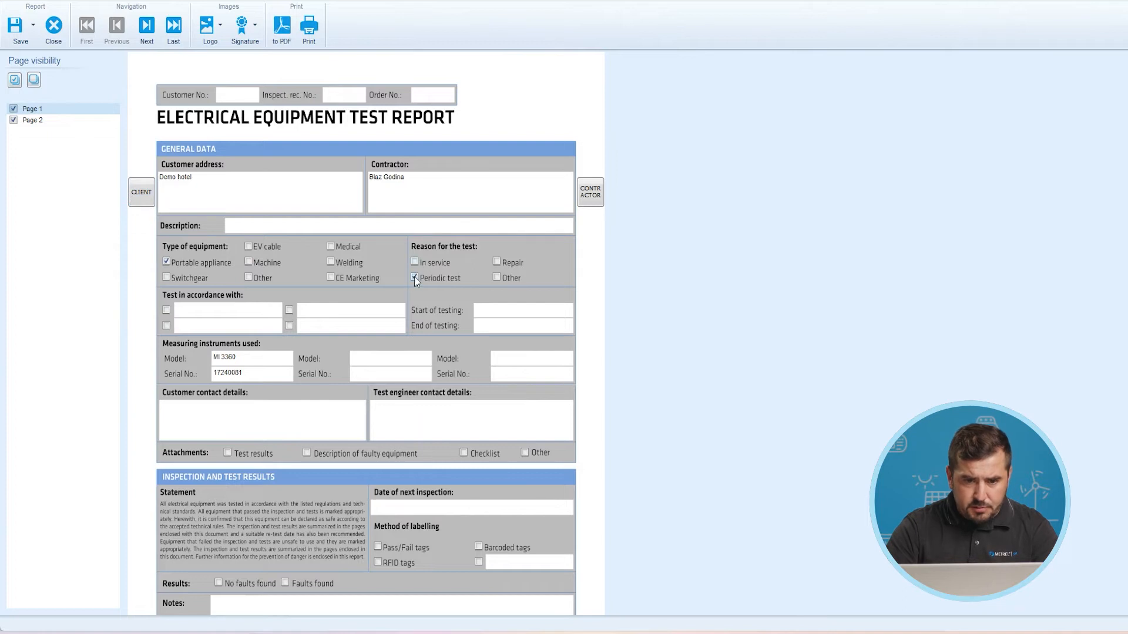
text(EN 50699)
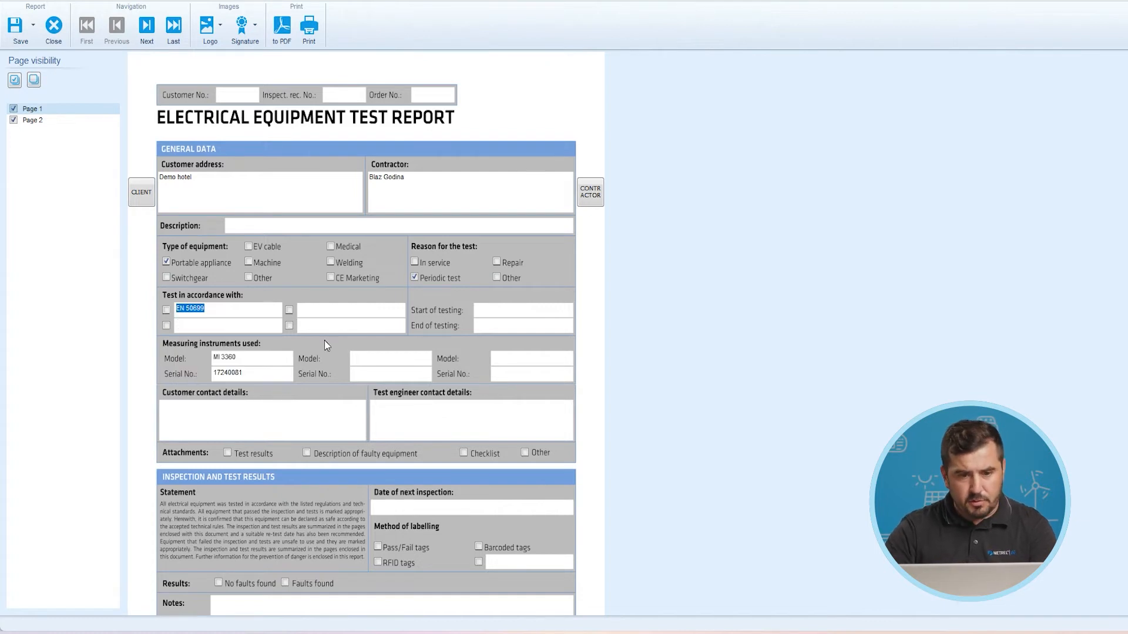
click(523, 310)
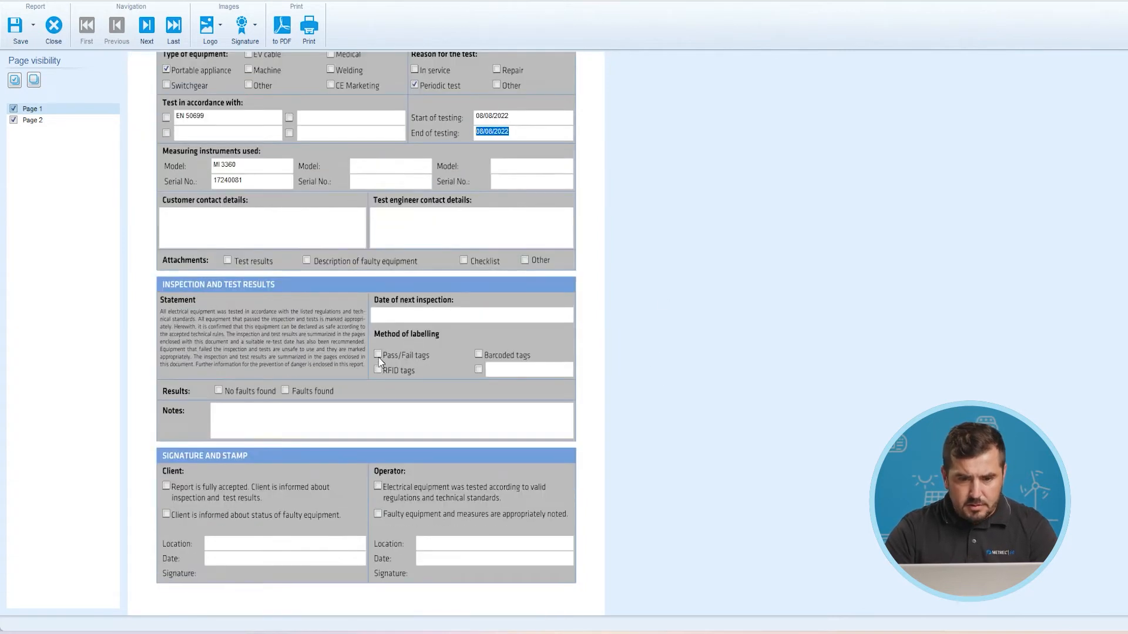
click(377, 355)
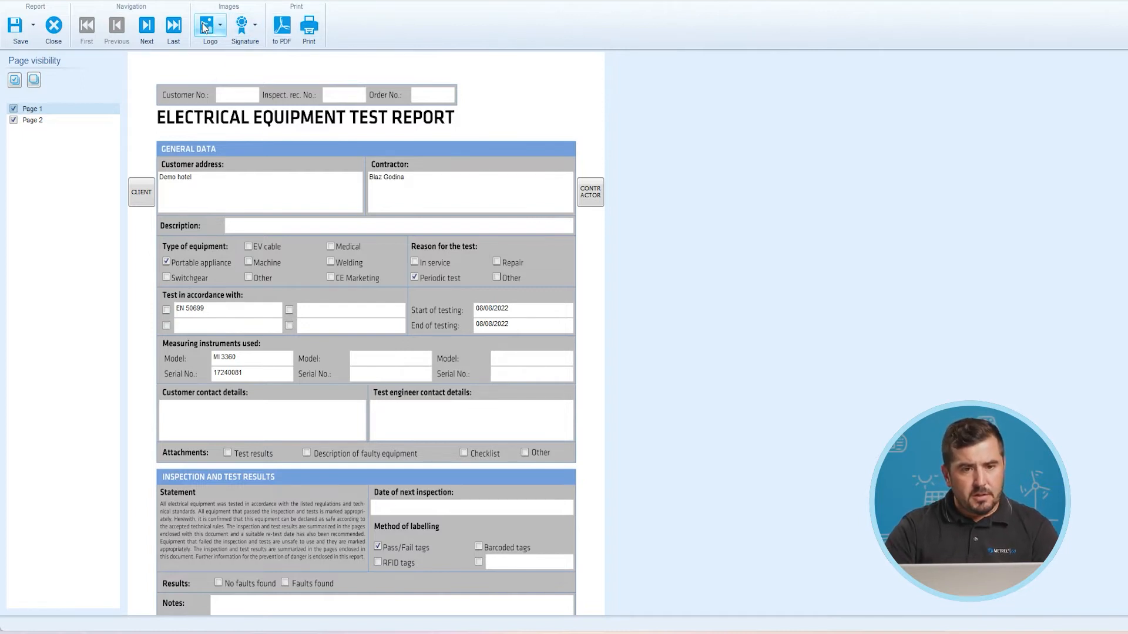
Insert a logo from the Logoti folder into the report header
click(244, 27)
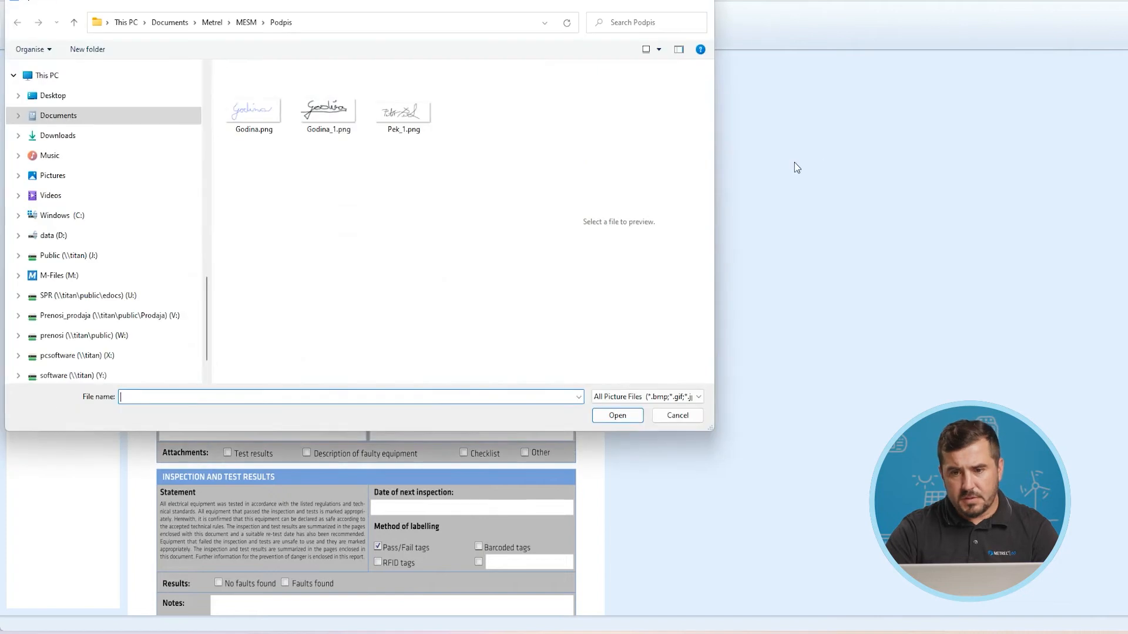
click(246, 22)
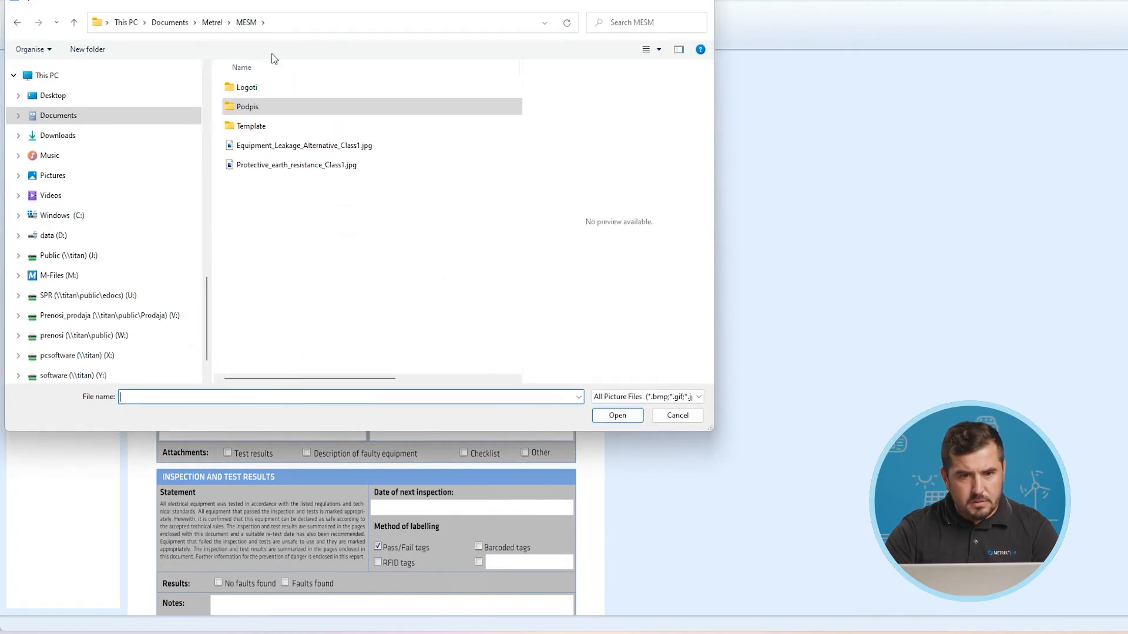
double_click(247, 87)
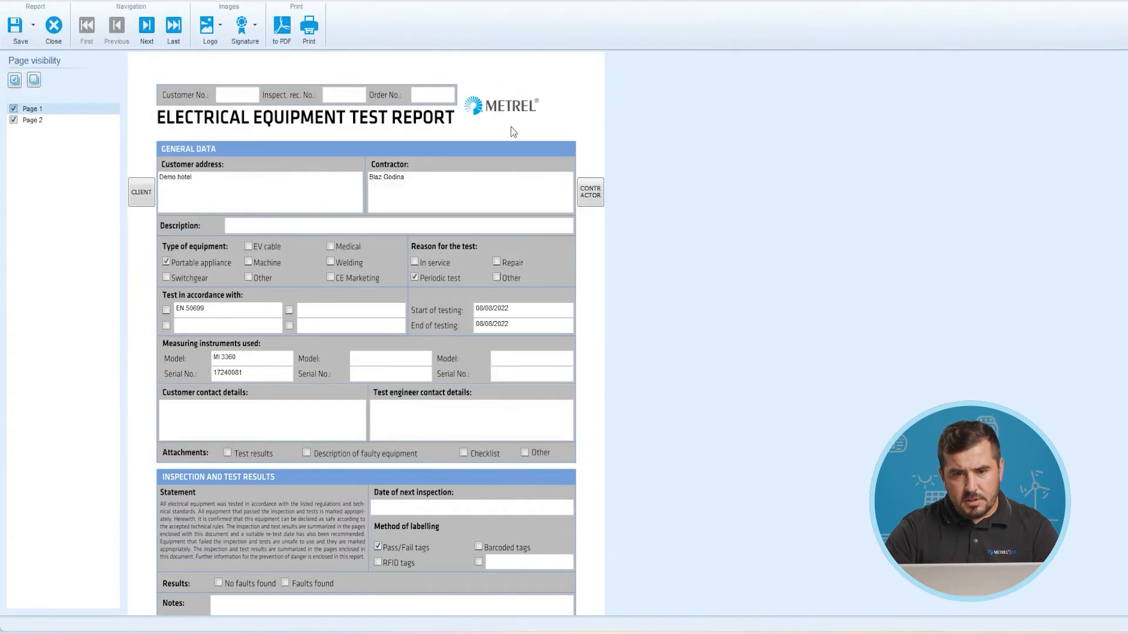
scroll(down, 3)
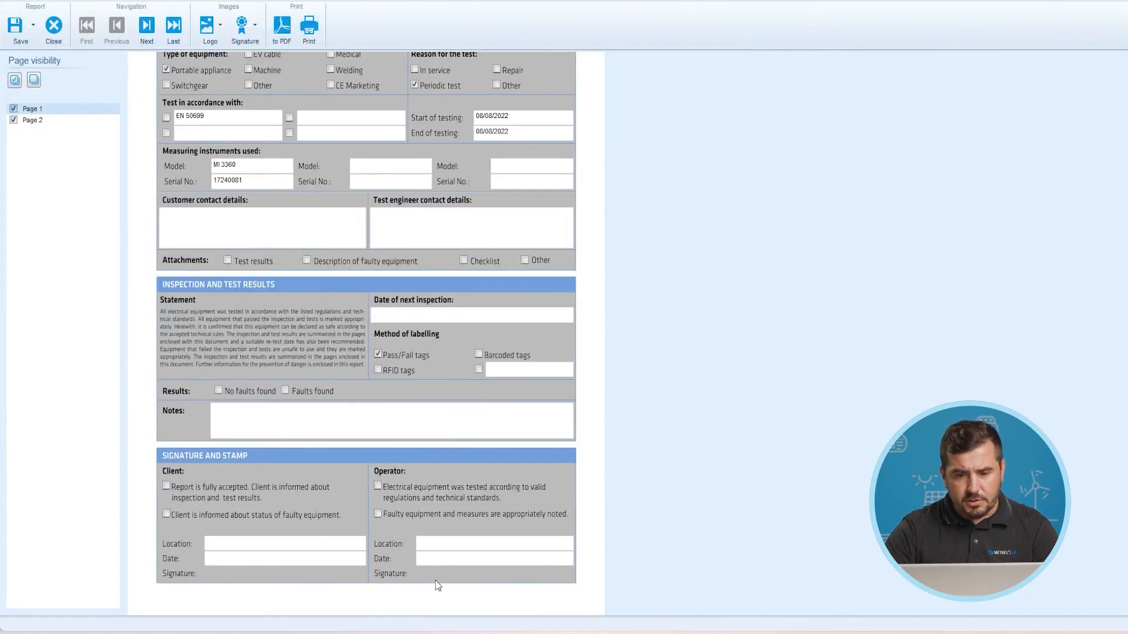
Insert the Godina.png signature image into the report
click(257, 24)
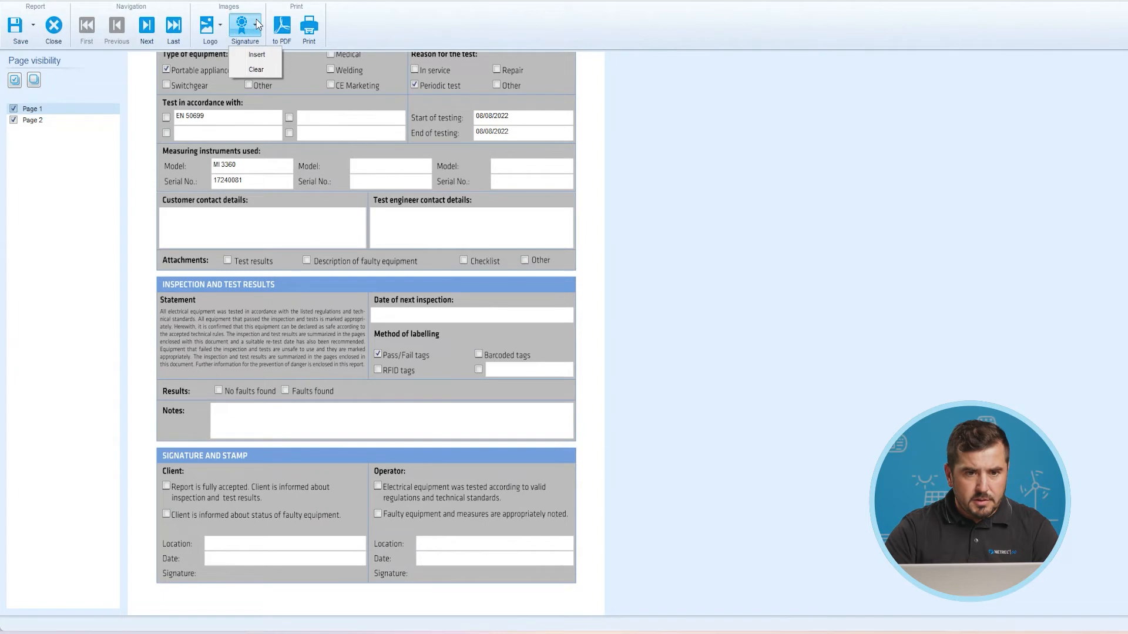
click(256, 54)
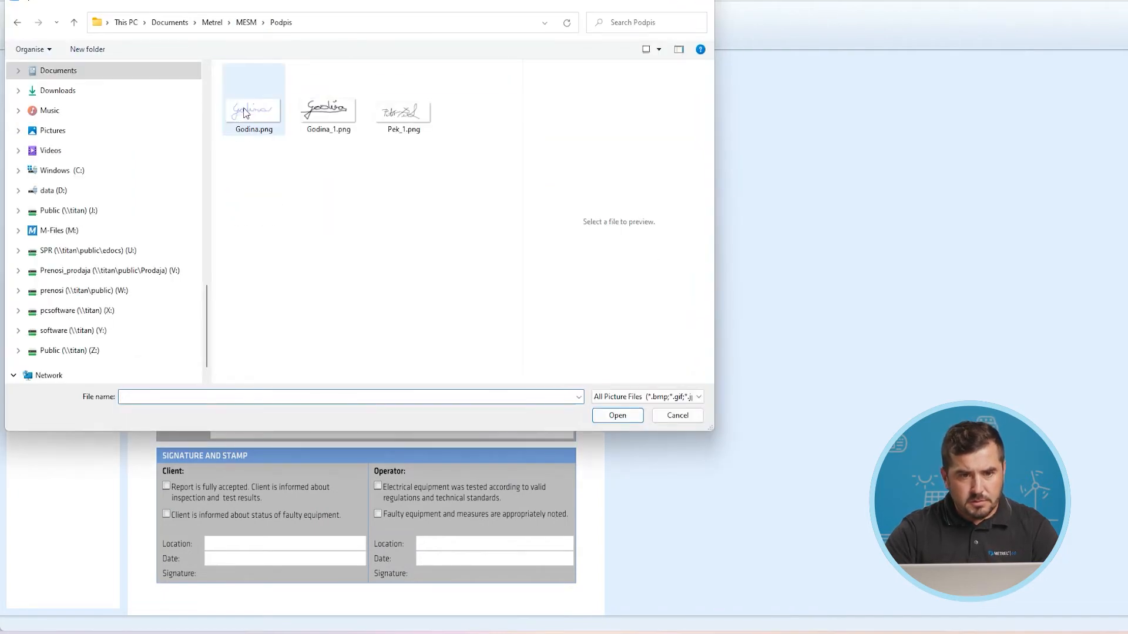
click(615, 415)
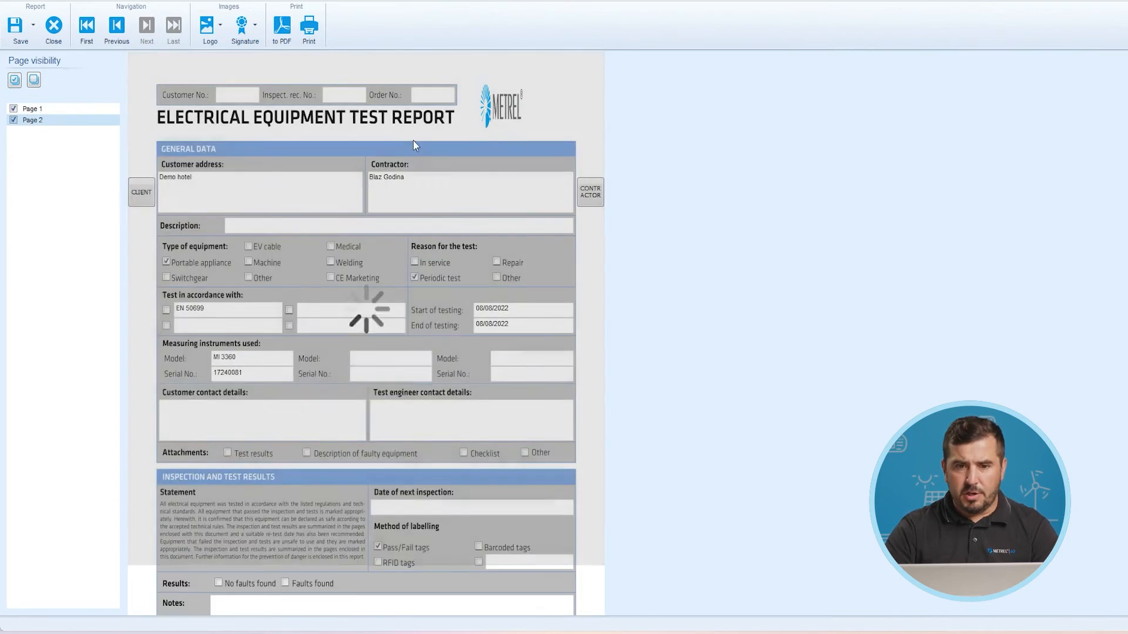
scroll(down, 3)
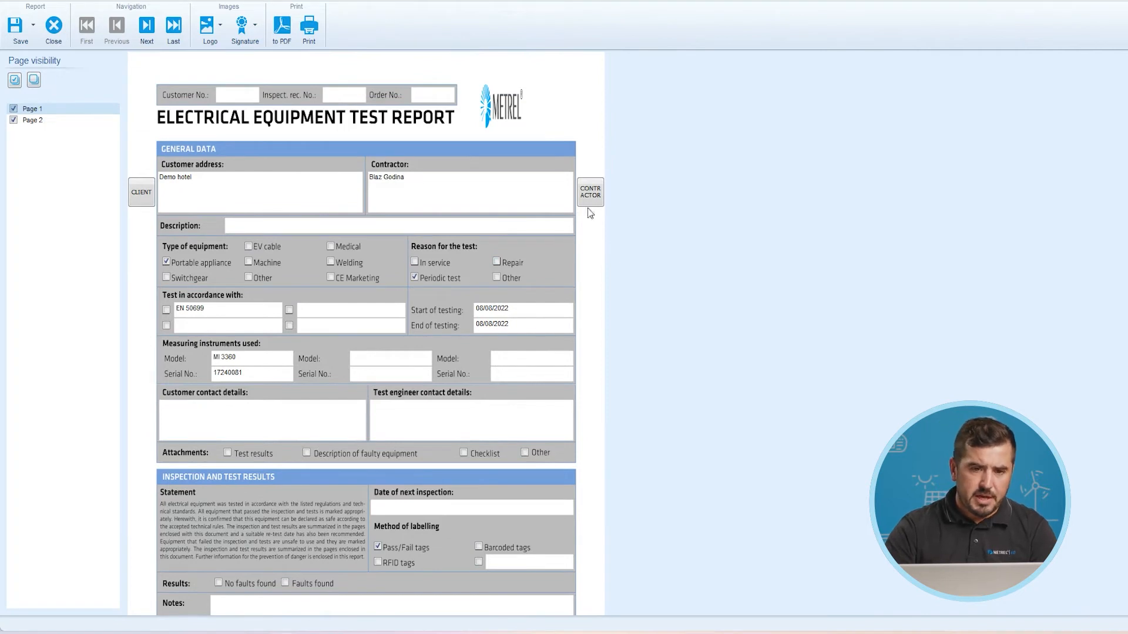
Set Customer No., Inspect. rec. No. and Order No. to 001
text(00)
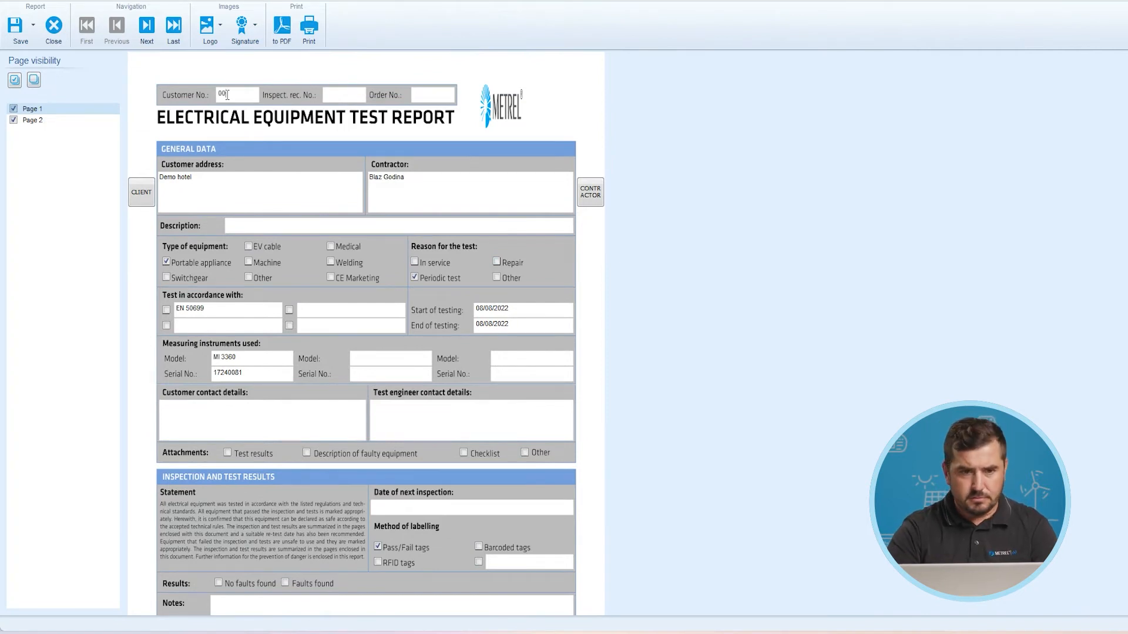
text(001)
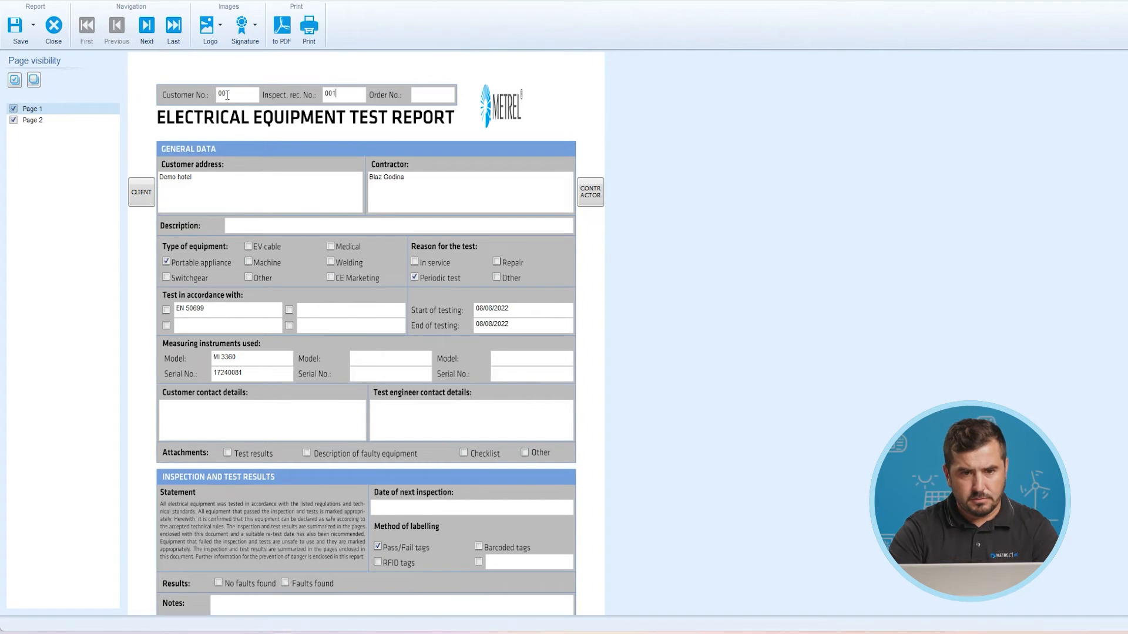
text(001)
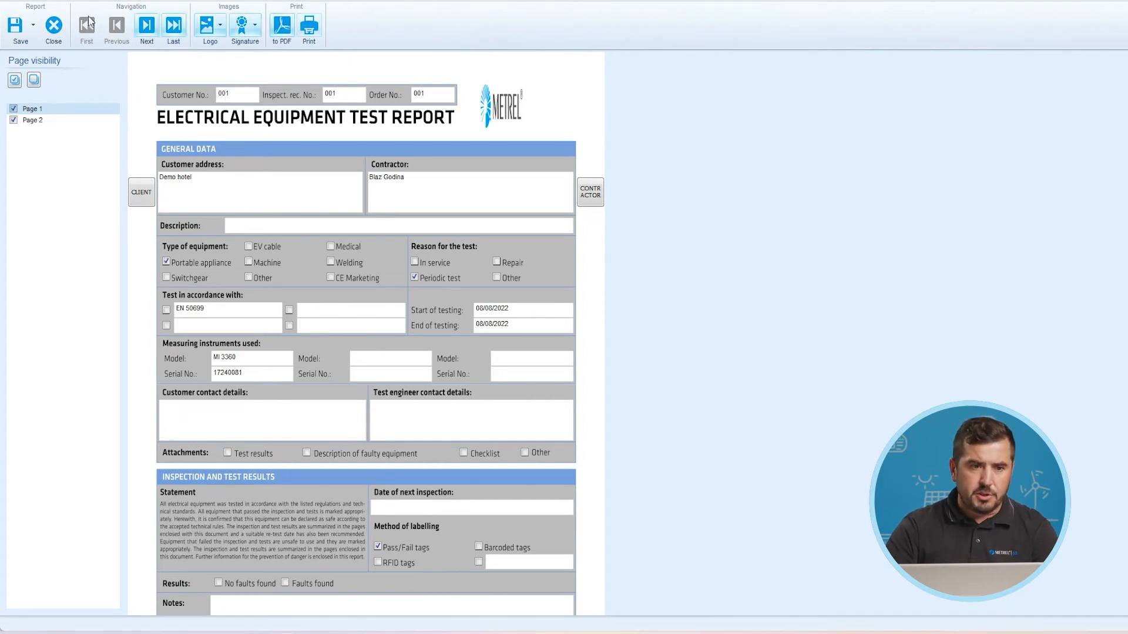
Export the report as template Hotel_EETR_PRO
click(19, 25)
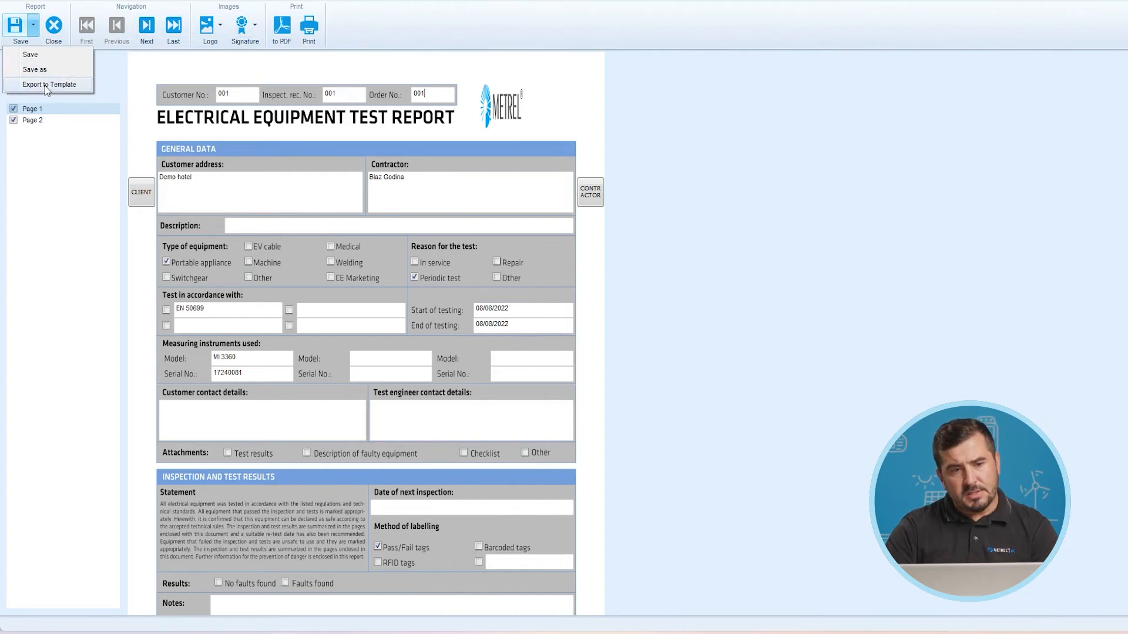
click(48, 84)
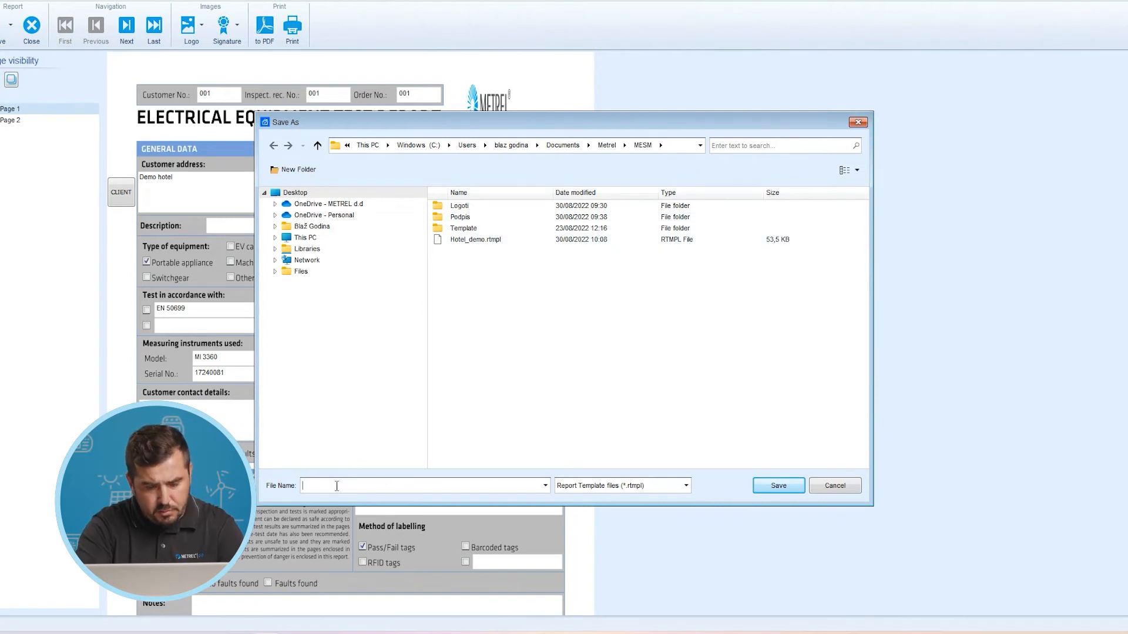
text(Hotel_EETR_PRO)
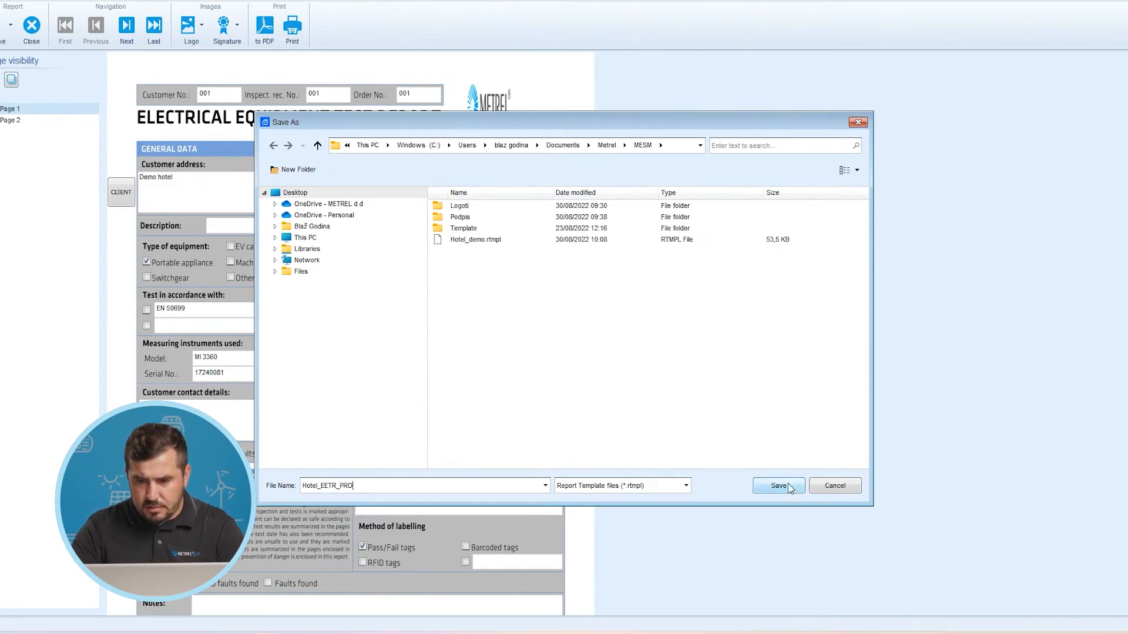
click(778, 486)
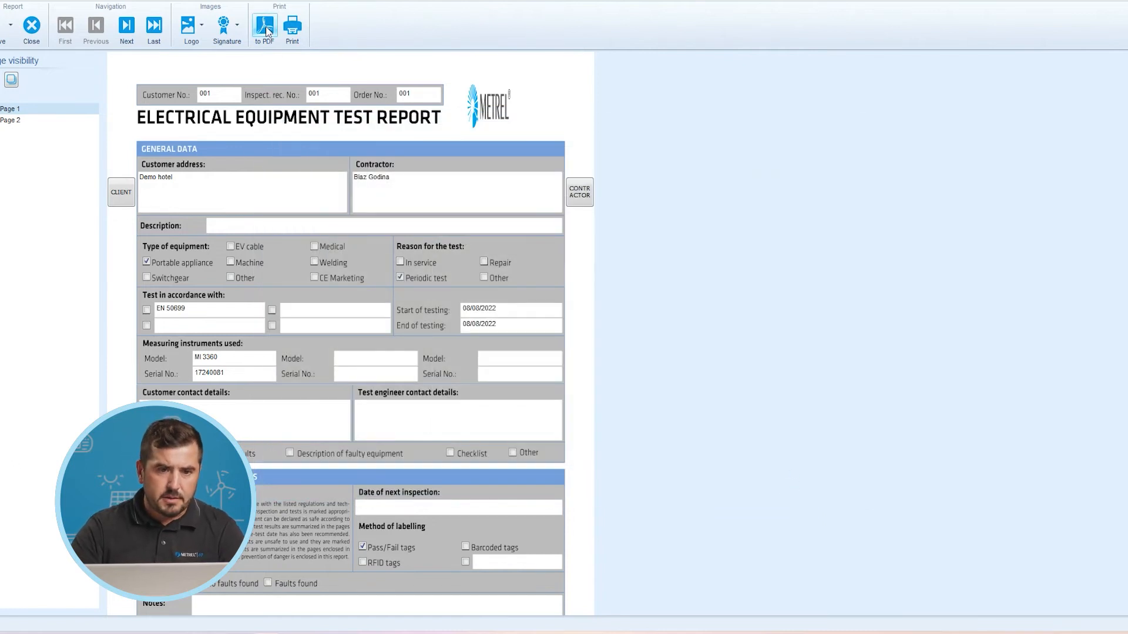
Export the report to PDF as EETR_PRO.pdf
click(264, 28)
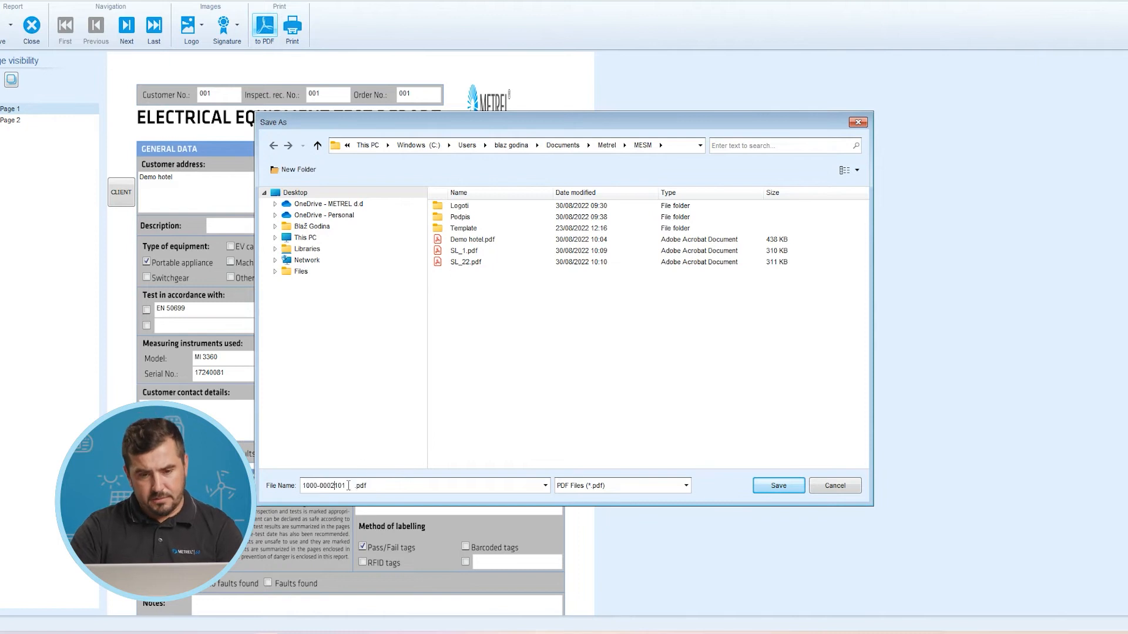
double_click(323, 486)
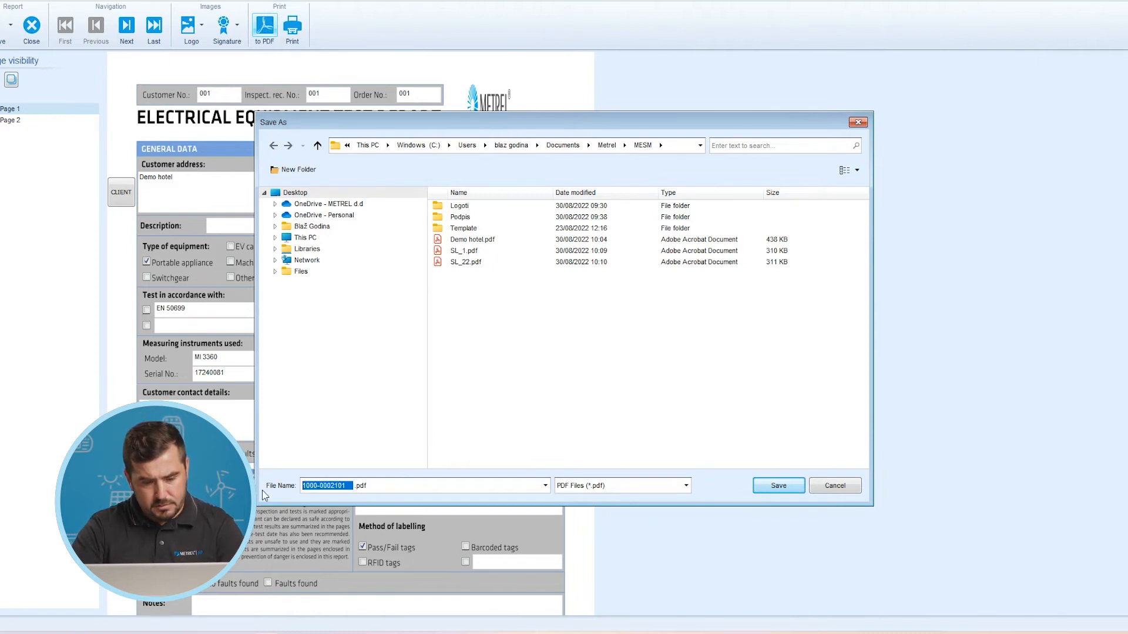
text(EETR_PRO.pdf)
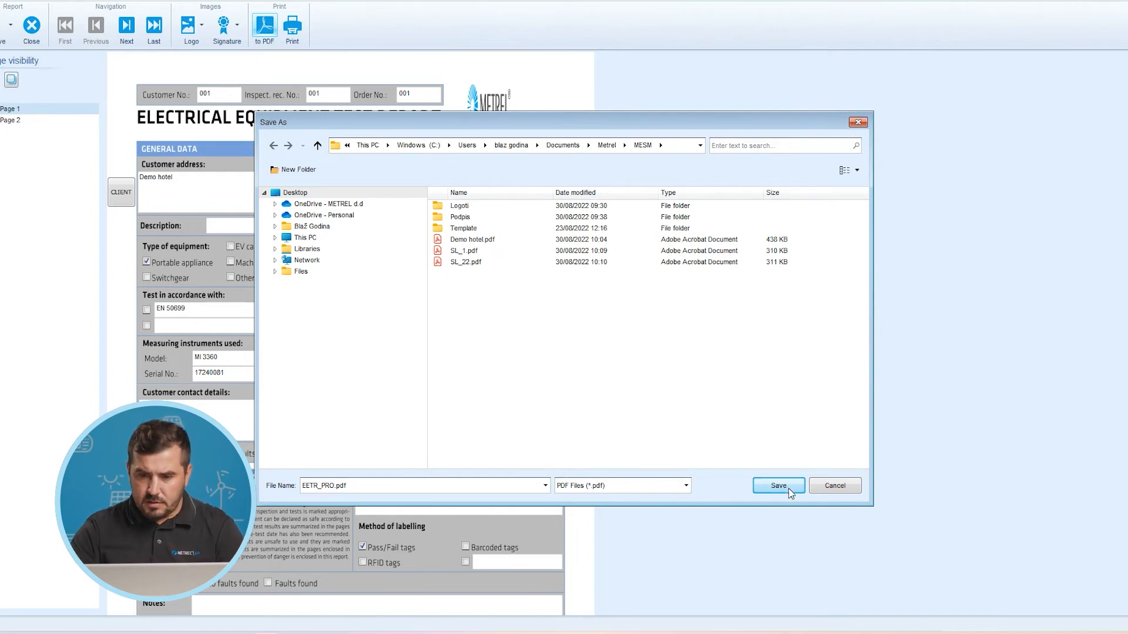
click(778, 484)
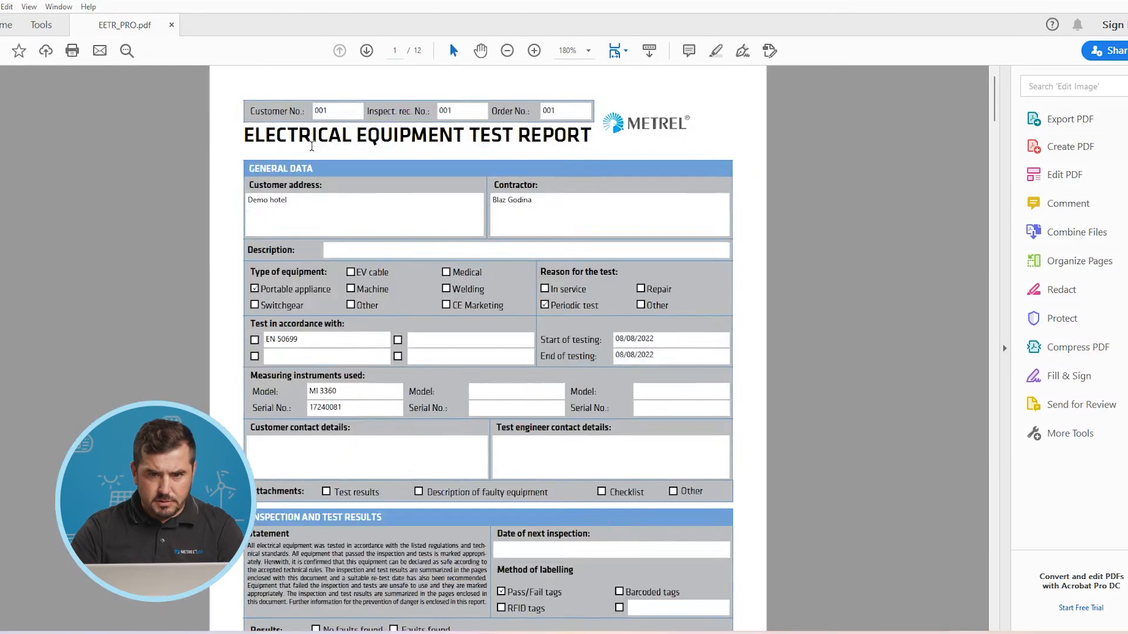
Switch Acrobat to Two Page Scrolling, scroll the EETR_PRO pages, then close it
click(7, 6)
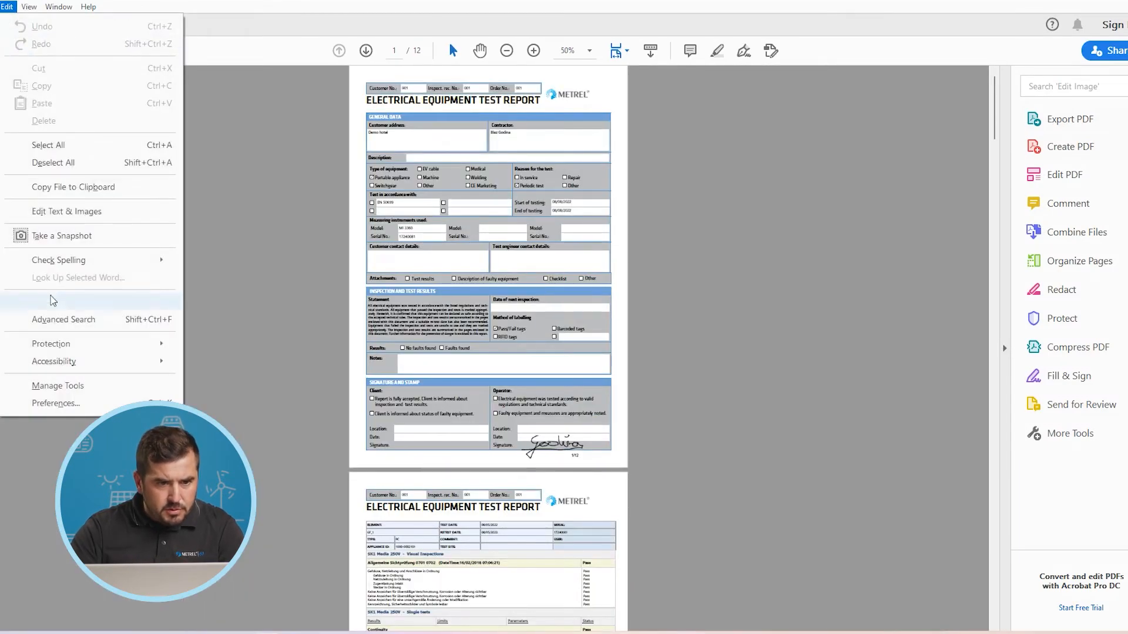
click(28, 7)
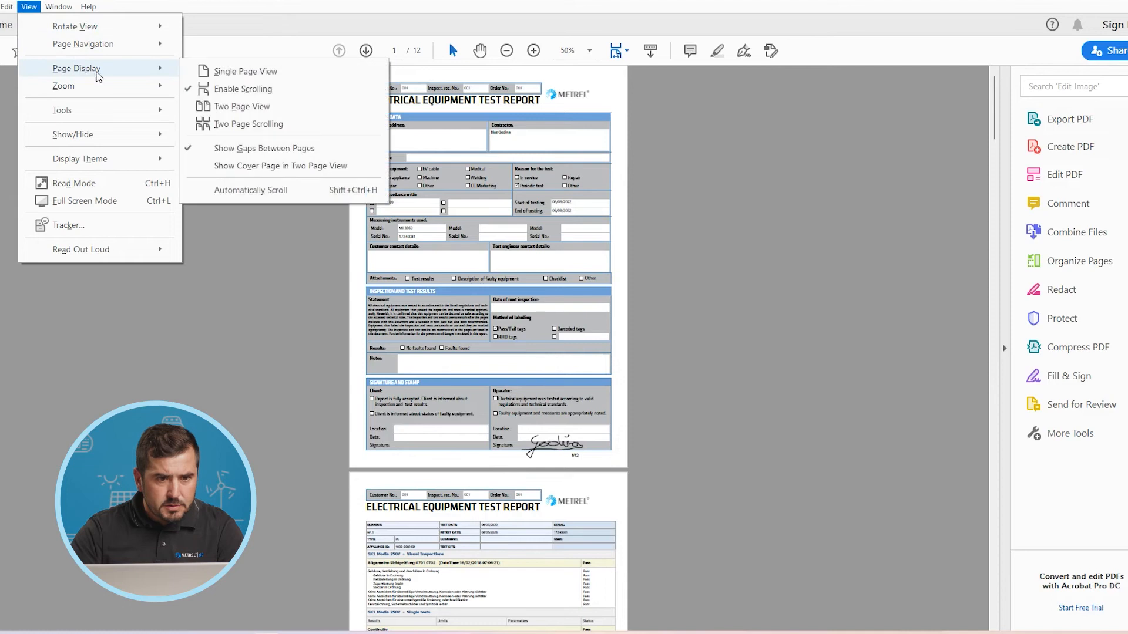
click(242, 105)
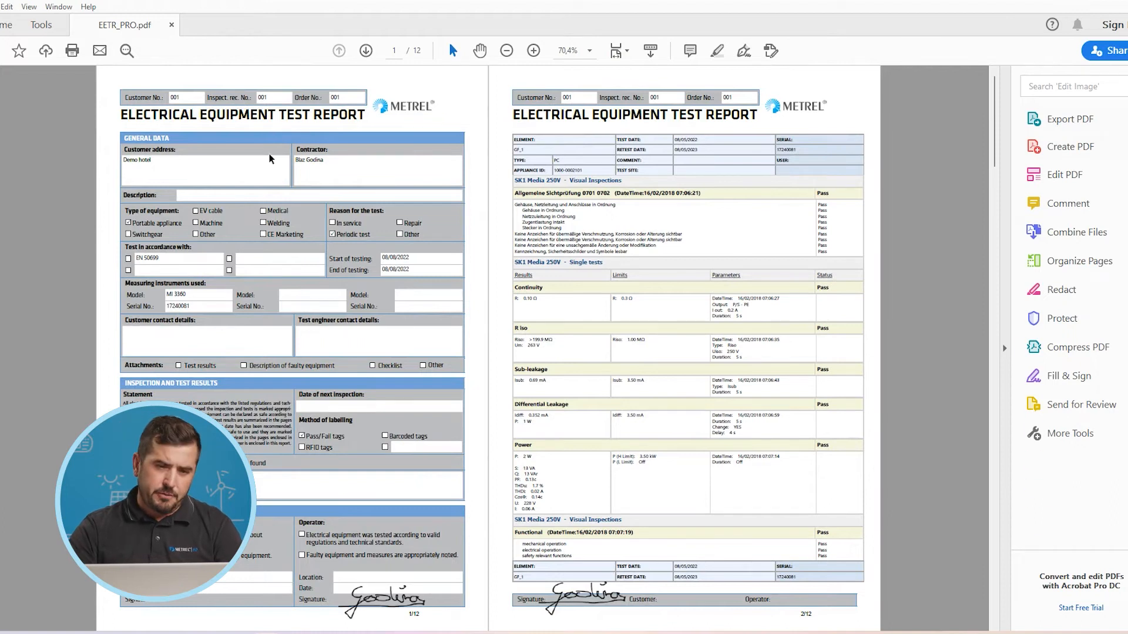
scroll(down, 3)
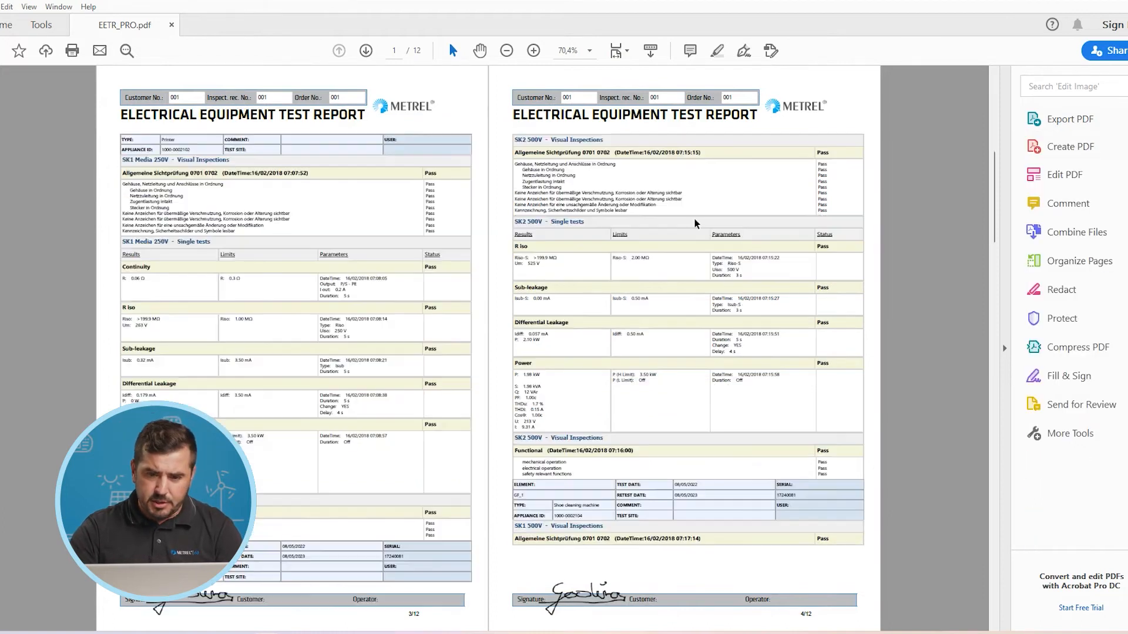
click(1070, 119)
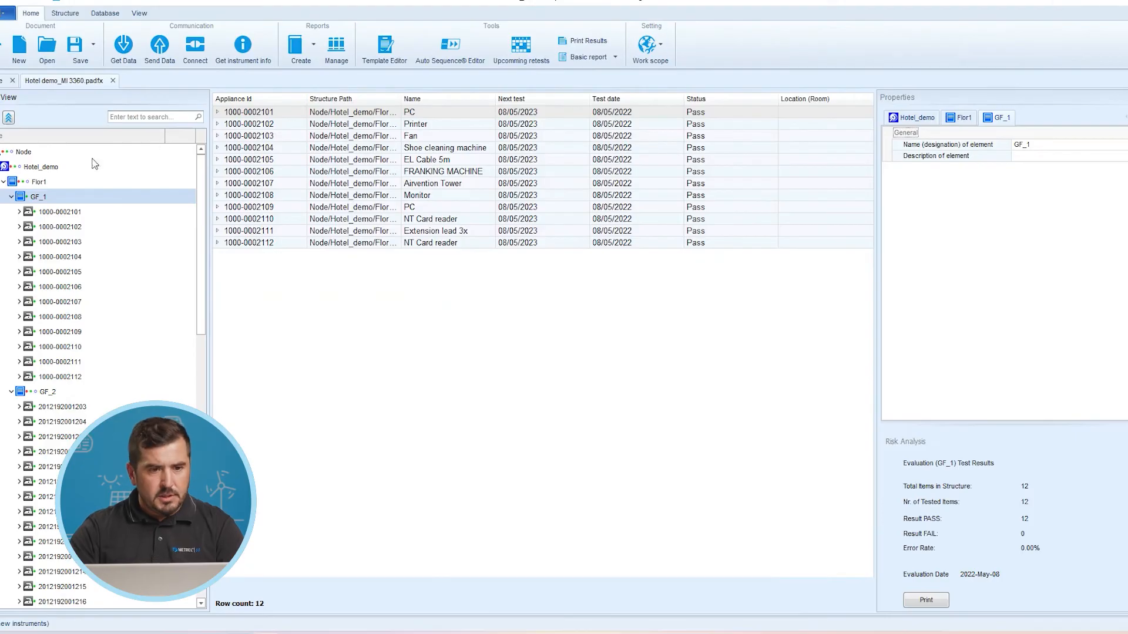
Insert empty appliances Appliance1, Appliance_FD1 and Appliance2 into the GF_1 group
click(60, 211)
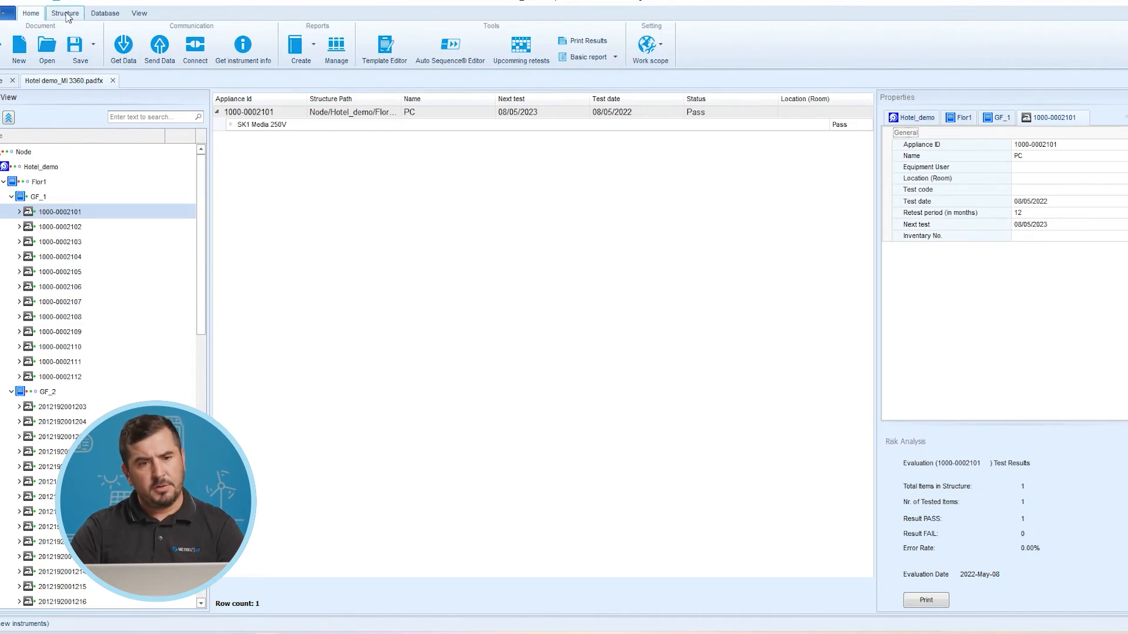
click(64, 13)
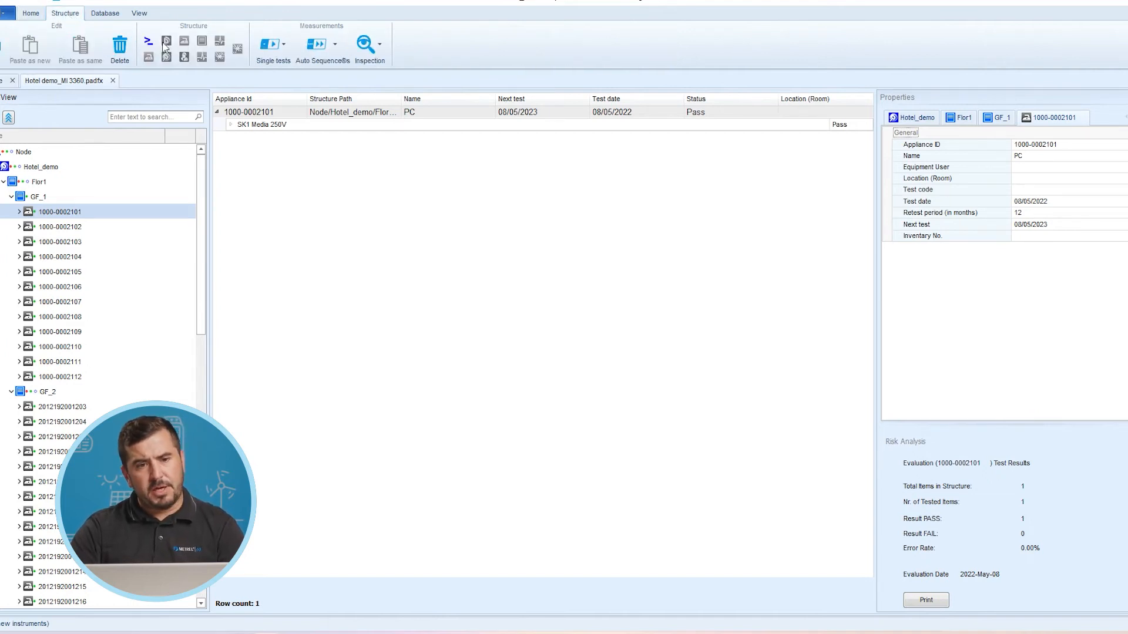
click(38, 196)
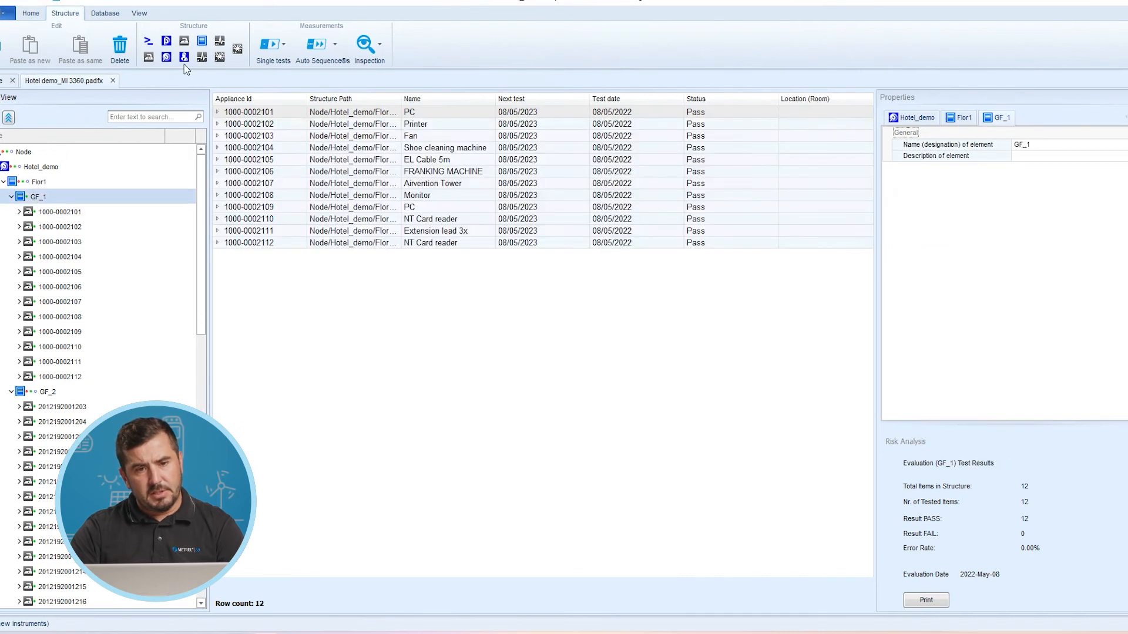
click(183, 41)
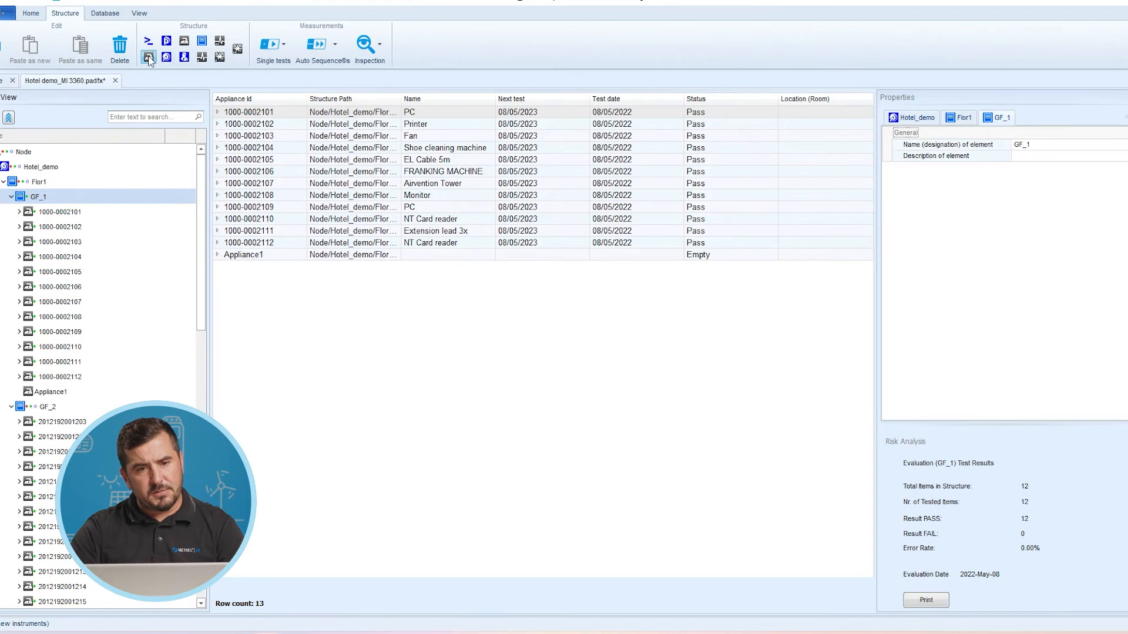
click(220, 42)
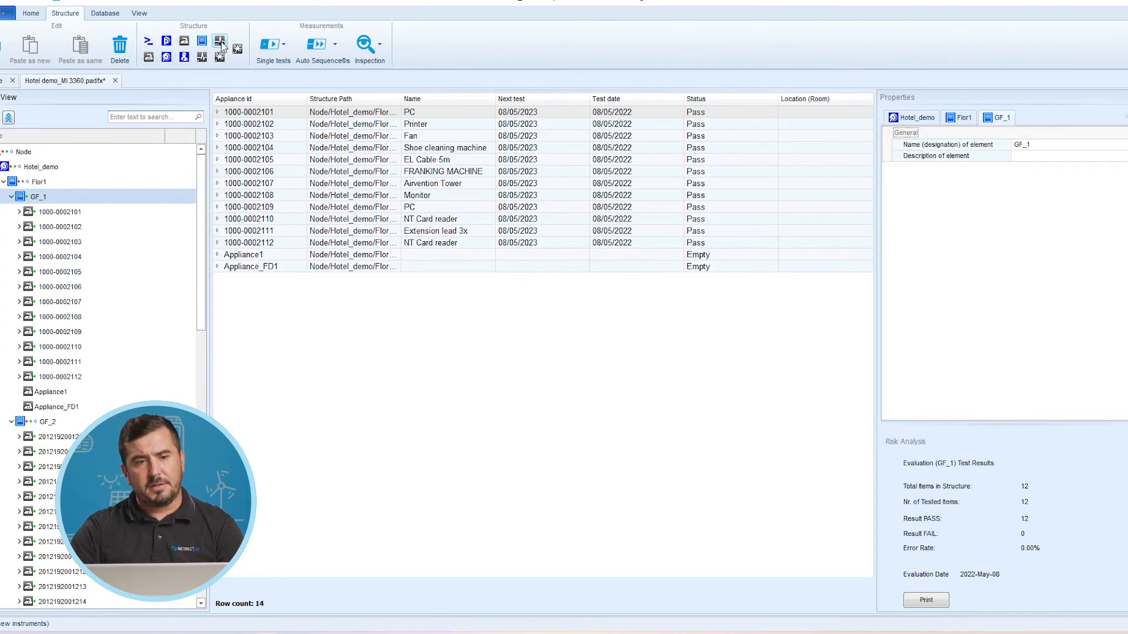
mouse_move(219, 41)
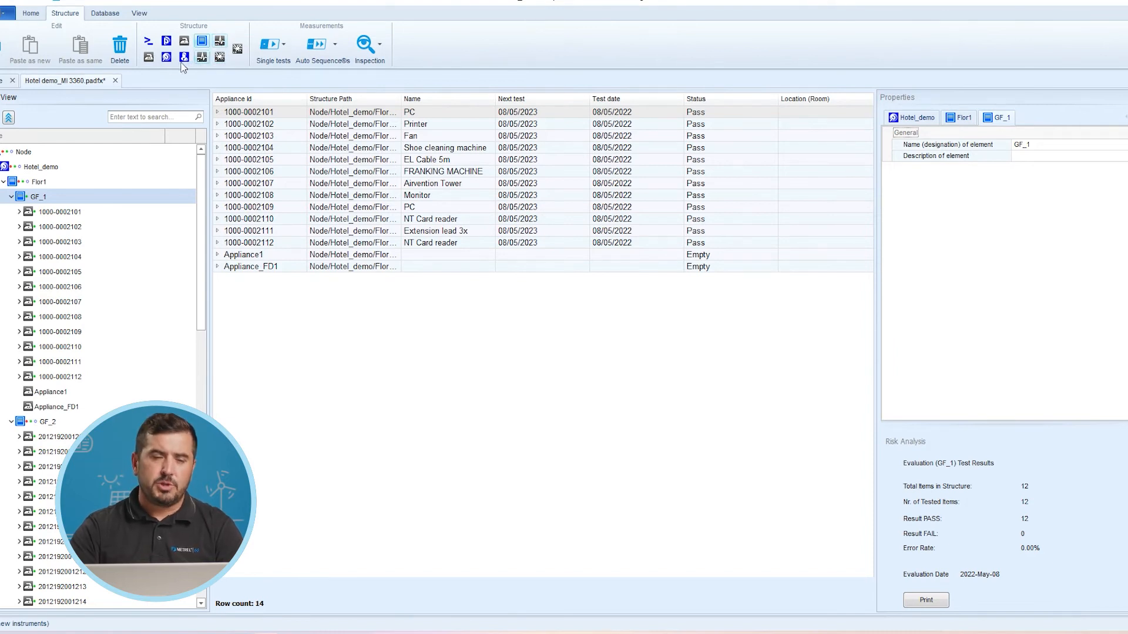
click(183, 42)
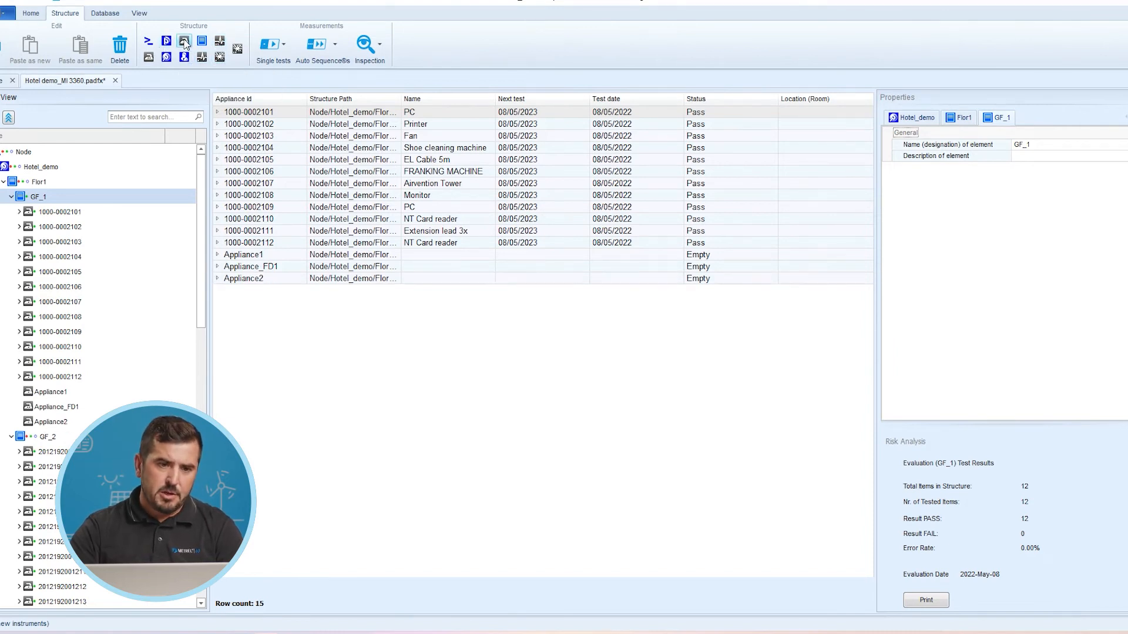
click(60, 211)
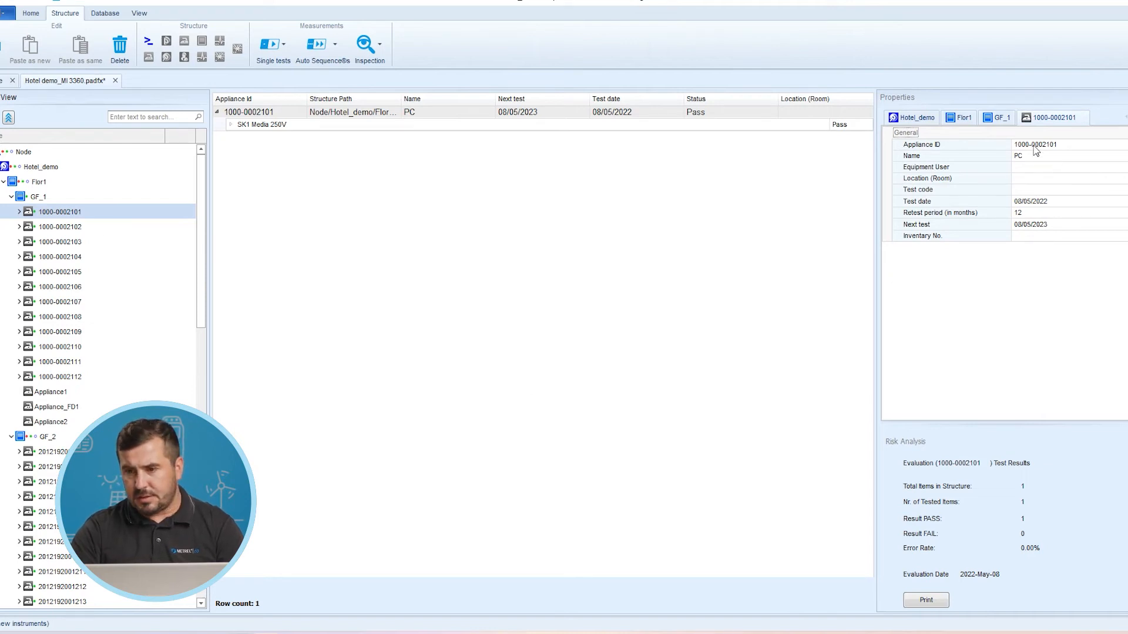
click(56, 406)
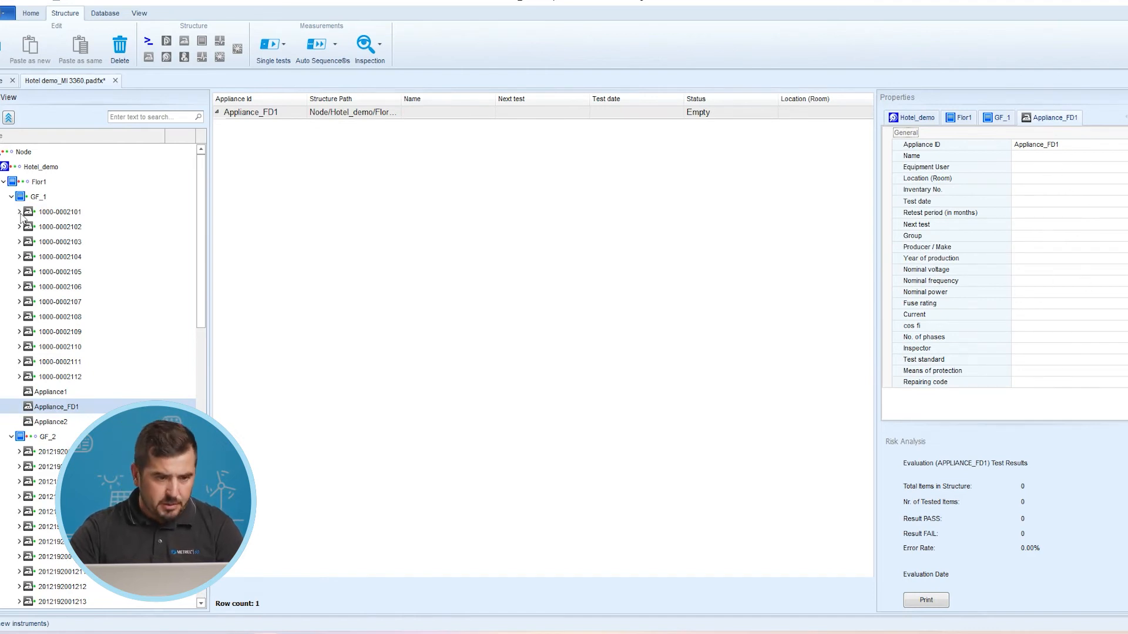
click(60, 212)
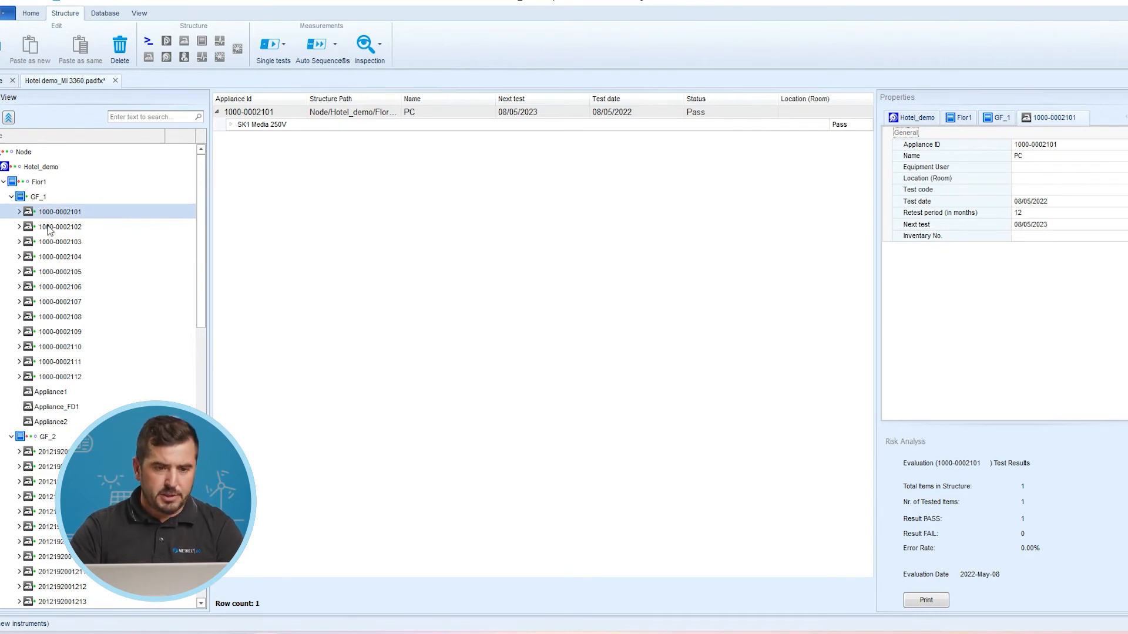
click(60, 257)
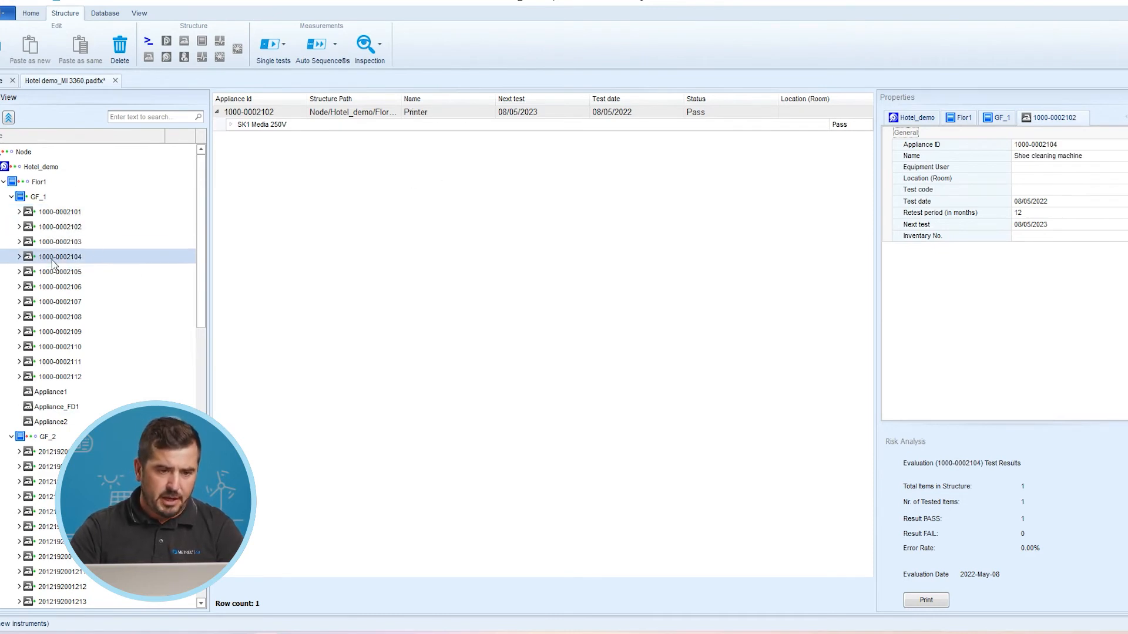
click(60, 212)
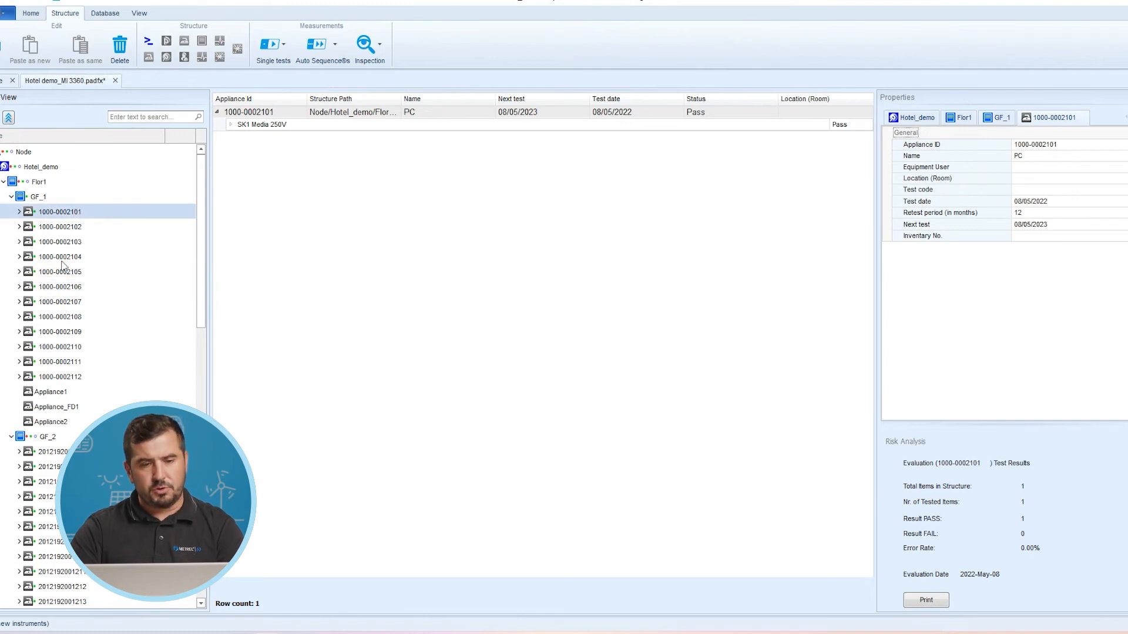
mouse_move(52, 286)
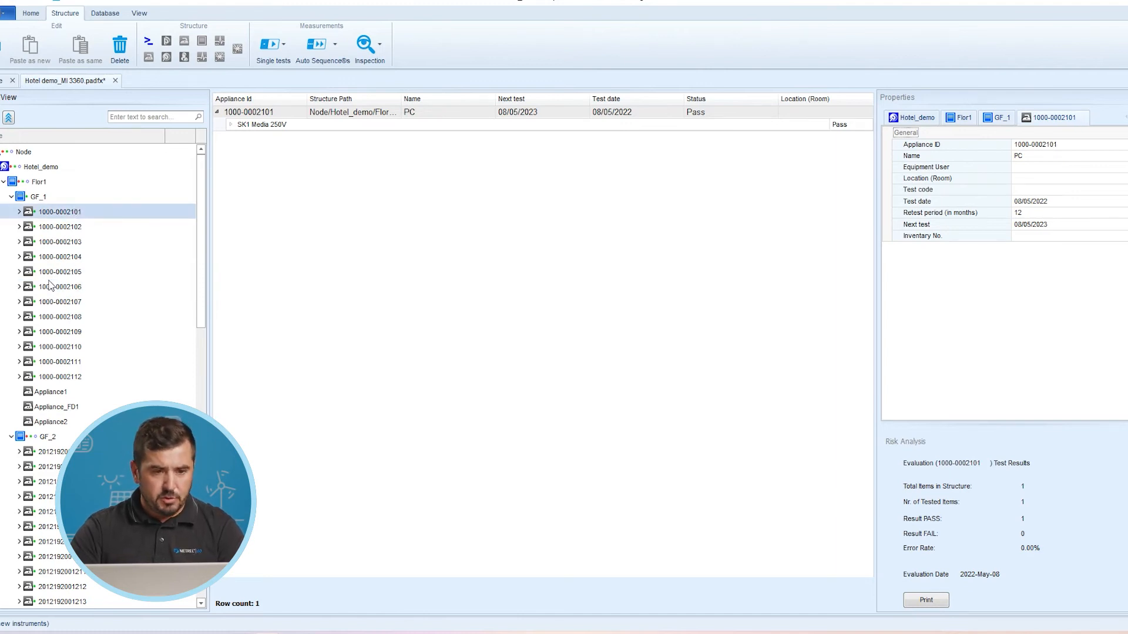
click(60, 286)
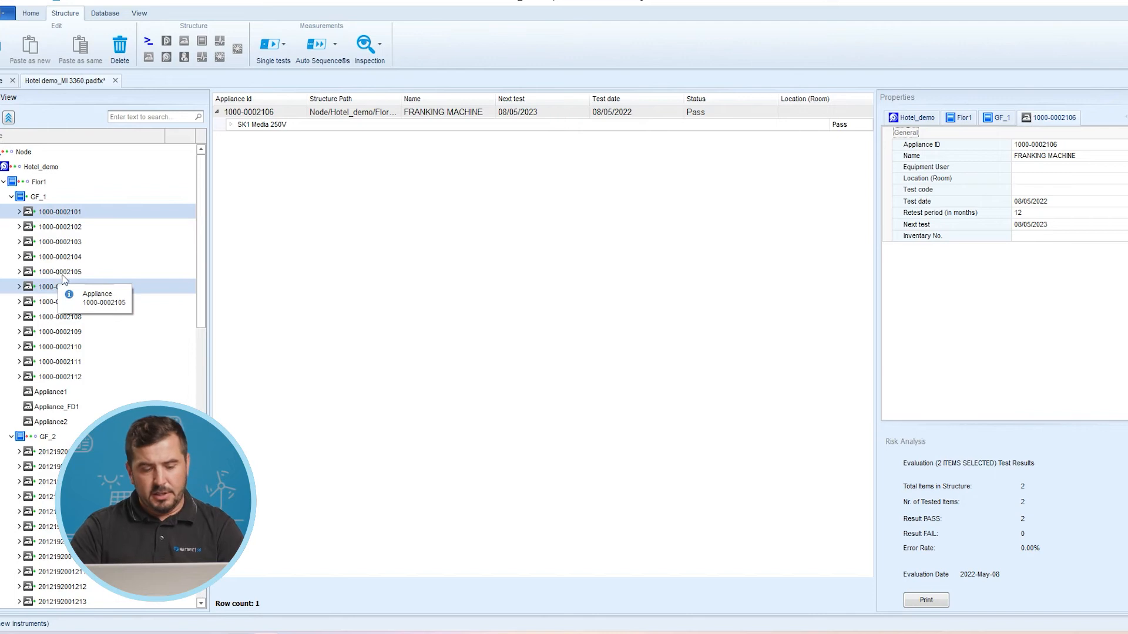
click(60, 257)
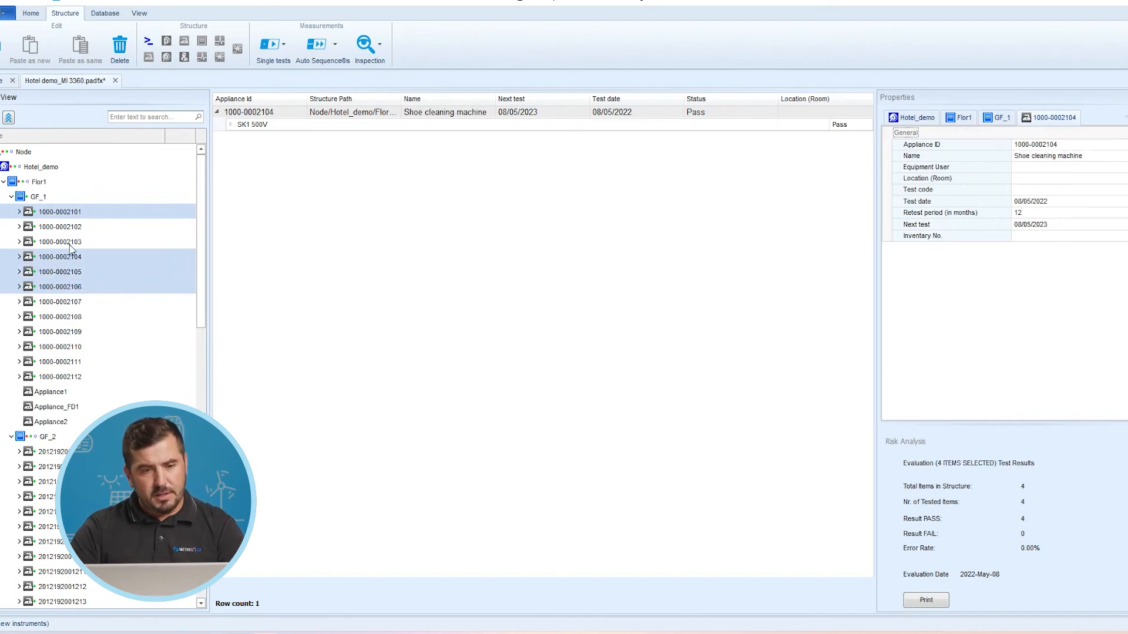
click(60, 211)
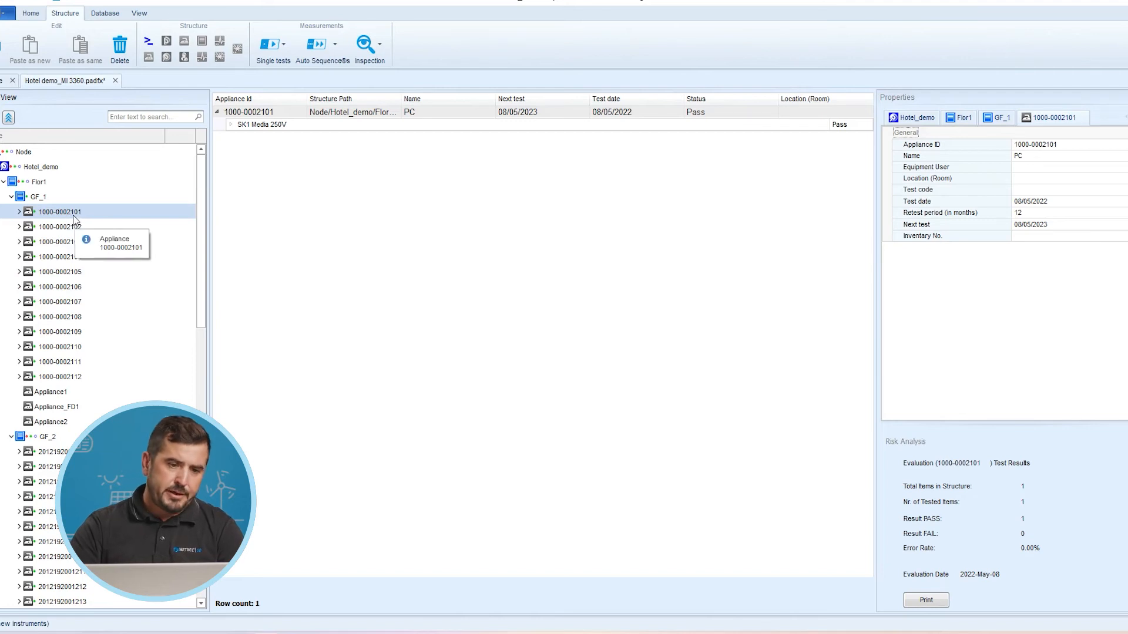
mouse_move(90, 314)
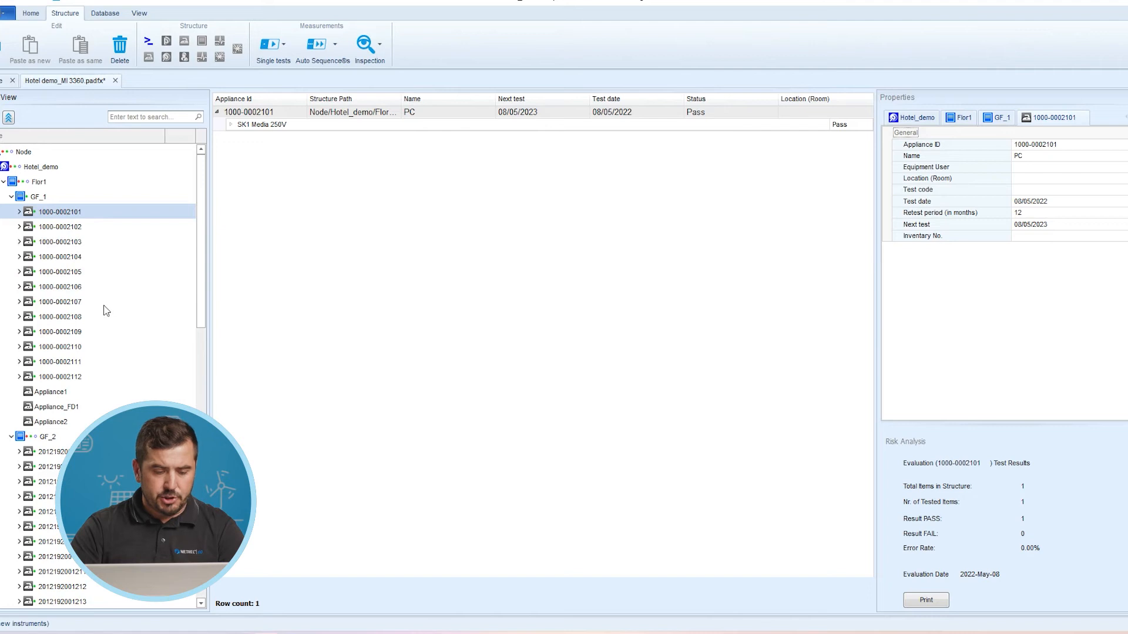
click(60, 316)
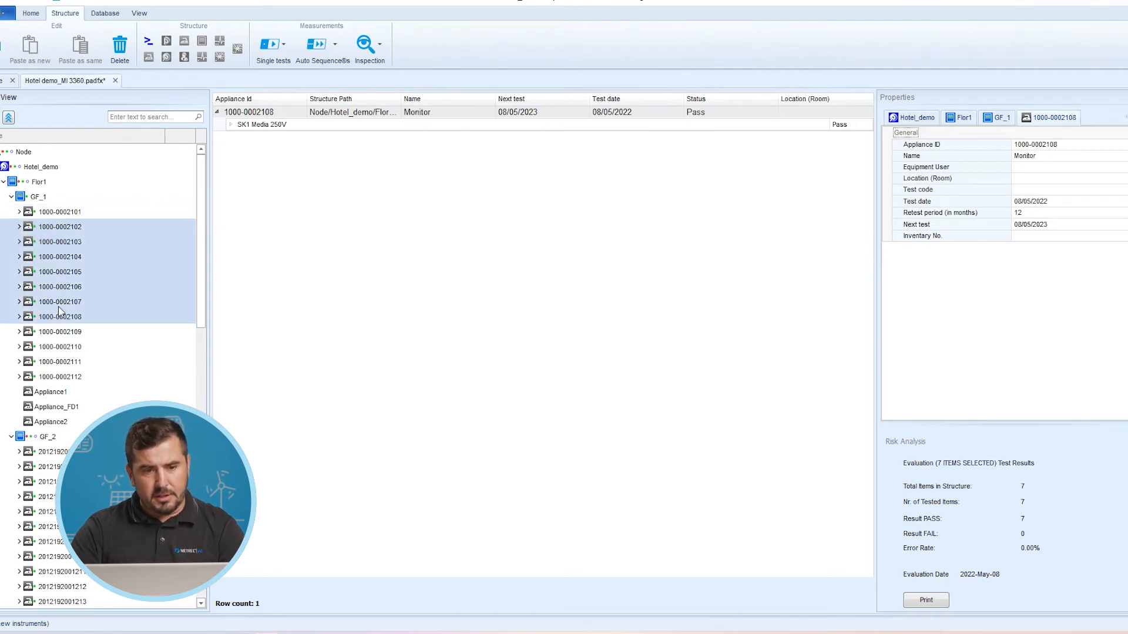
mouse_move(25, 289)
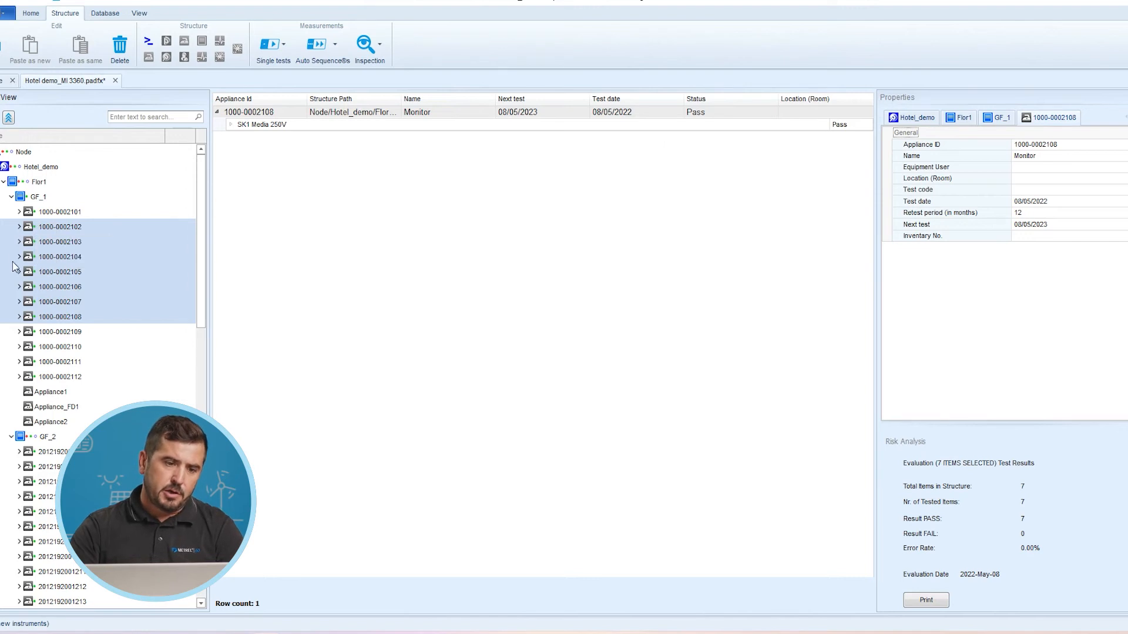
mouse_move(94, 280)
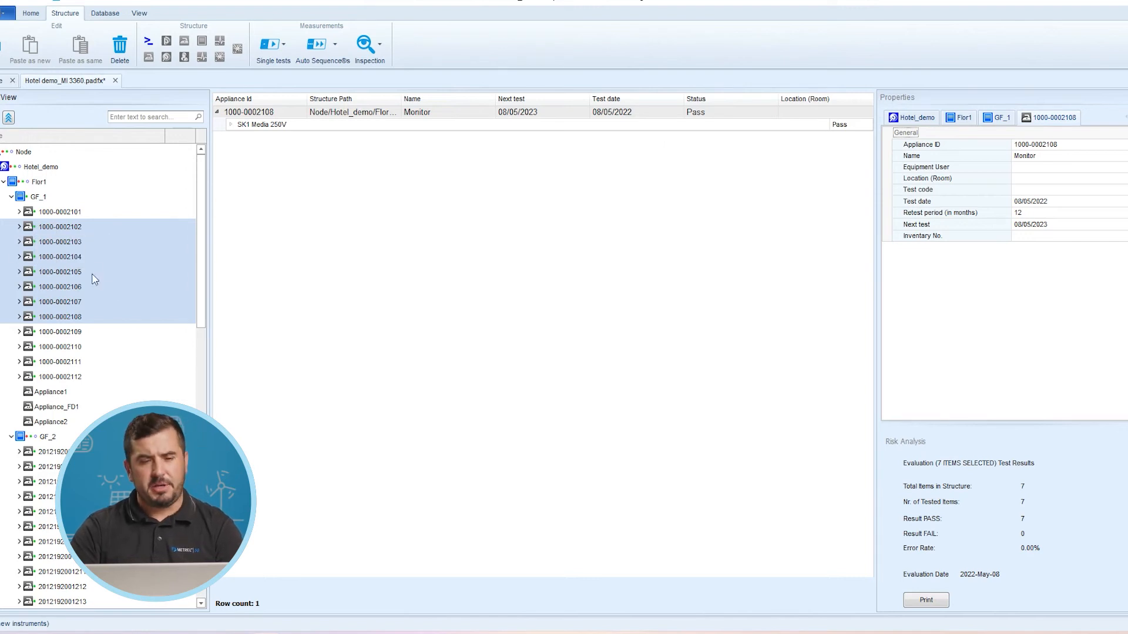
click(30, 13)
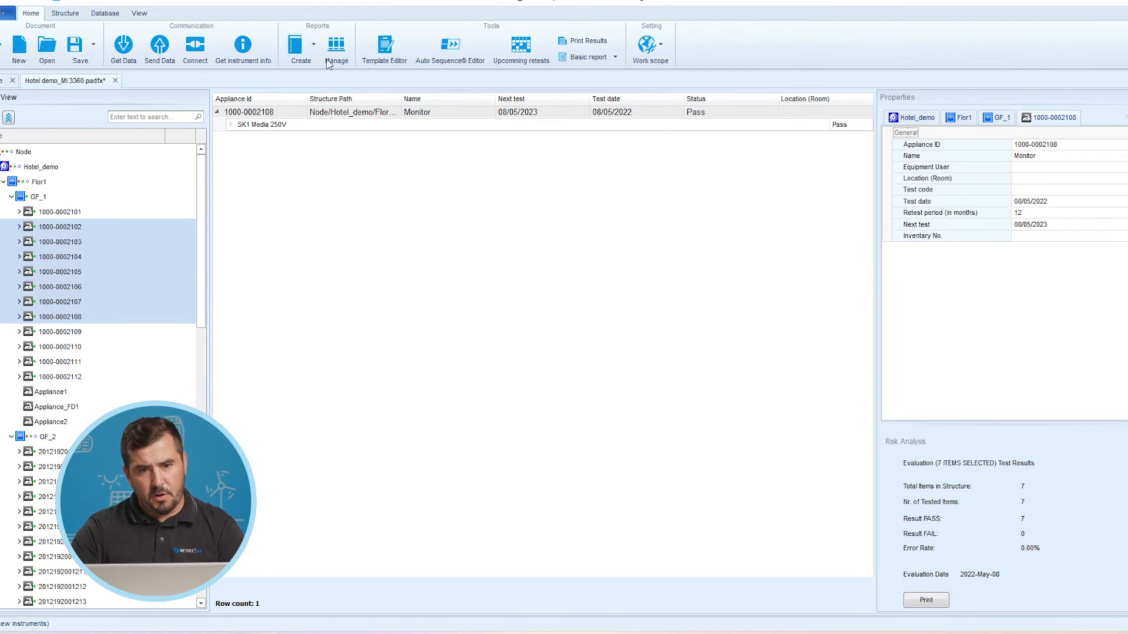
Start creating reports from the Hotel_demo.rtmpl template
click(300, 51)
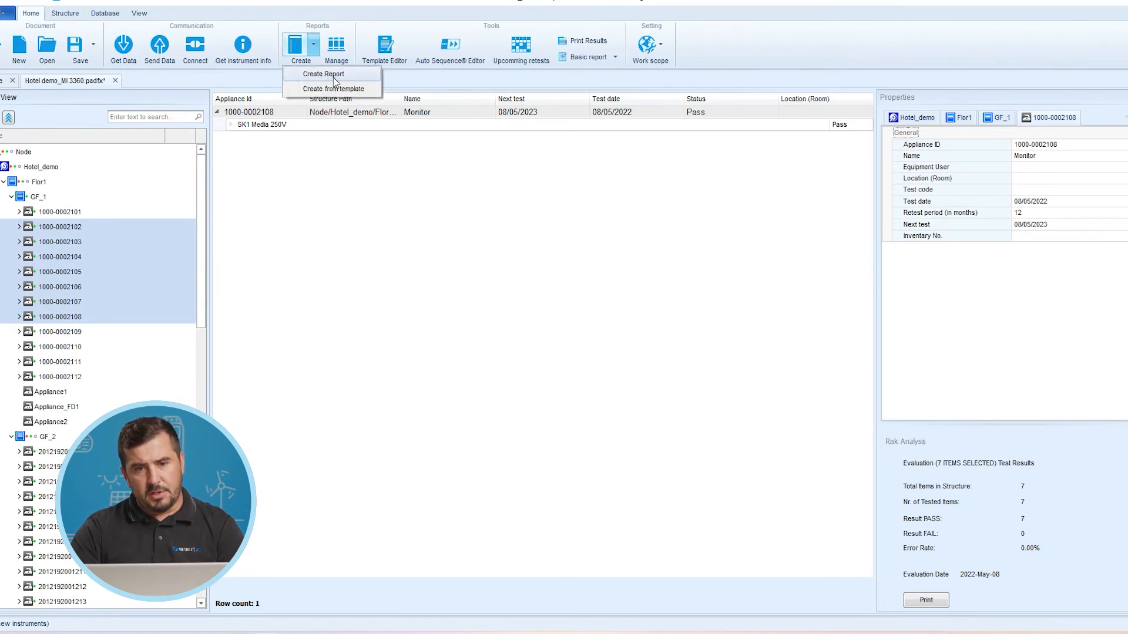
mouse_move(343, 91)
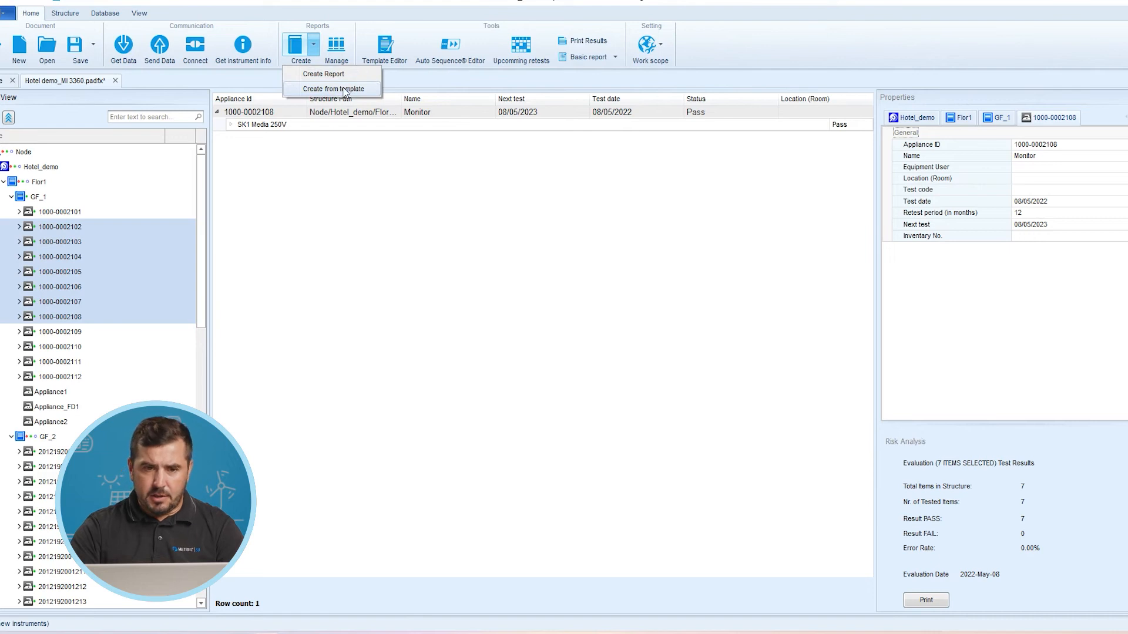
click(352, 93)
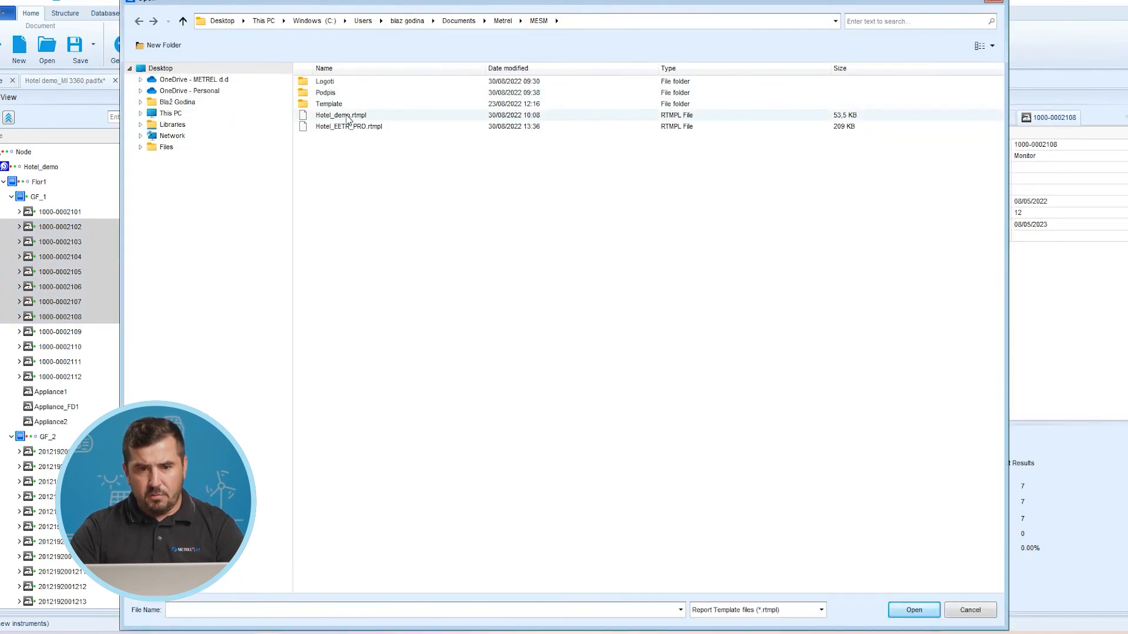
click(341, 116)
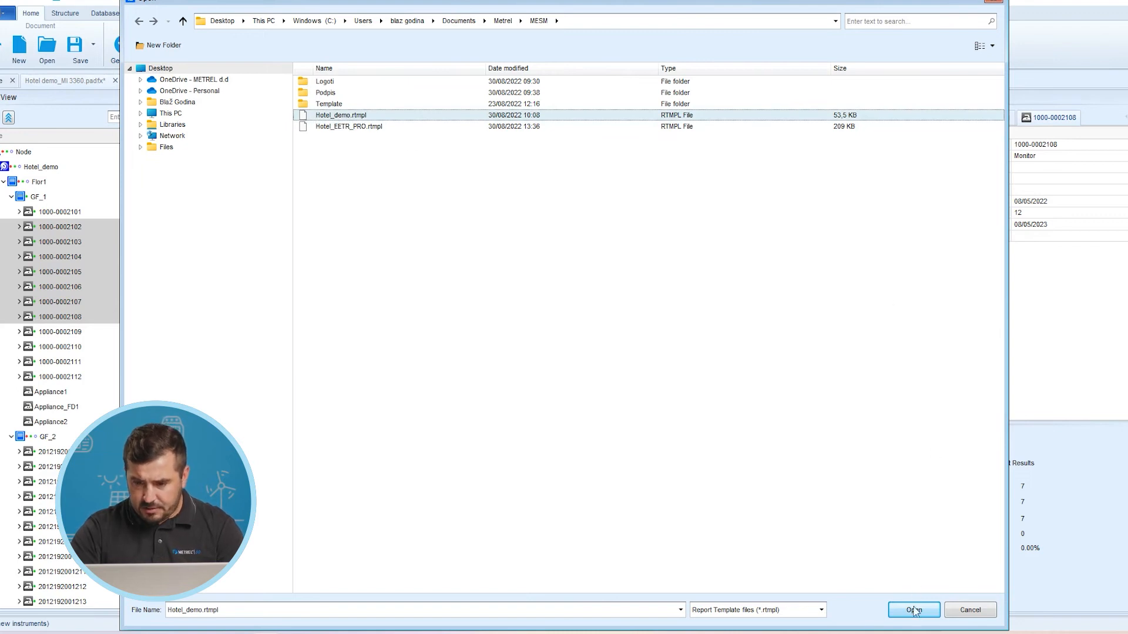
click(913, 609)
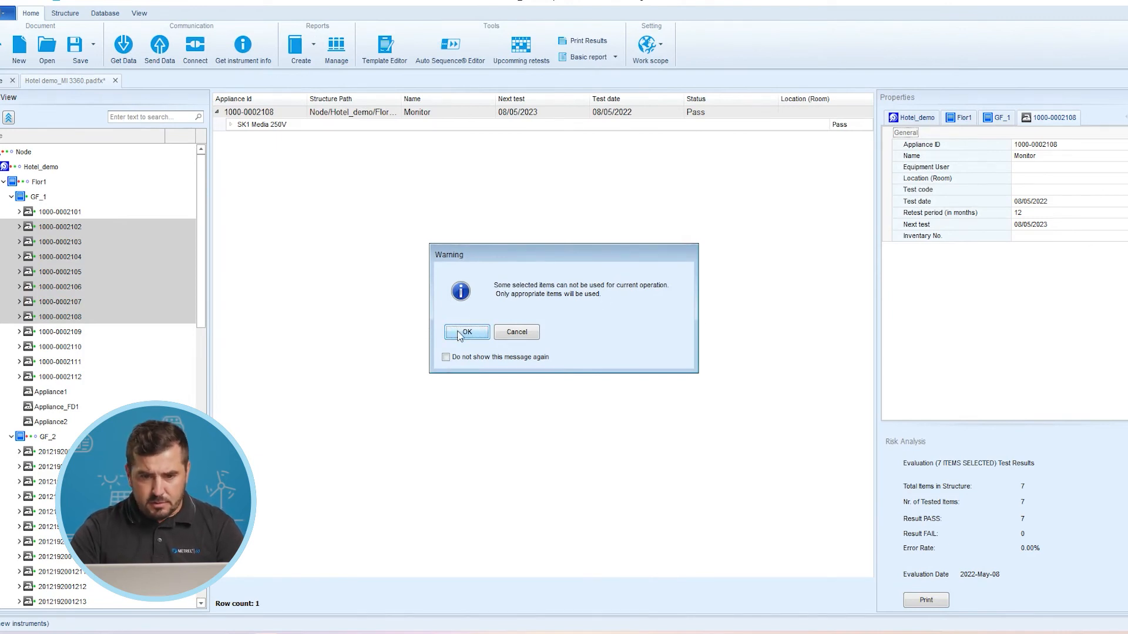
Accept the suitable-appliances warning and filter data to 30/05/2022–30/08/2022
click(465, 331)
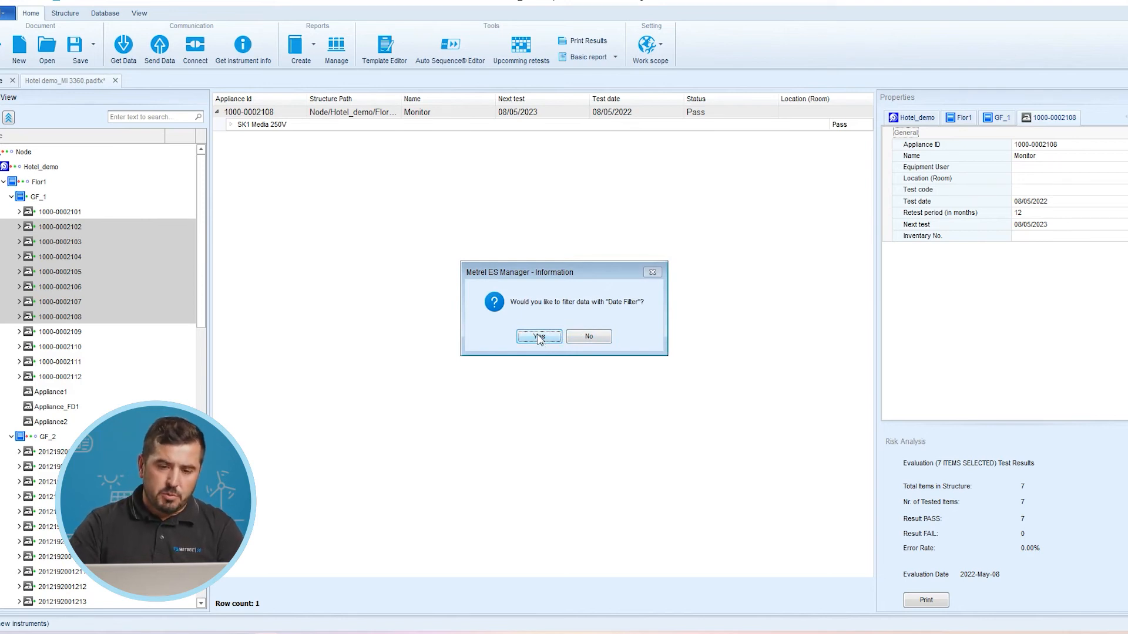
click(537, 336)
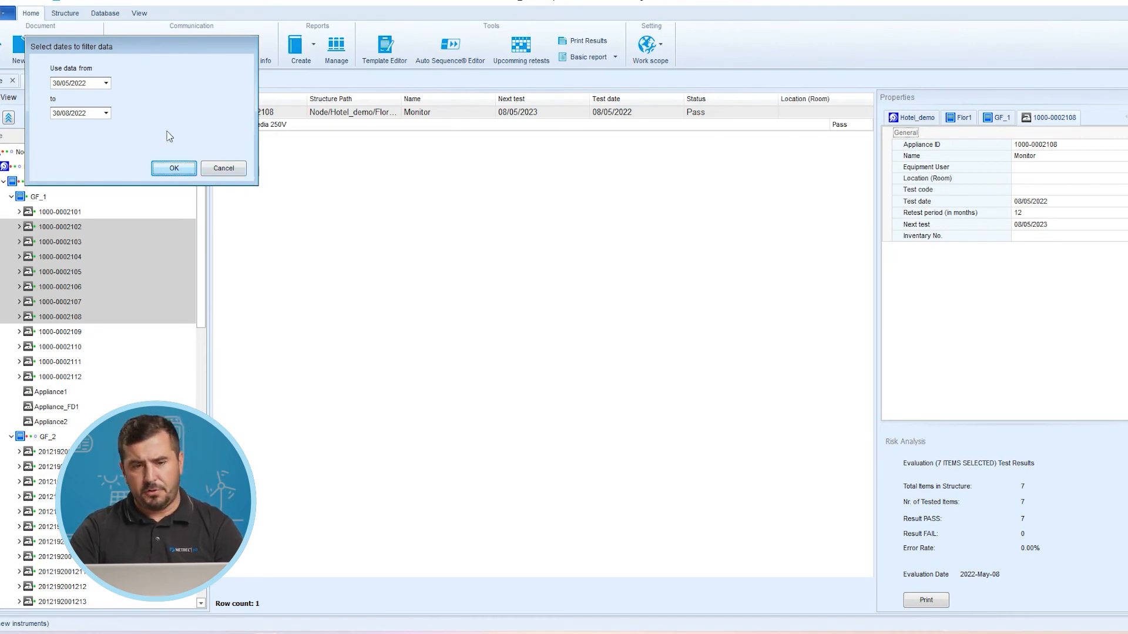
click(173, 169)
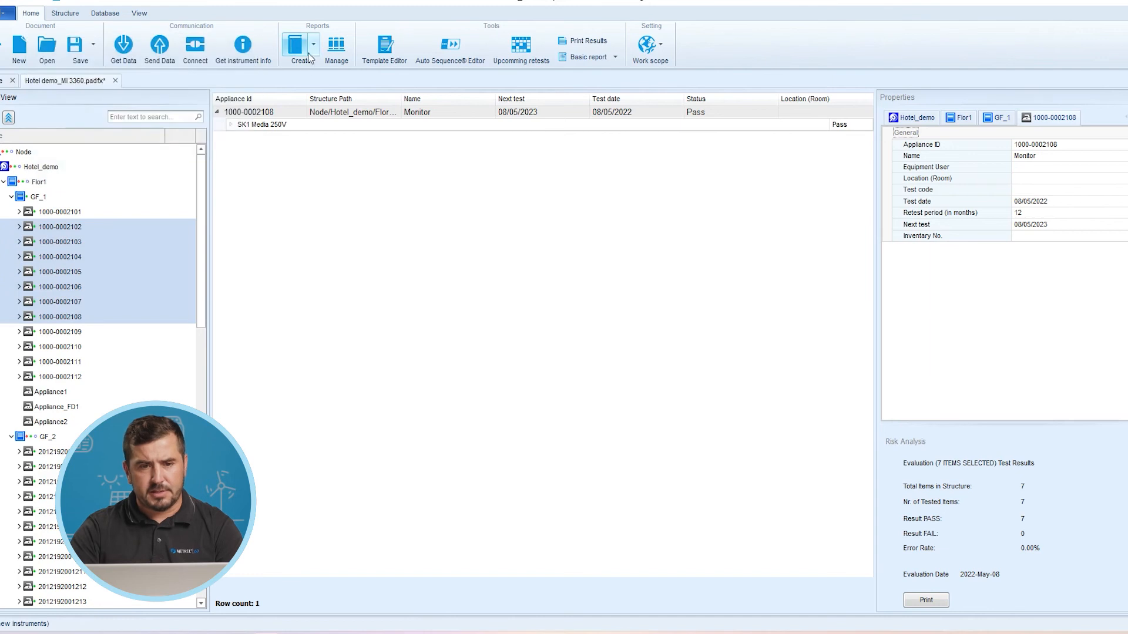
click(300, 47)
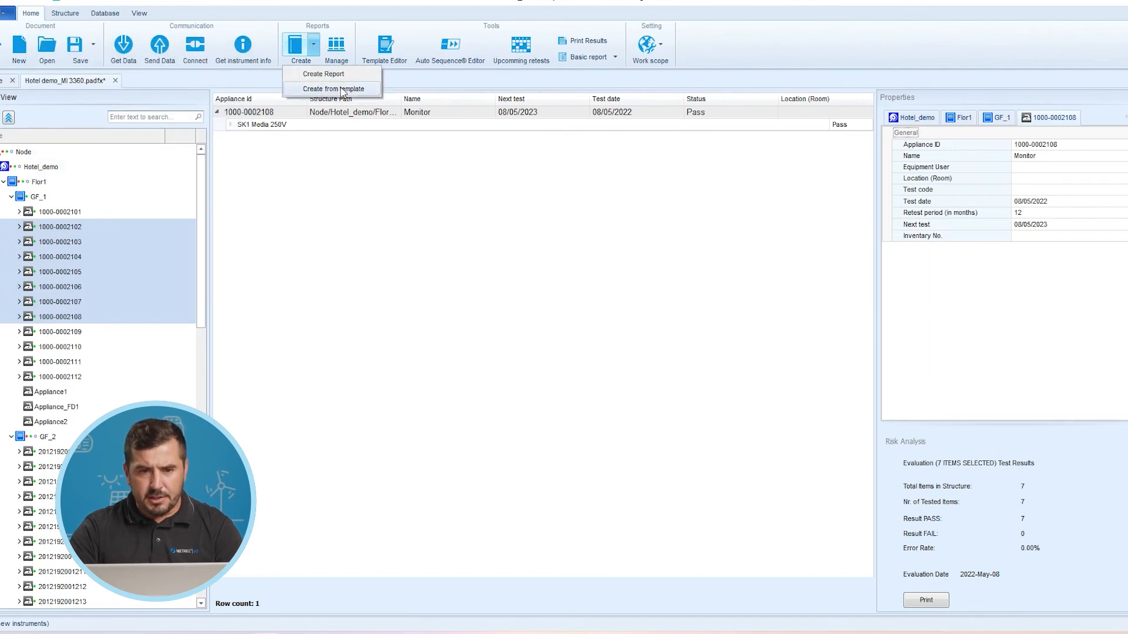
click(331, 88)
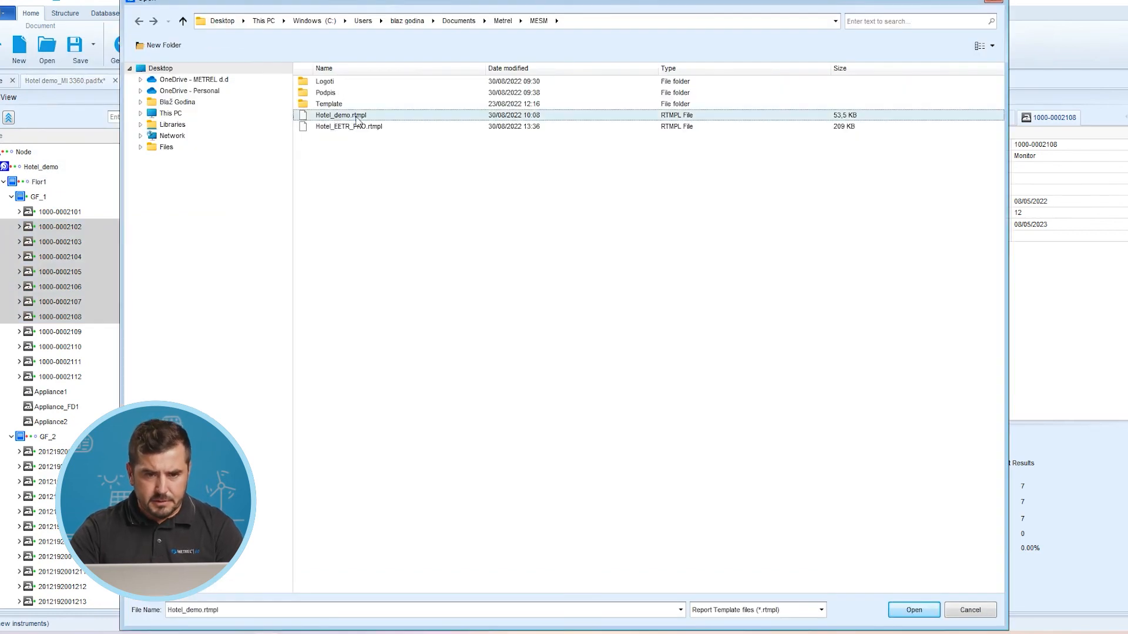
click(913, 610)
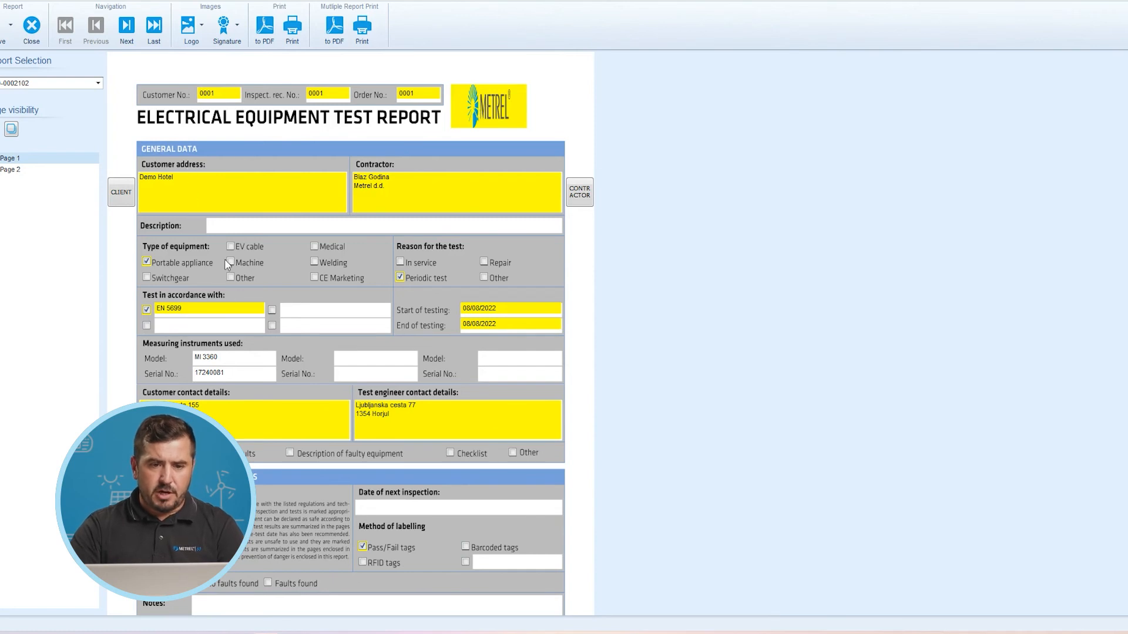
scroll(down, 3)
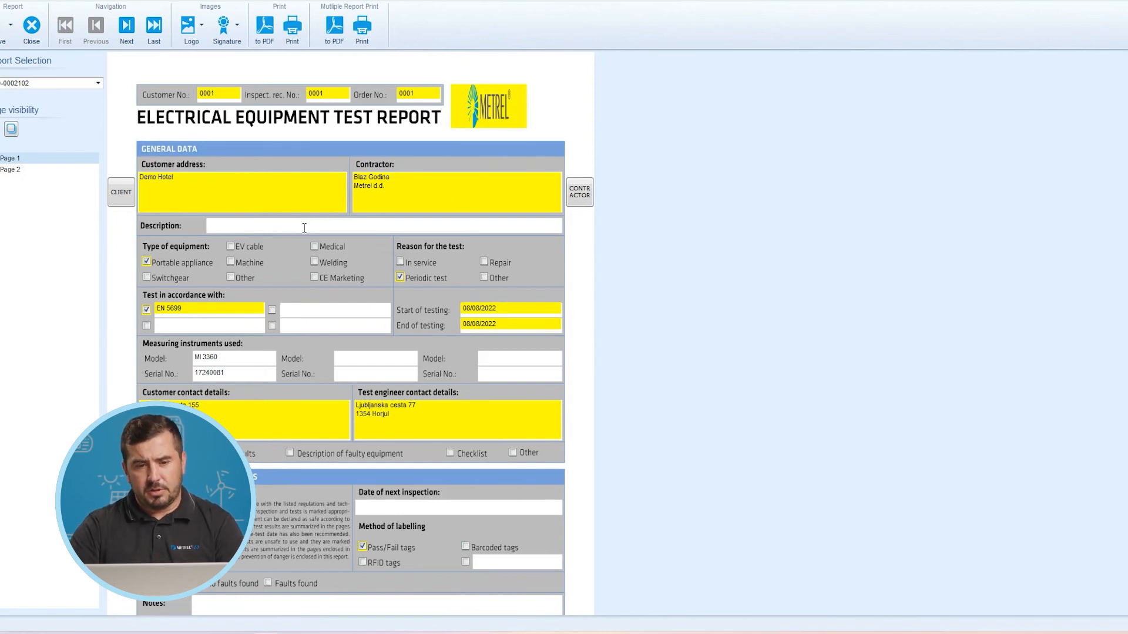
mouse_move(256, 173)
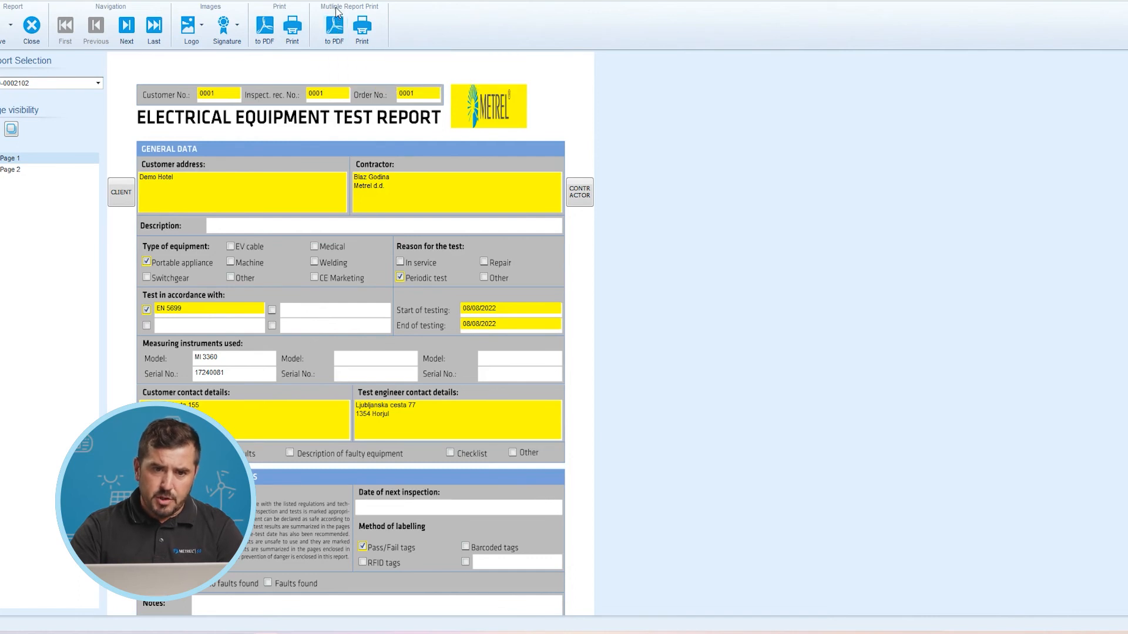
mouse_move(333, 25)
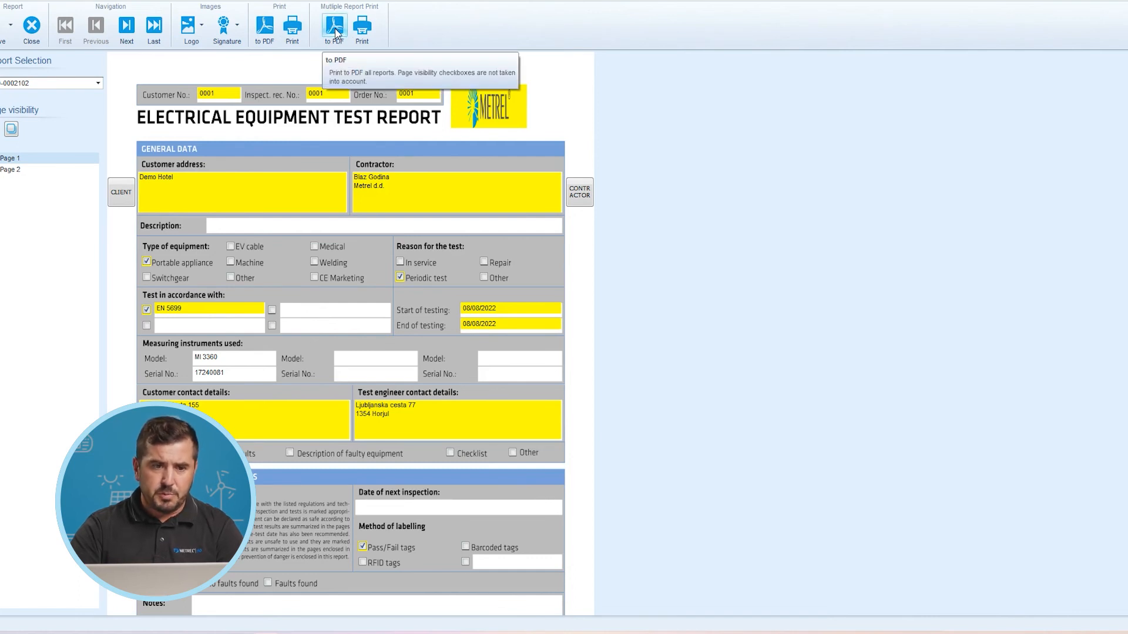
mouse_move(309, 88)
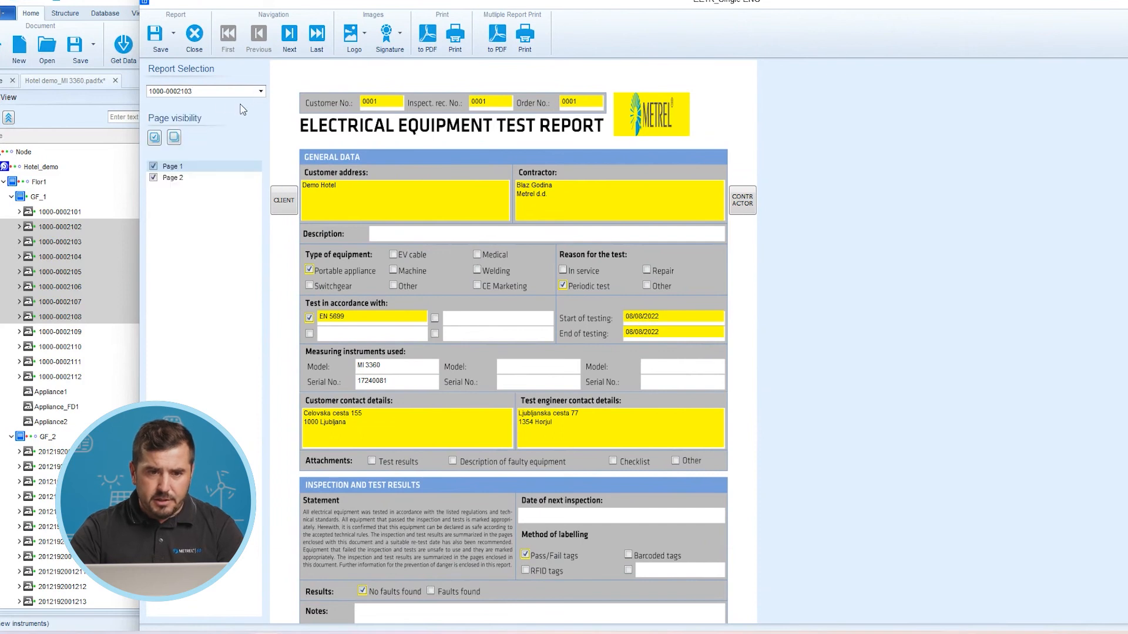
click(260, 92)
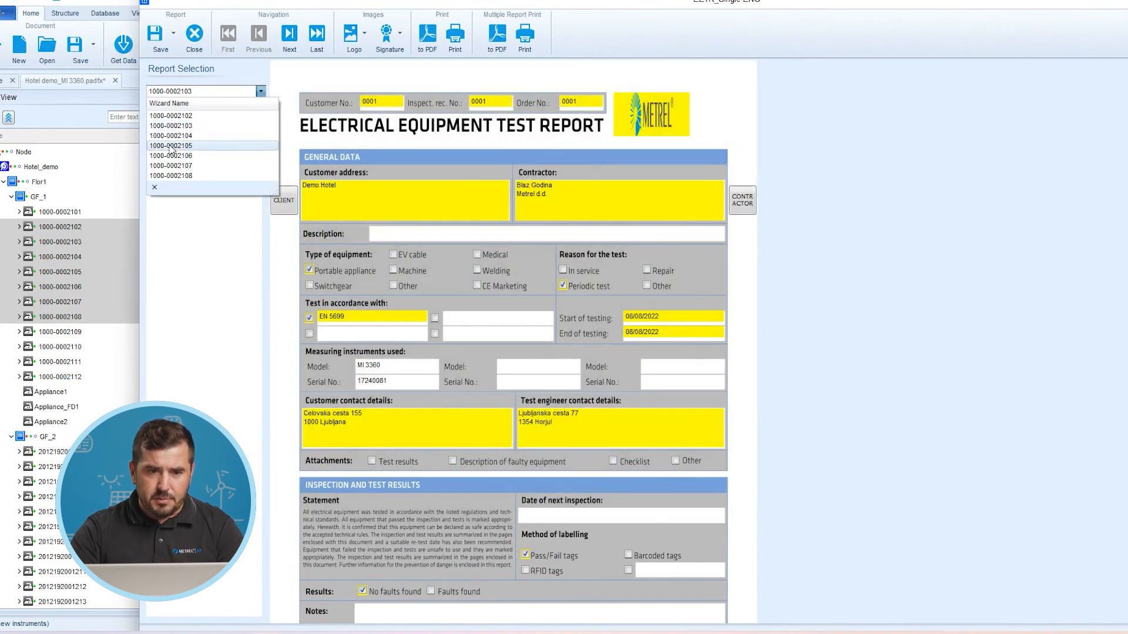
click(171, 145)
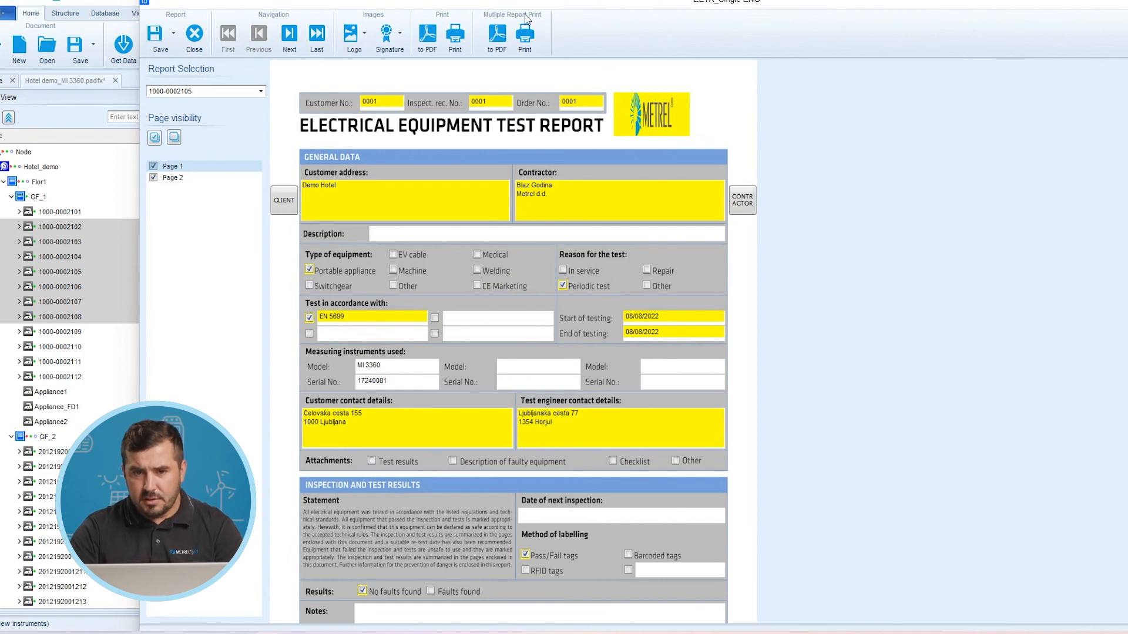
click(496, 36)
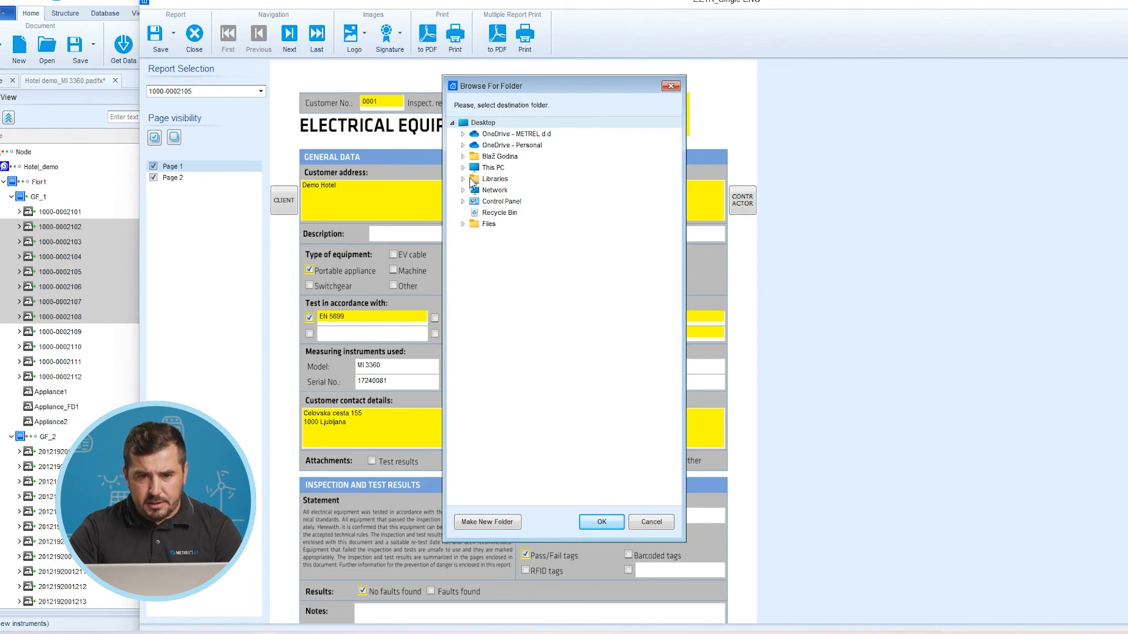
Choose This PC > Documents > Metrel > MESM as the PDF export folder
click(463, 167)
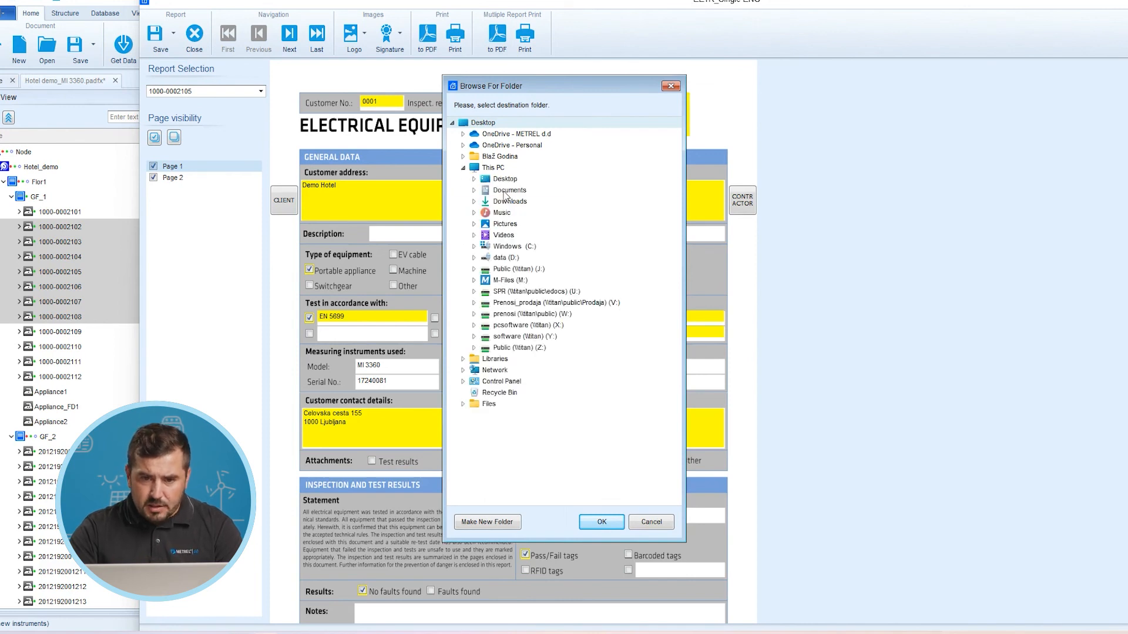
click(483, 190)
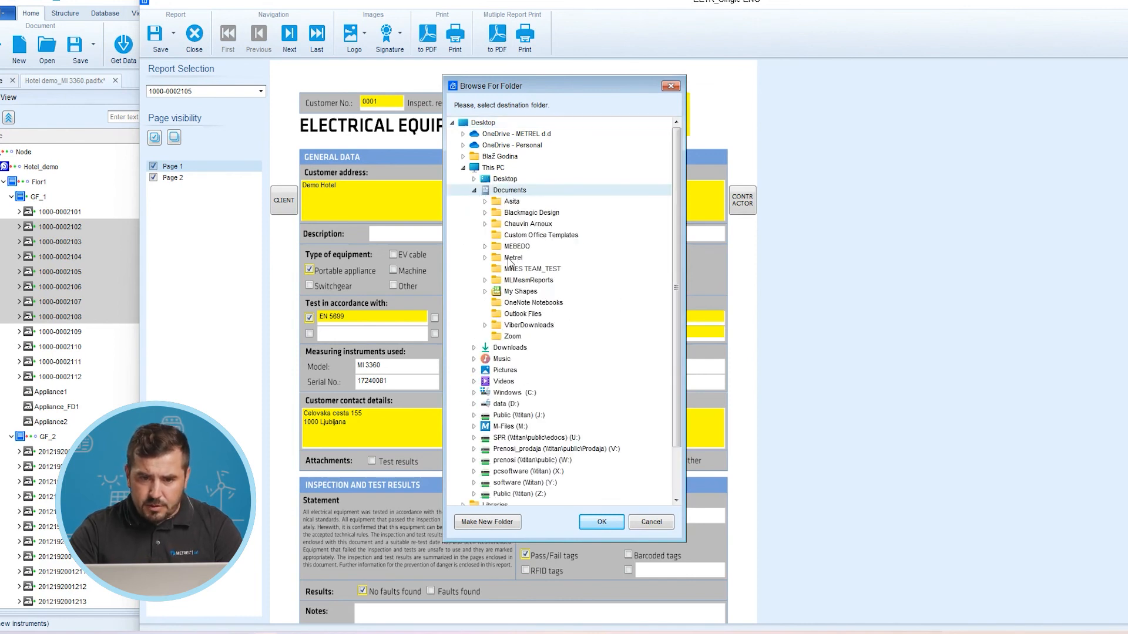
click(486, 257)
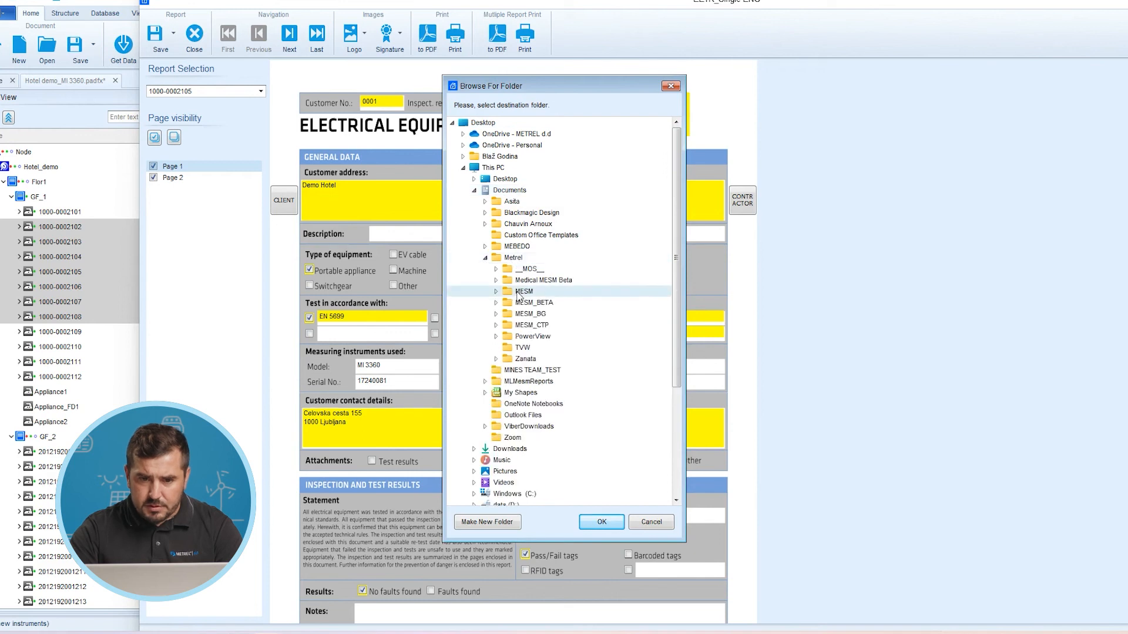
click(600, 521)
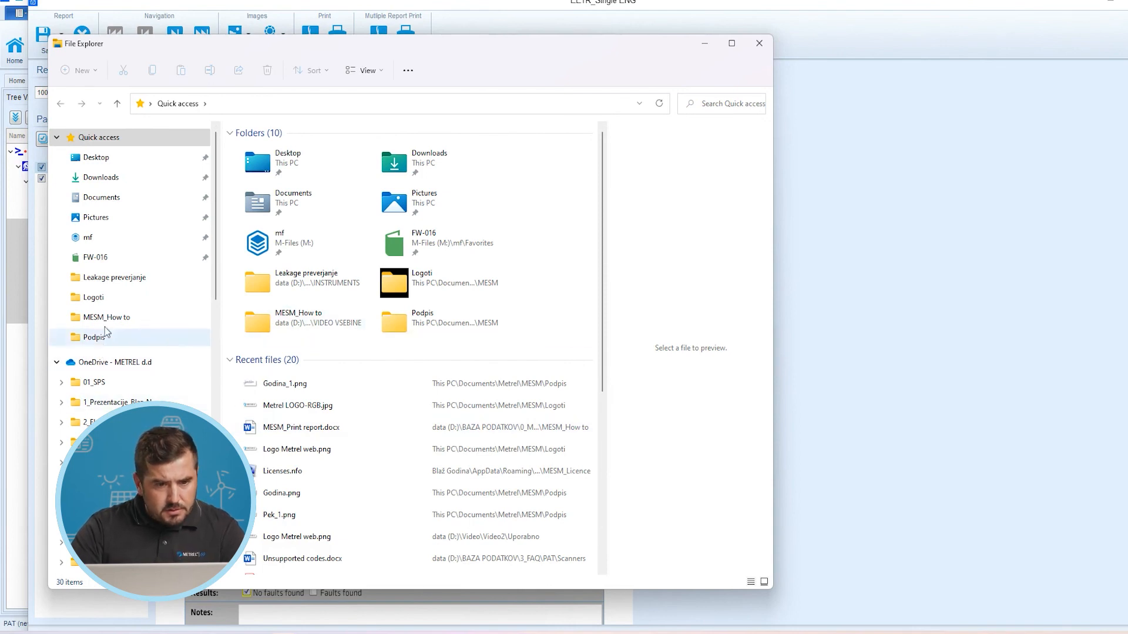
Browse Documents > Metrel > Reports_20220830 and open 1000-0002103.pdf
click(101, 198)
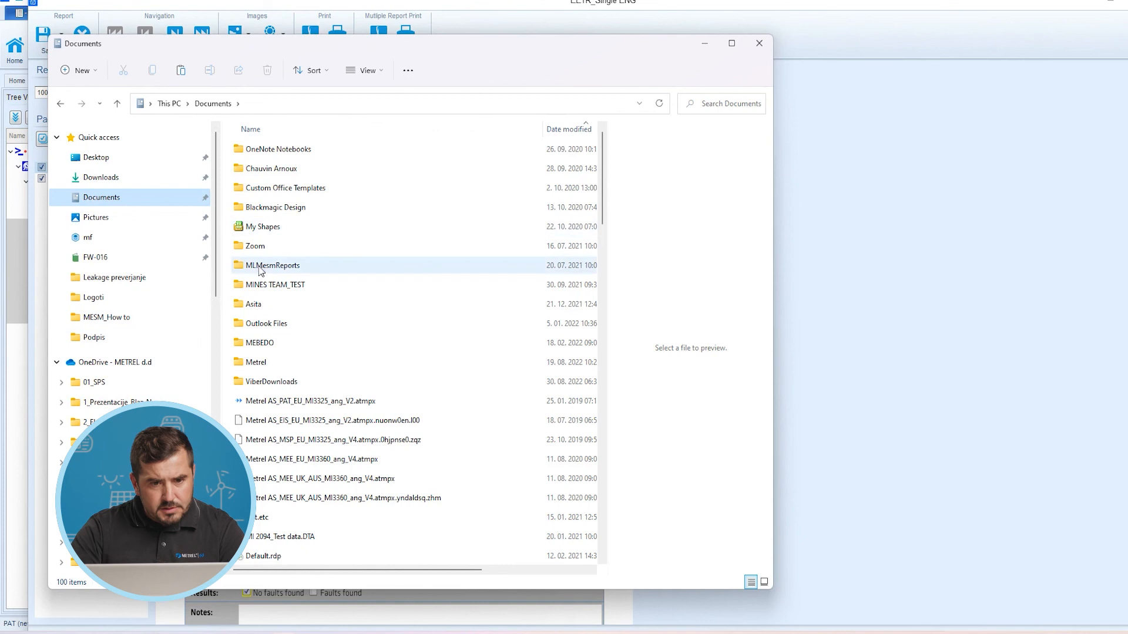
click(254, 362)
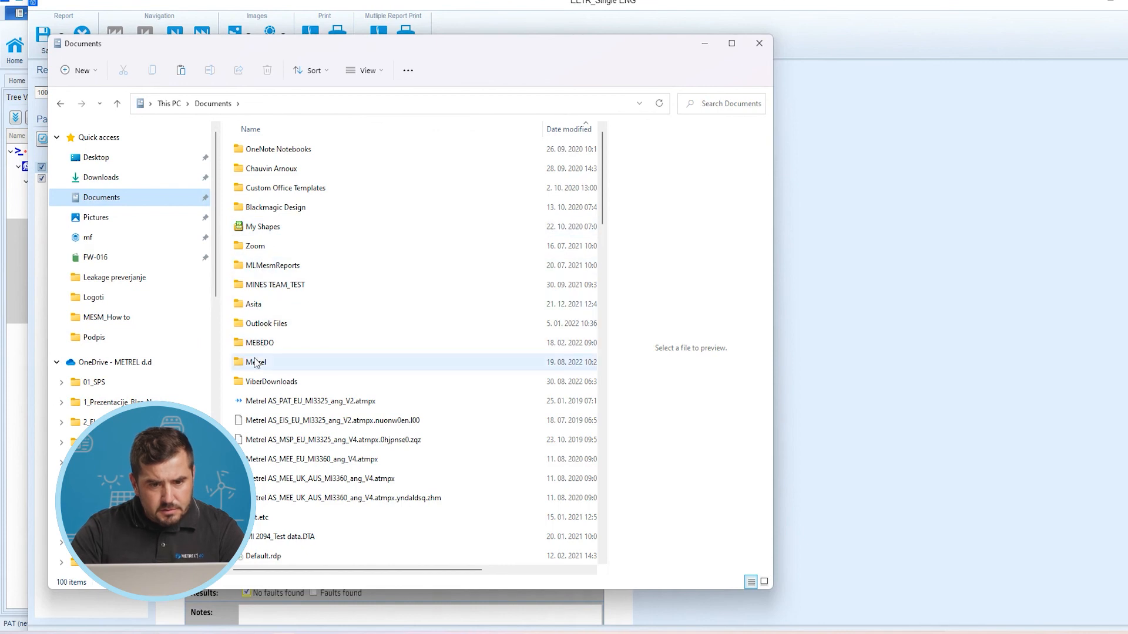
double_click(256, 361)
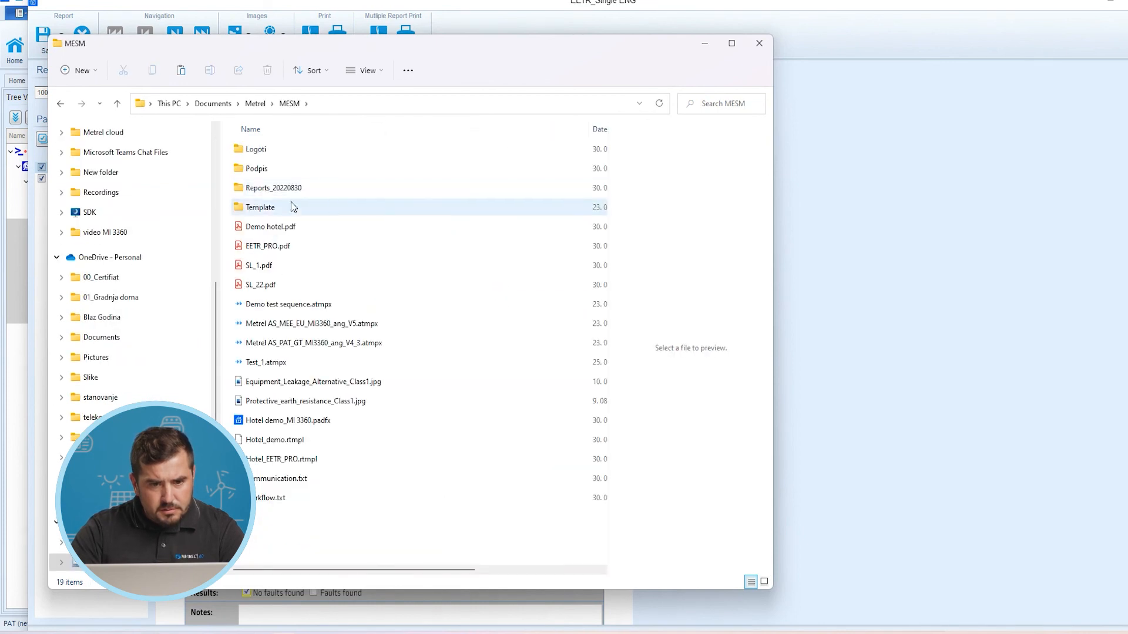
click(273, 187)
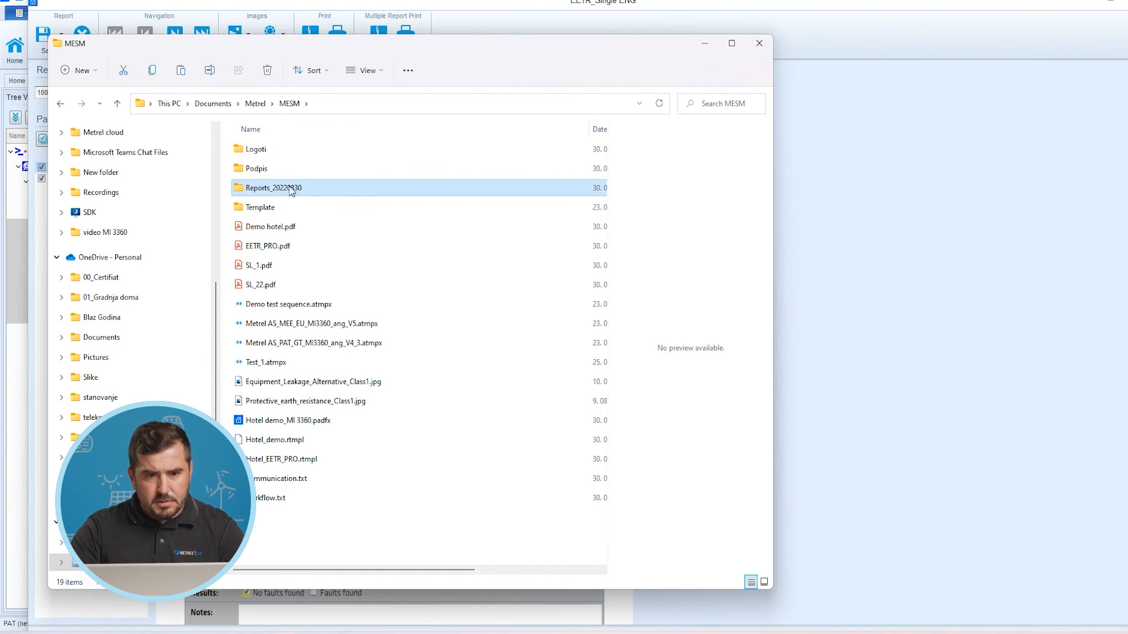
double_click(272, 187)
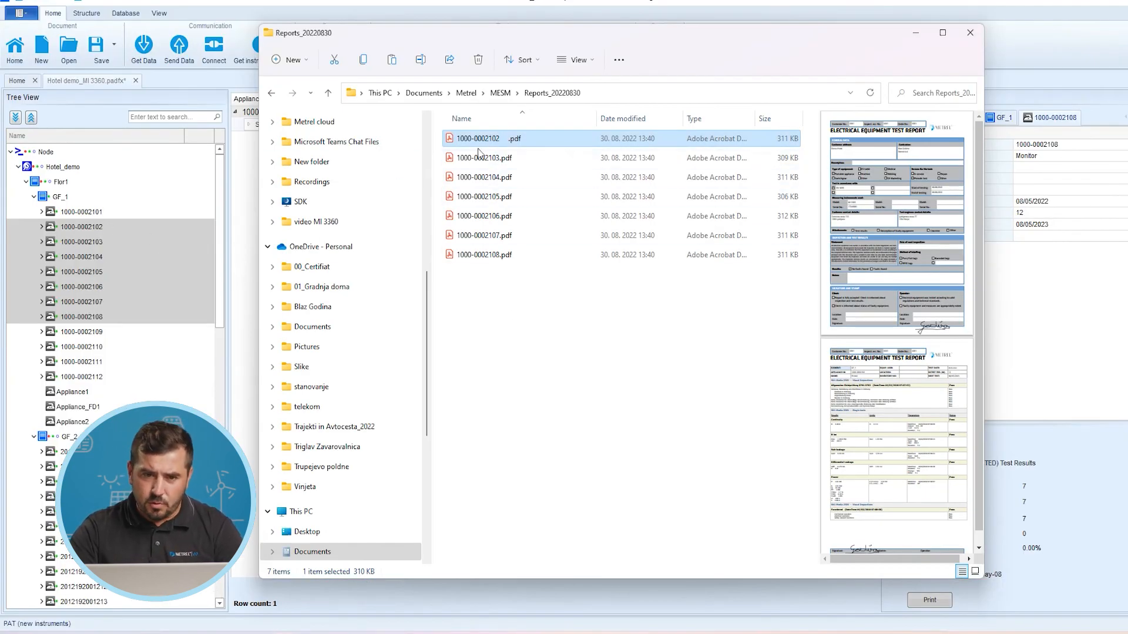
click(483, 157)
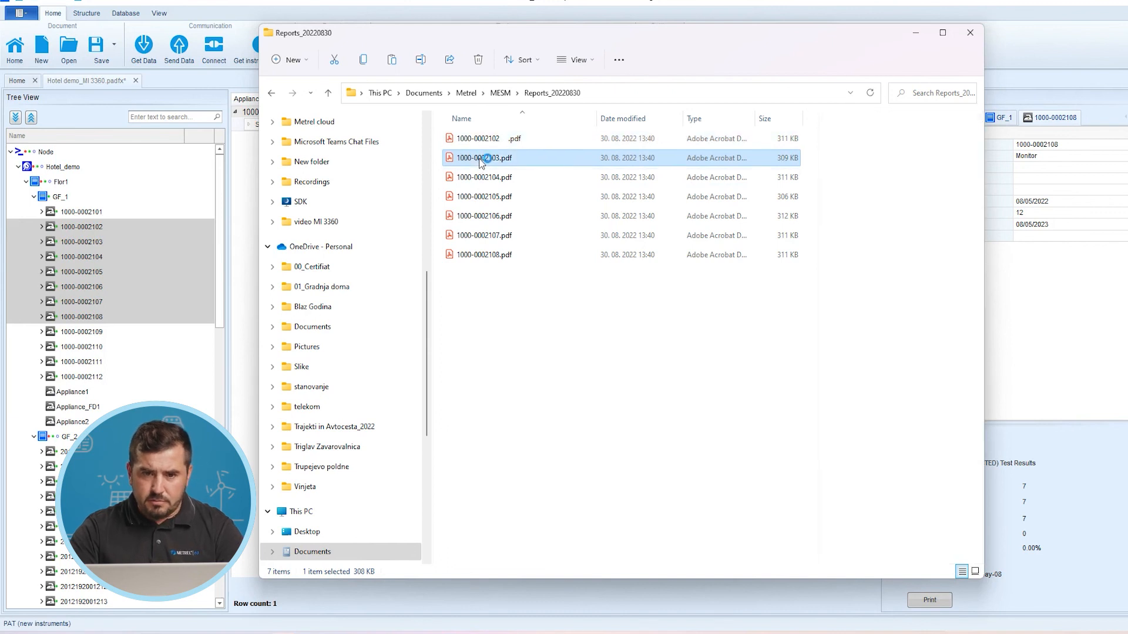
double_click(483, 157)
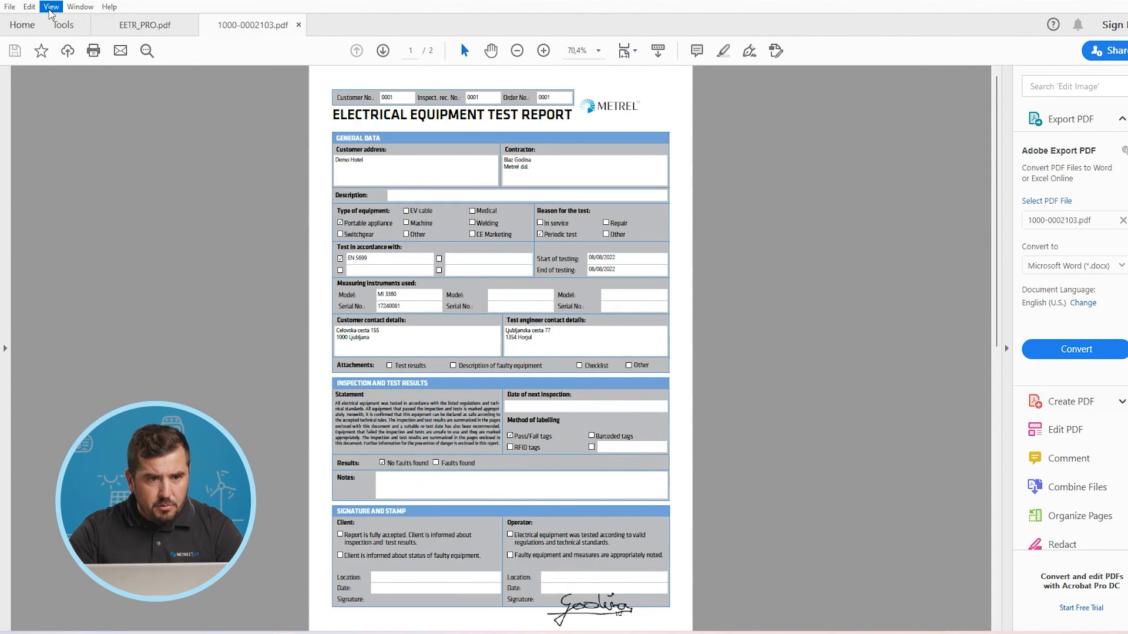
click(51, 7)
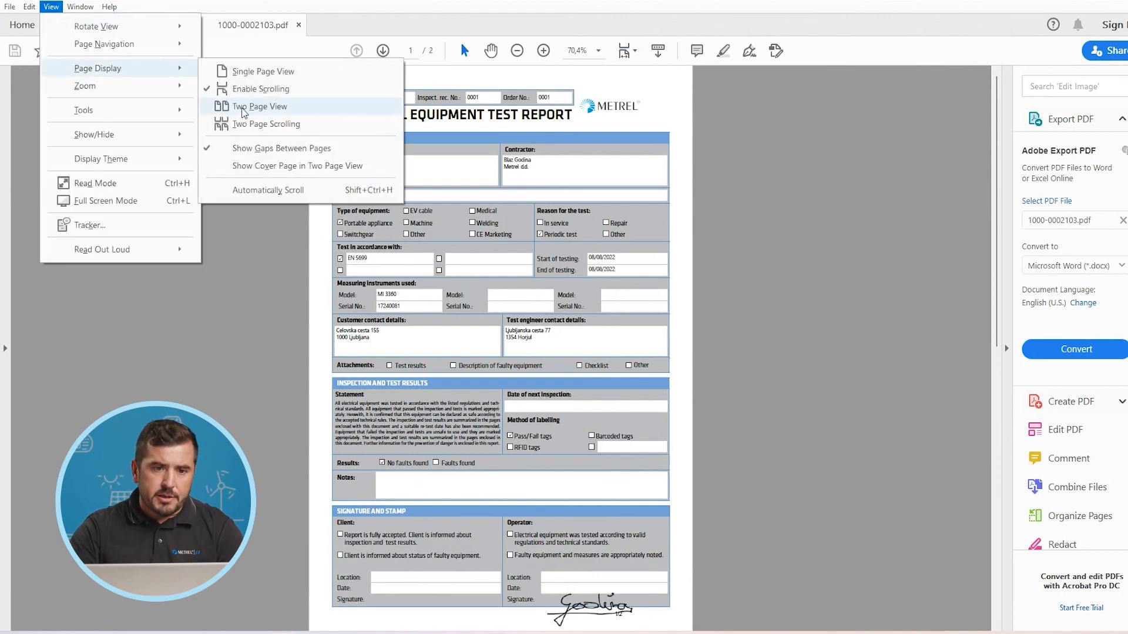
click(259, 106)
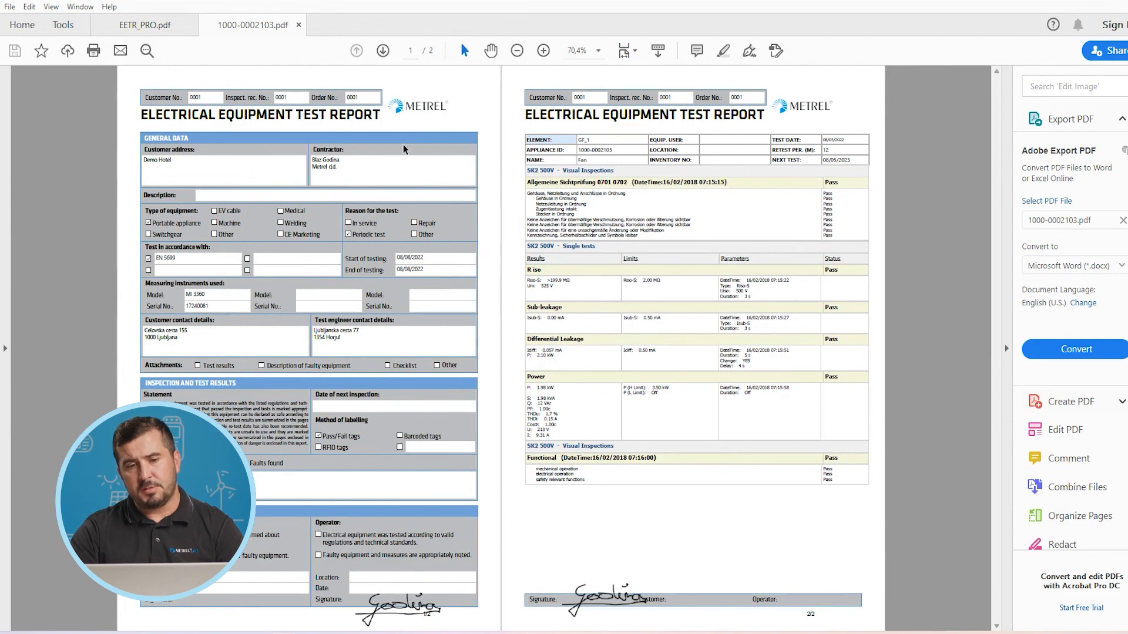
mouse_move(477, 135)
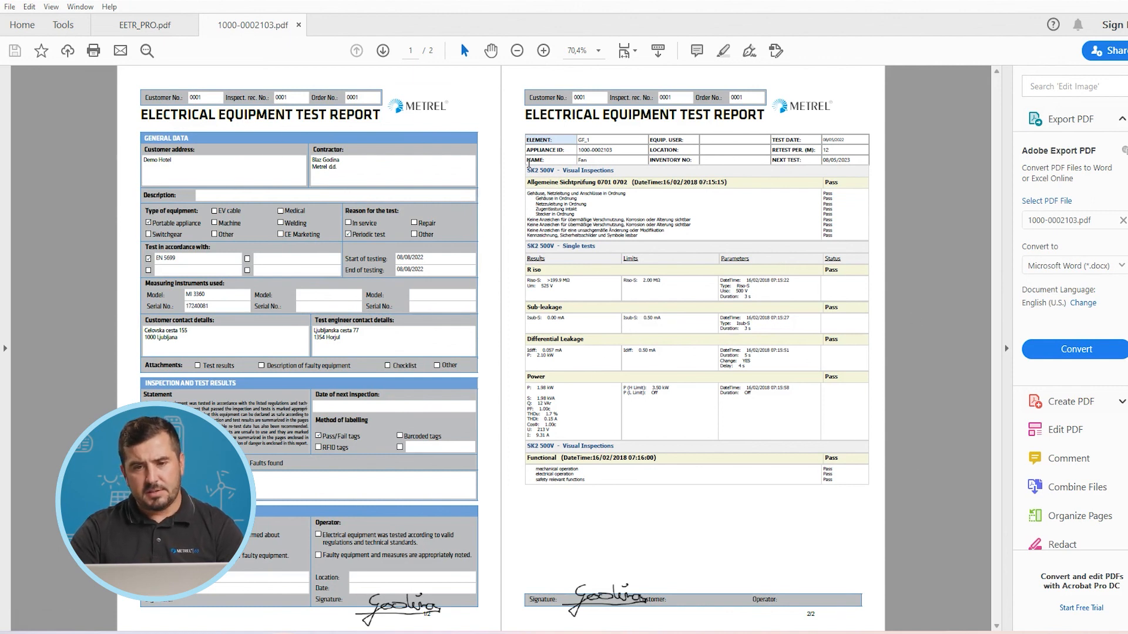
click(144, 25)
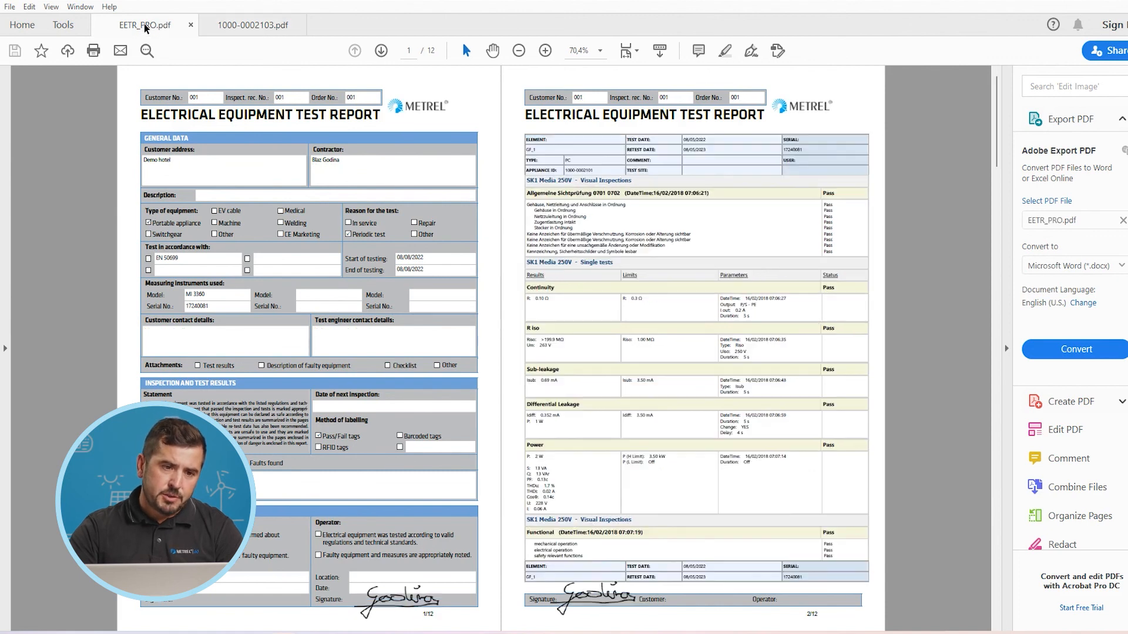